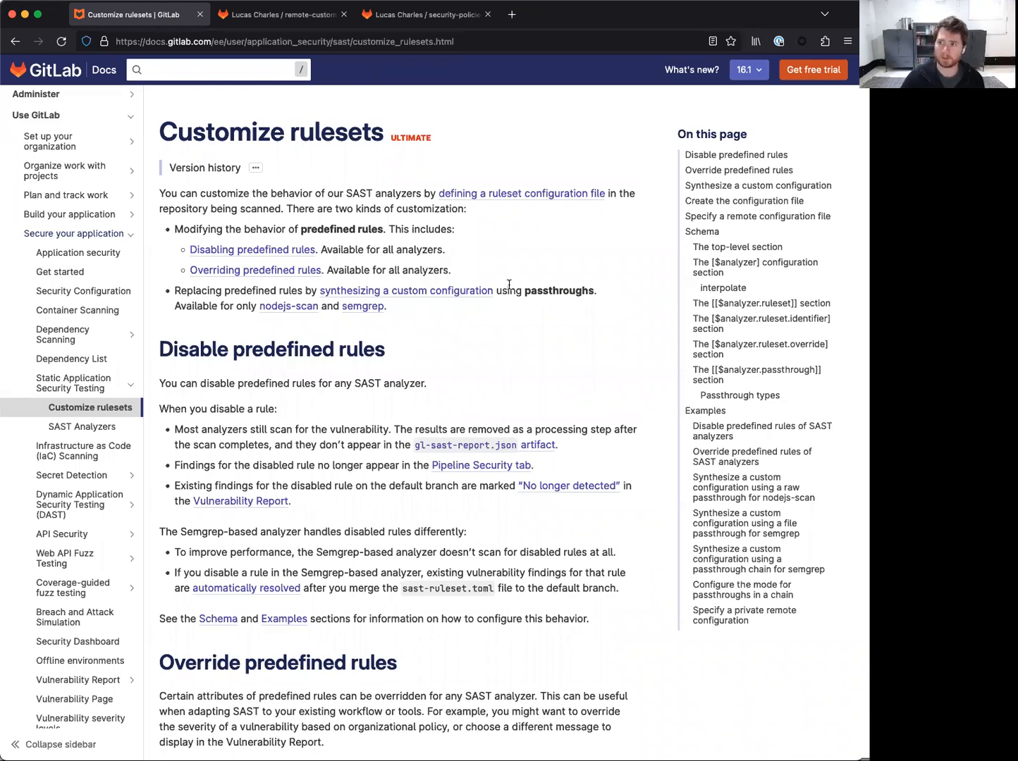
mouse_move(516, 311)
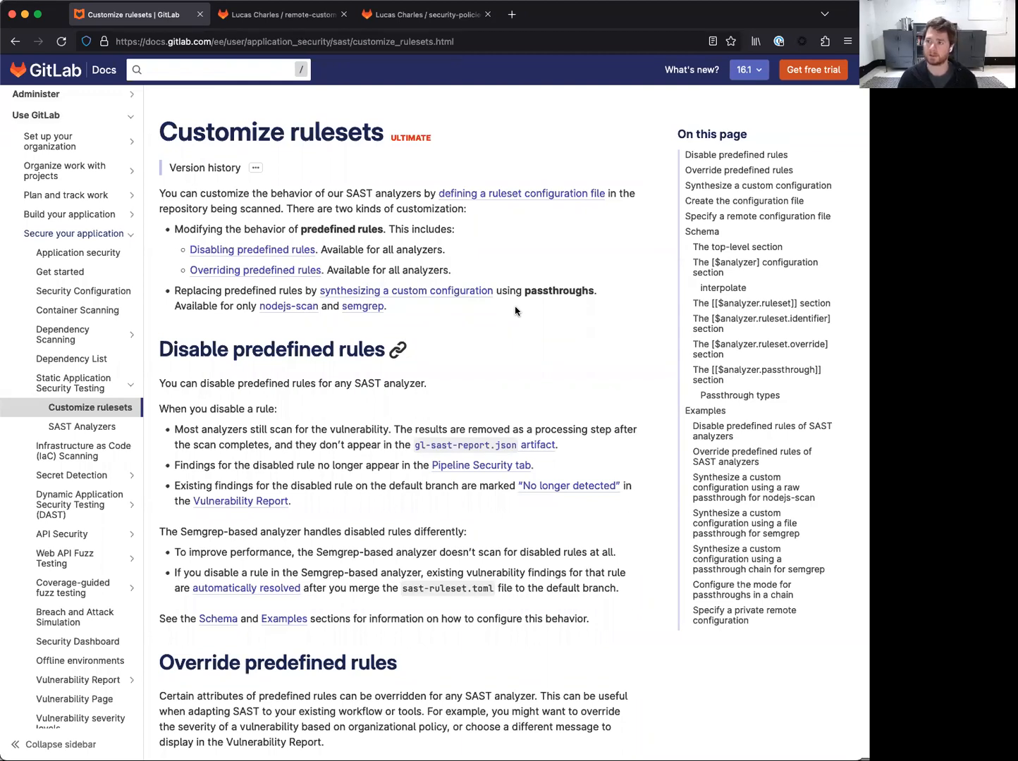
mouse_move(472, 214)
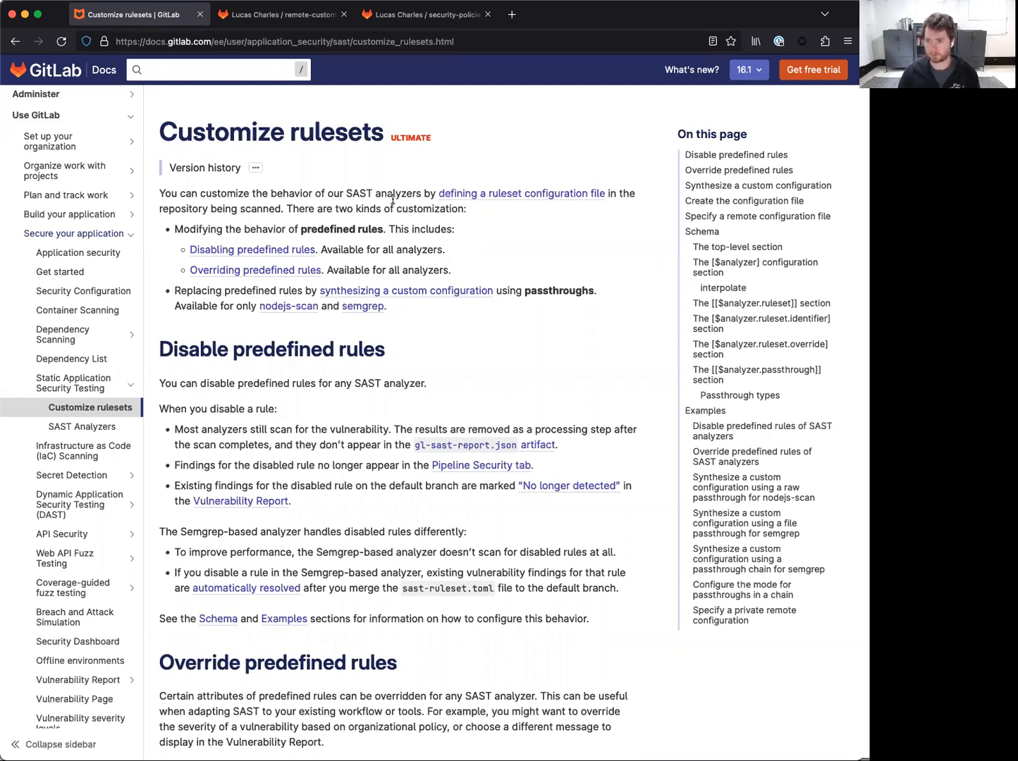
mouse_move(457, 246)
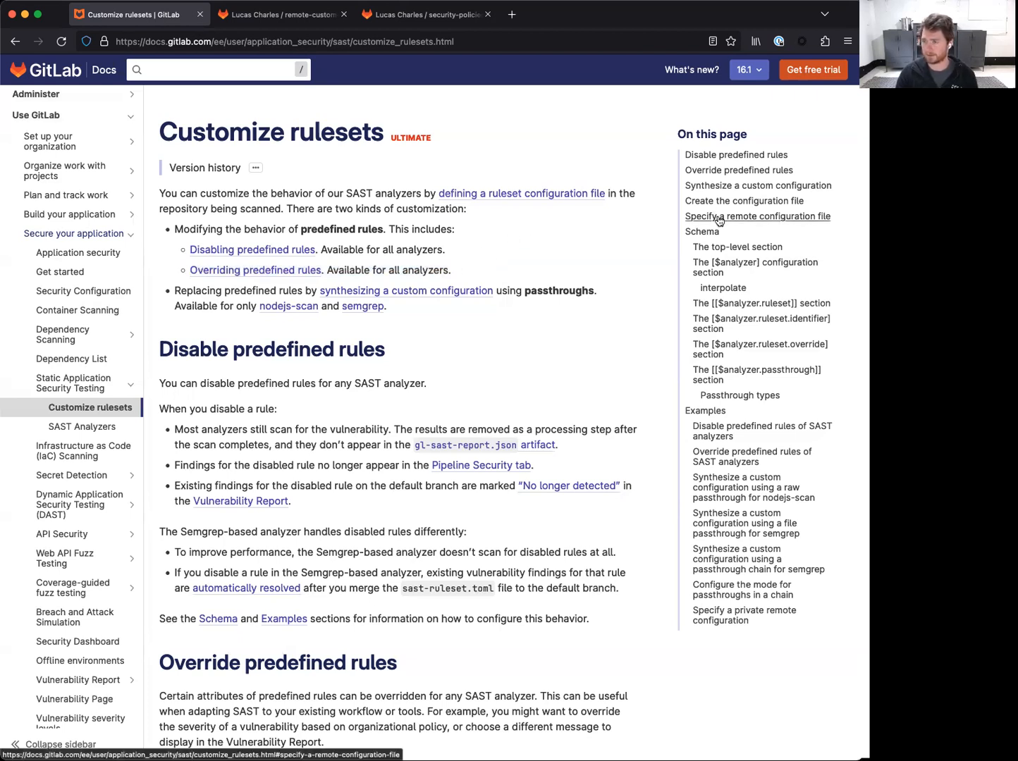
- Jump to the 'Specify a remote configuration file' section and read its SAST_RULESET_GIT_REFERENCE example
left_click(757, 217)
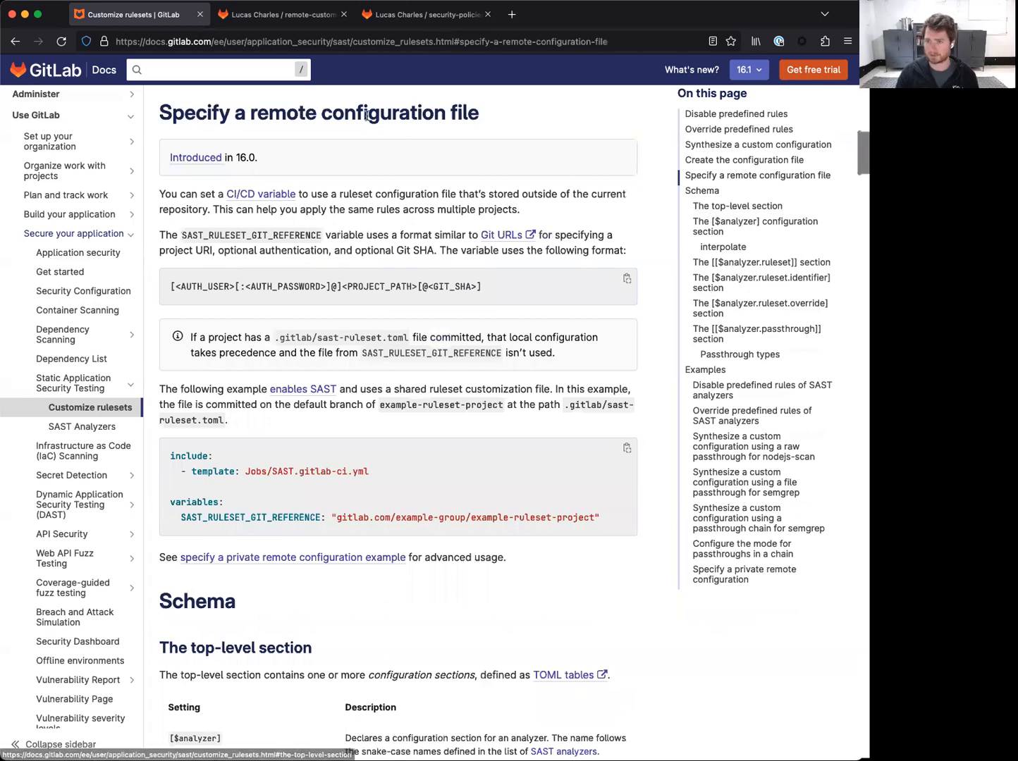
mouse_move(369, 113)
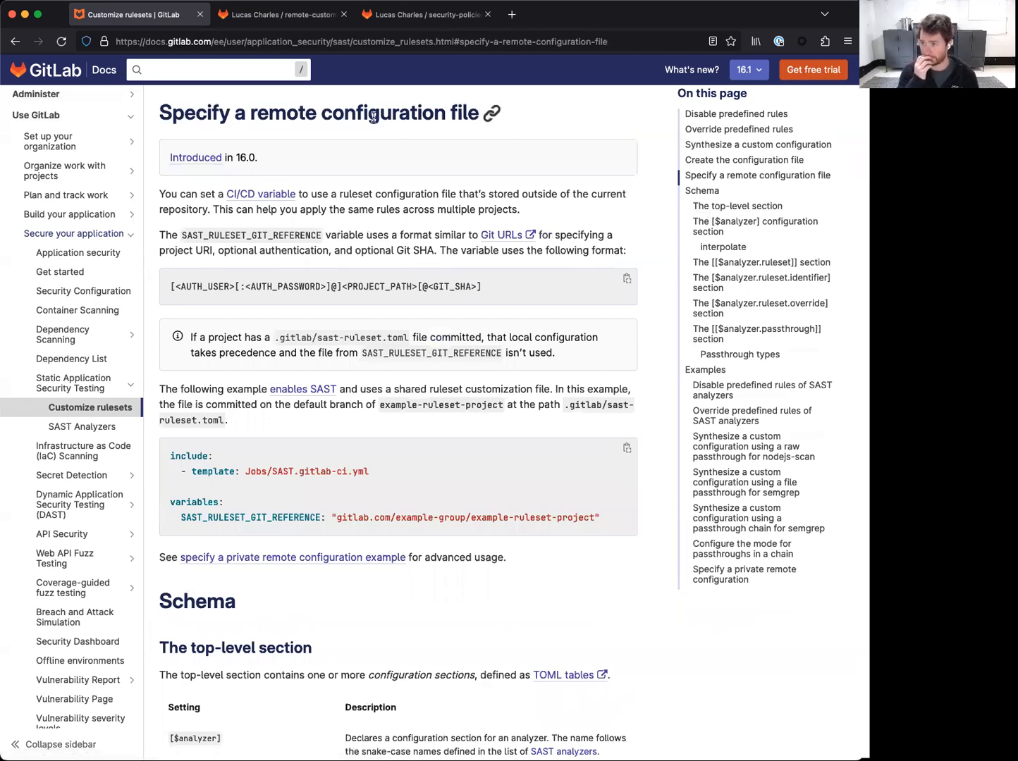
scroll("up", 3)
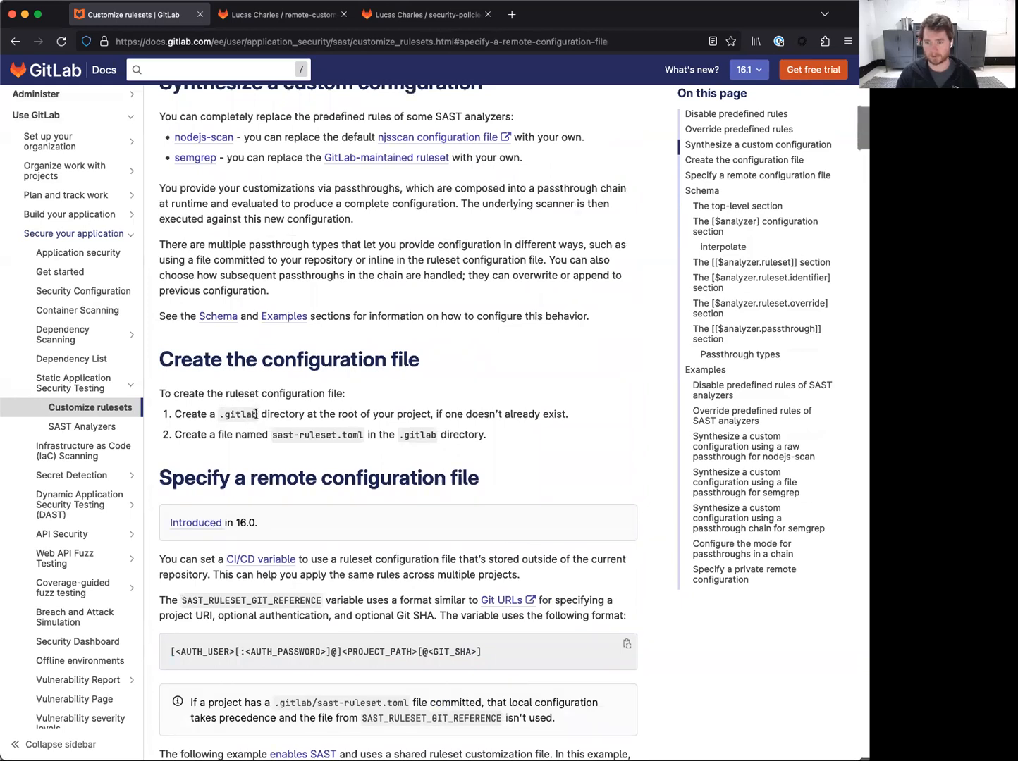
double_click(316, 434)
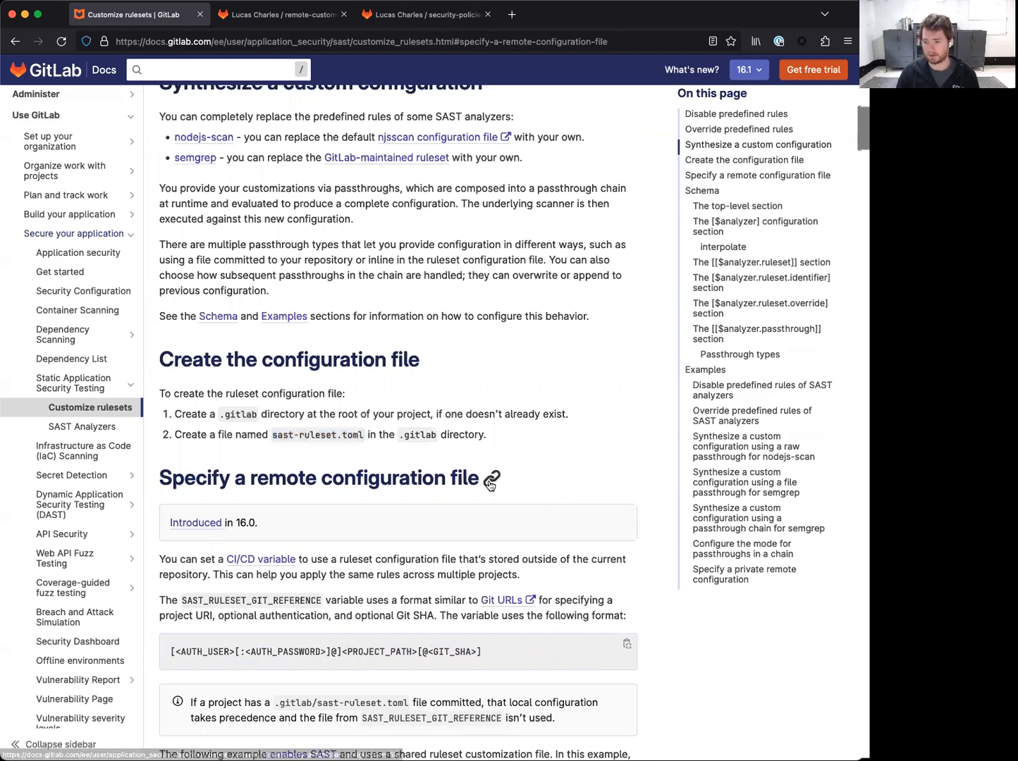
mouse_move(507, 441)
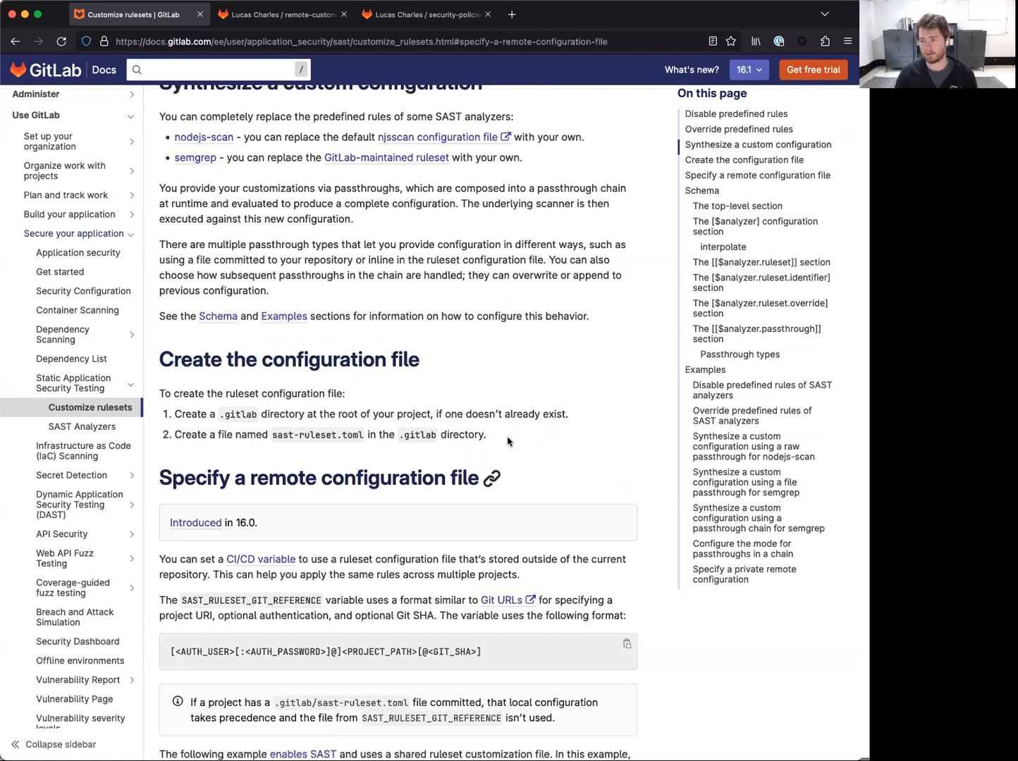
scroll("down", 3)
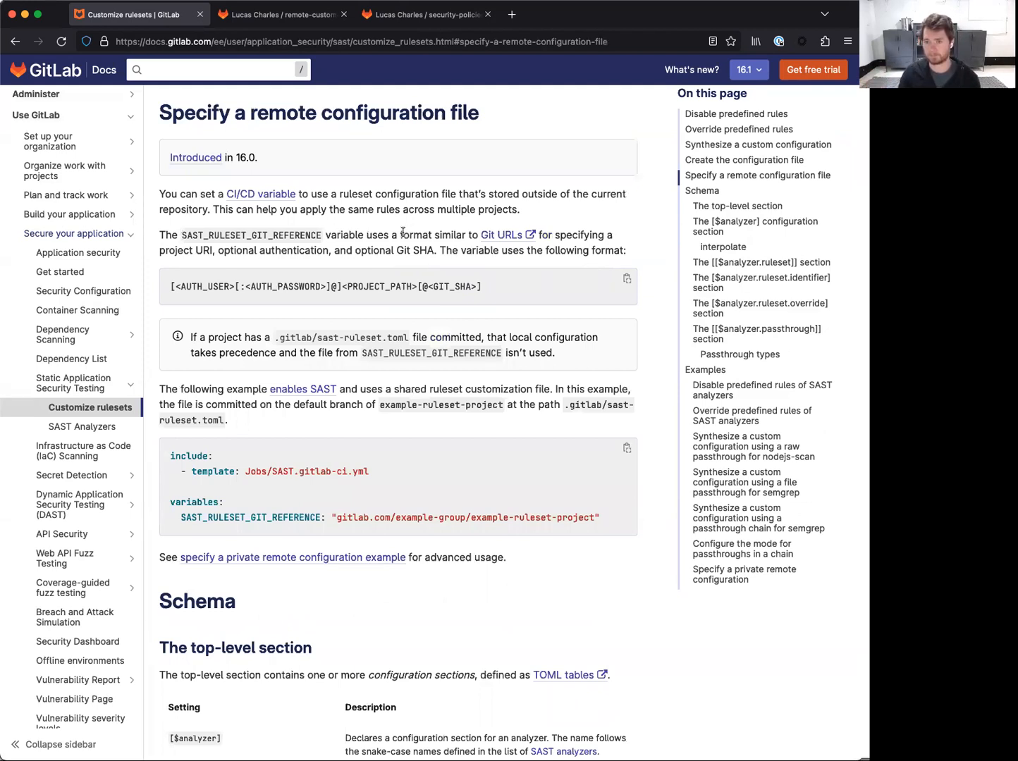
mouse_move(228, 221)
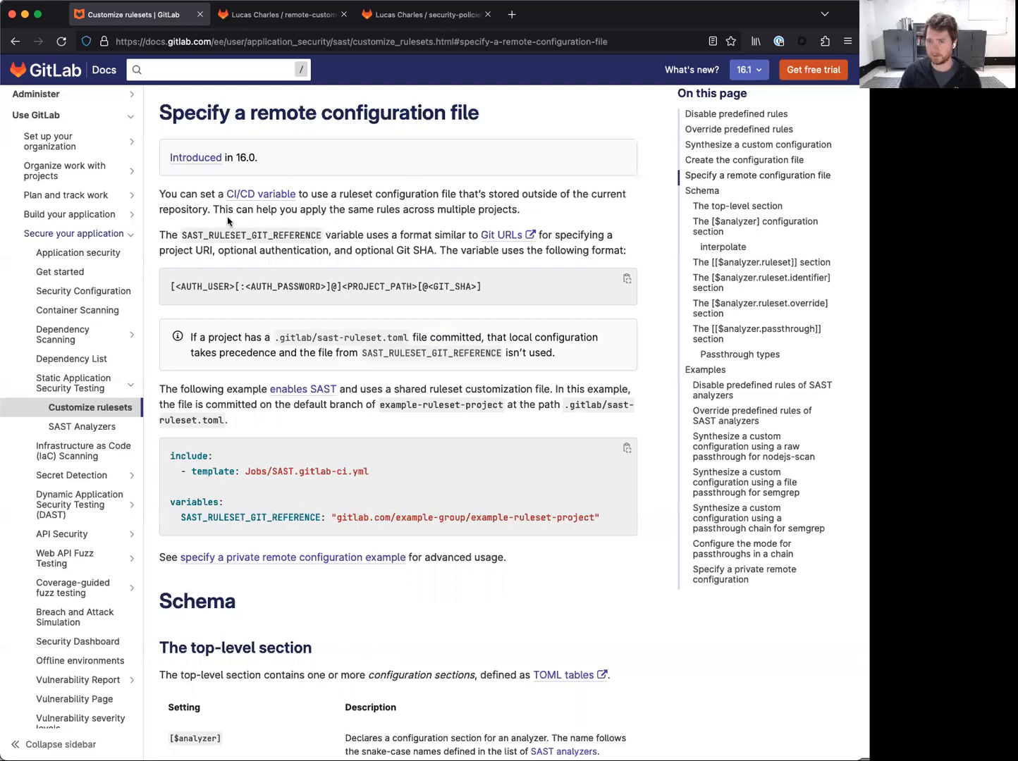
mouse_move(259, 195)
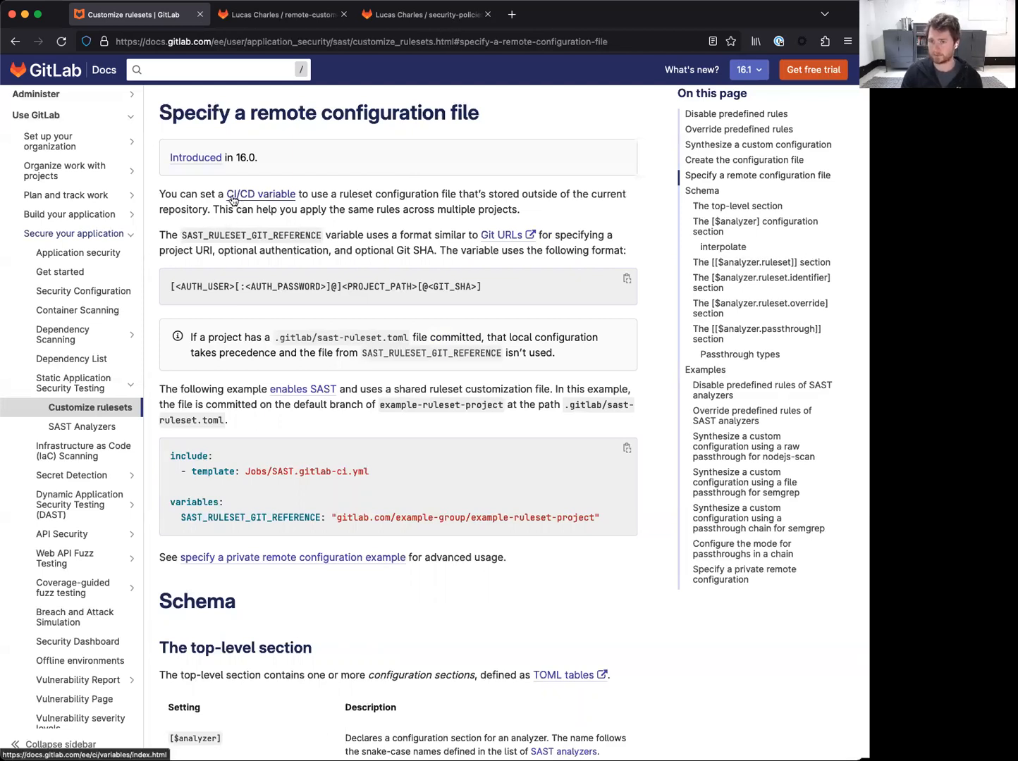
double_click(250, 234)
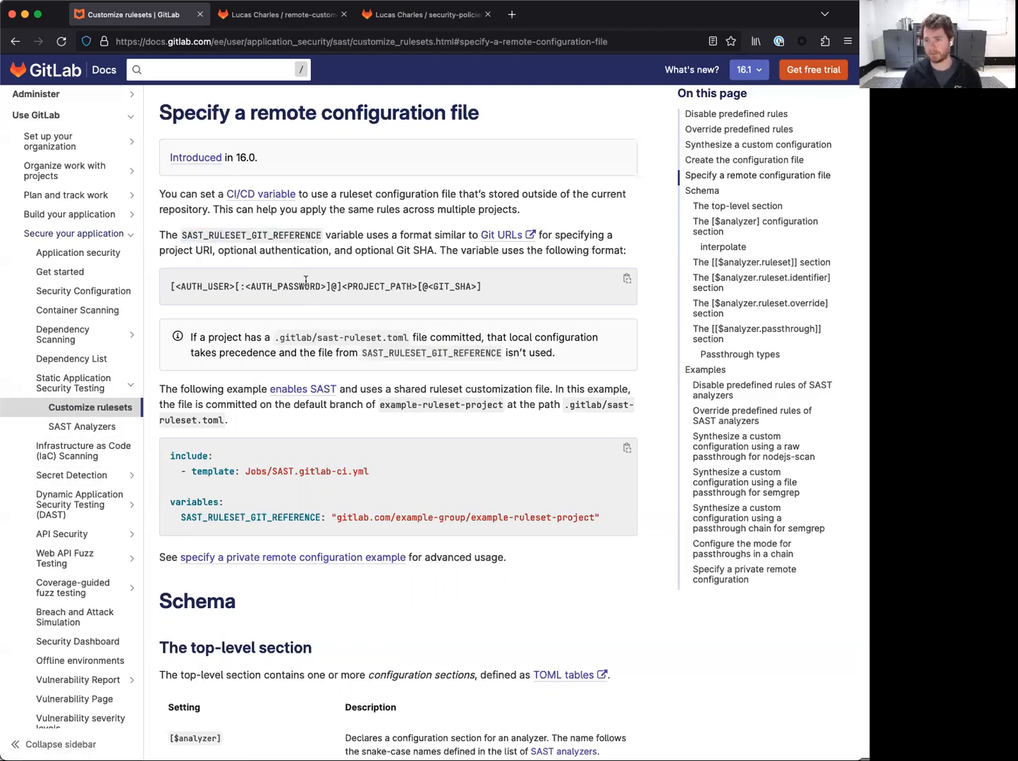
mouse_move(347, 298)
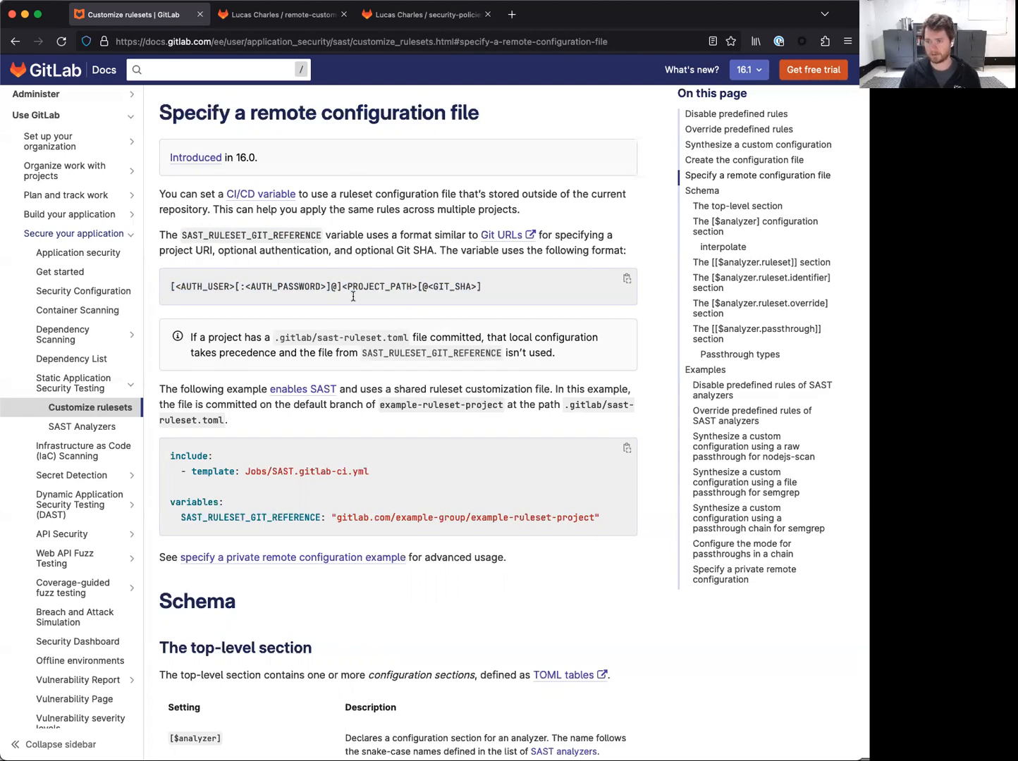
double_click(317, 339)
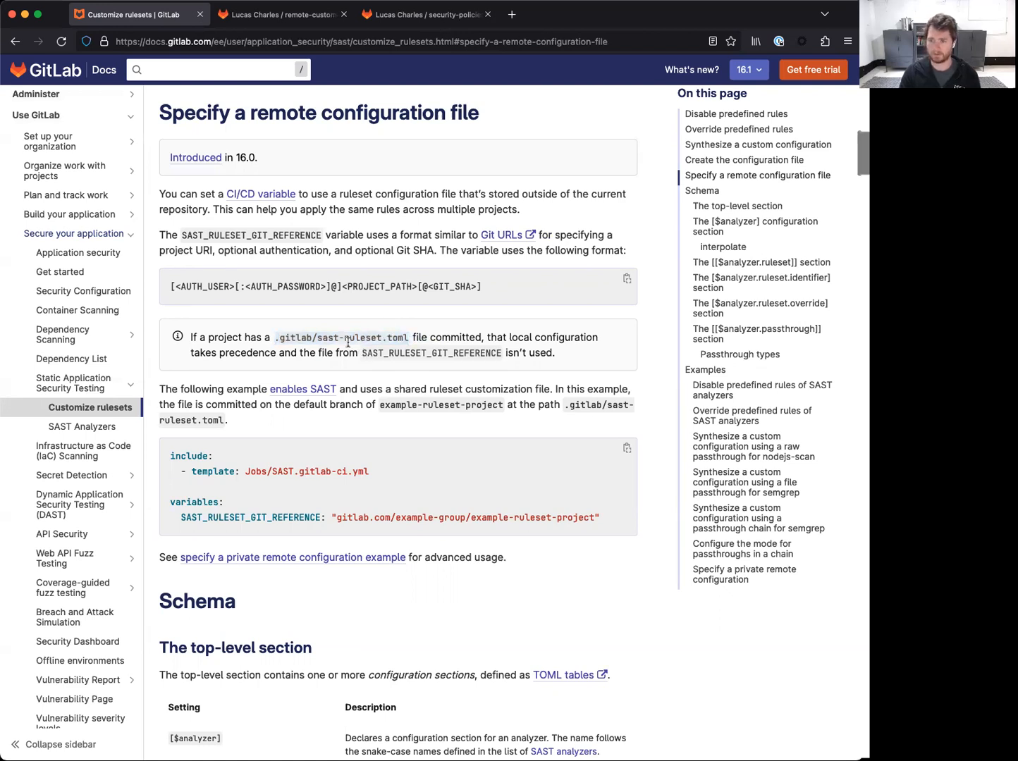
mouse_move(384, 330)
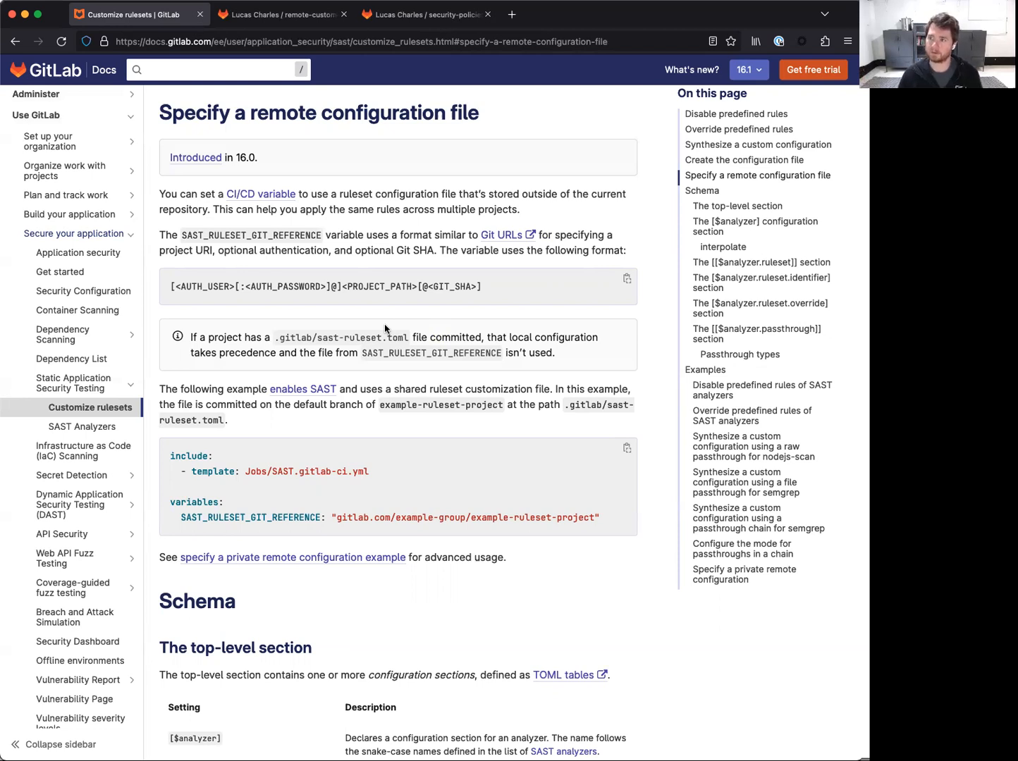
mouse_move(464, 487)
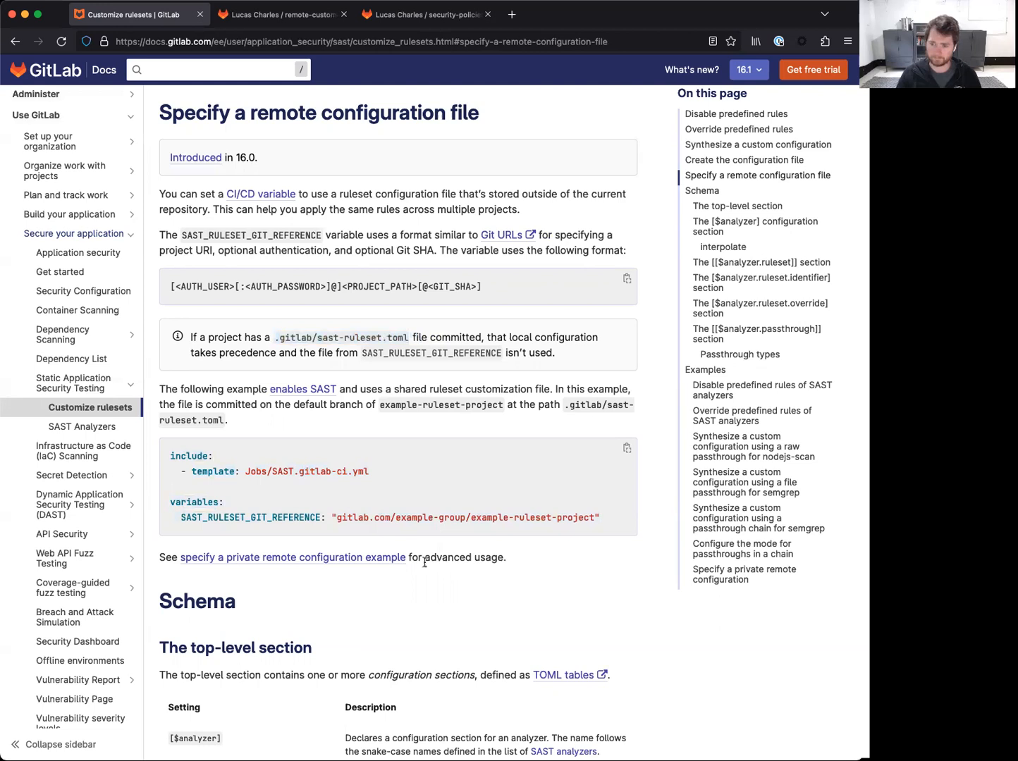
mouse_move(297, 558)
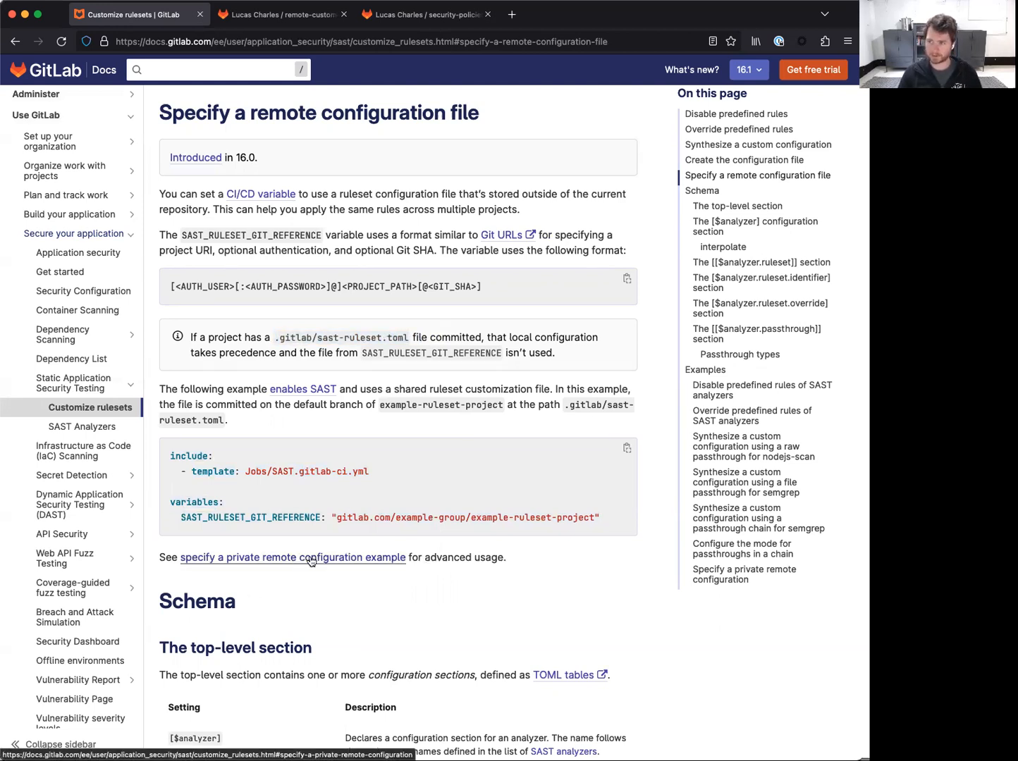
mouse_move(417, 381)
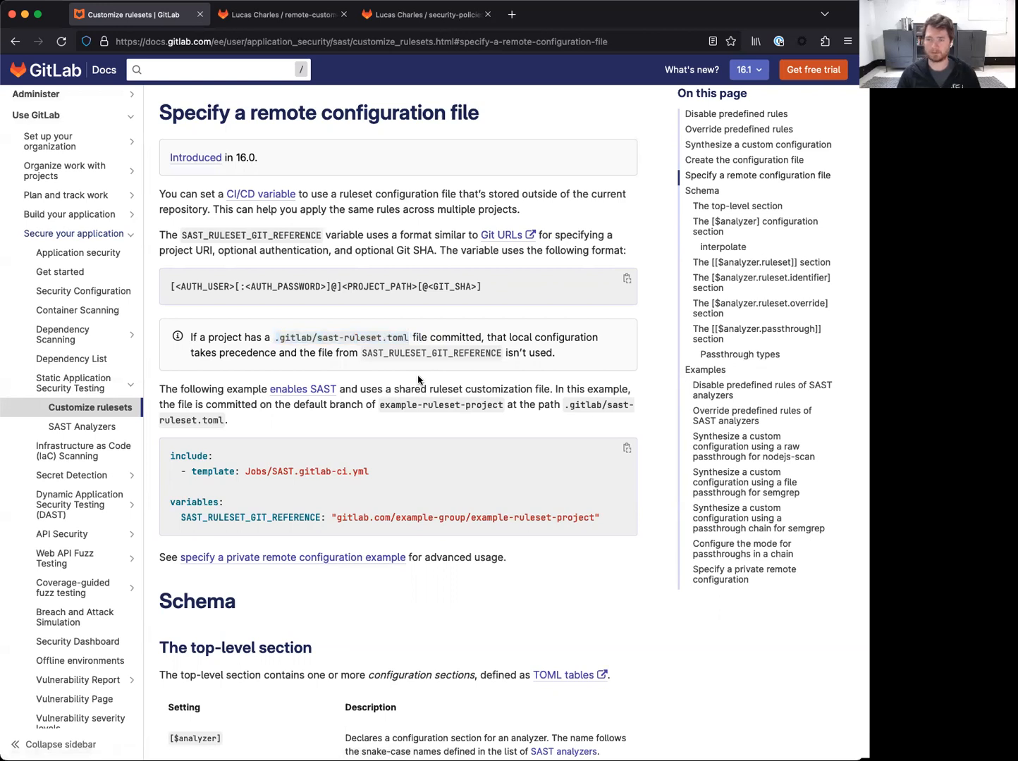
- Review the 'Enable default SAST job' pipeline's Security tab showing 0 vulnerabilities, then return to the project overview
left_click(282, 14)
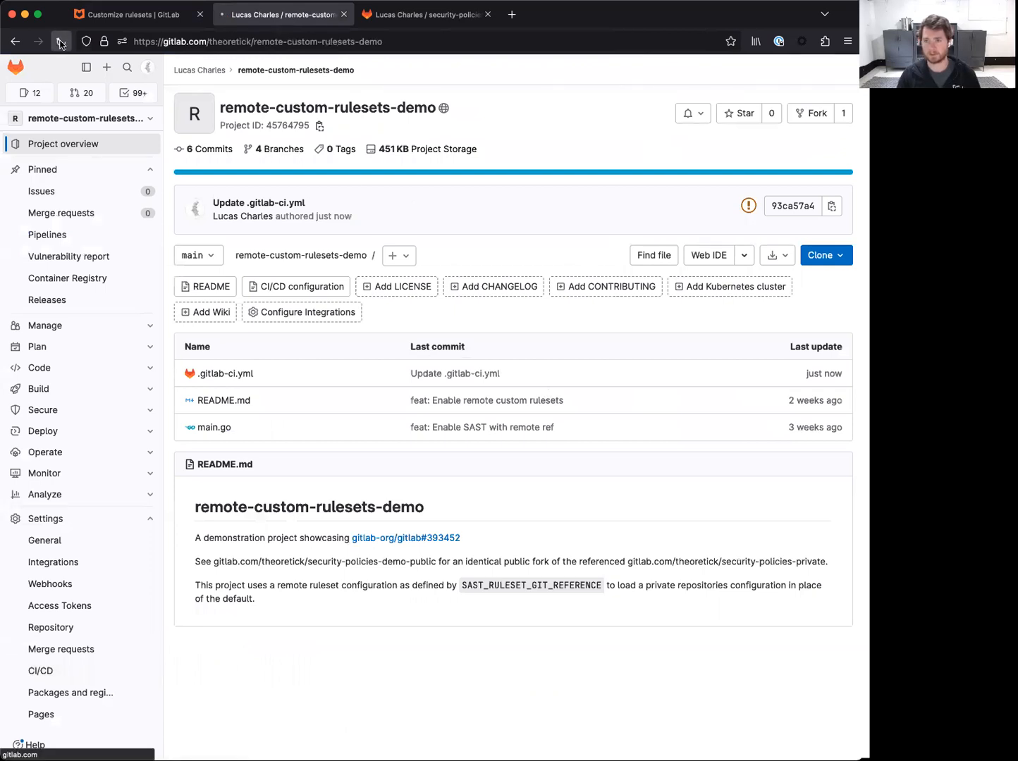
left_click(62, 41)
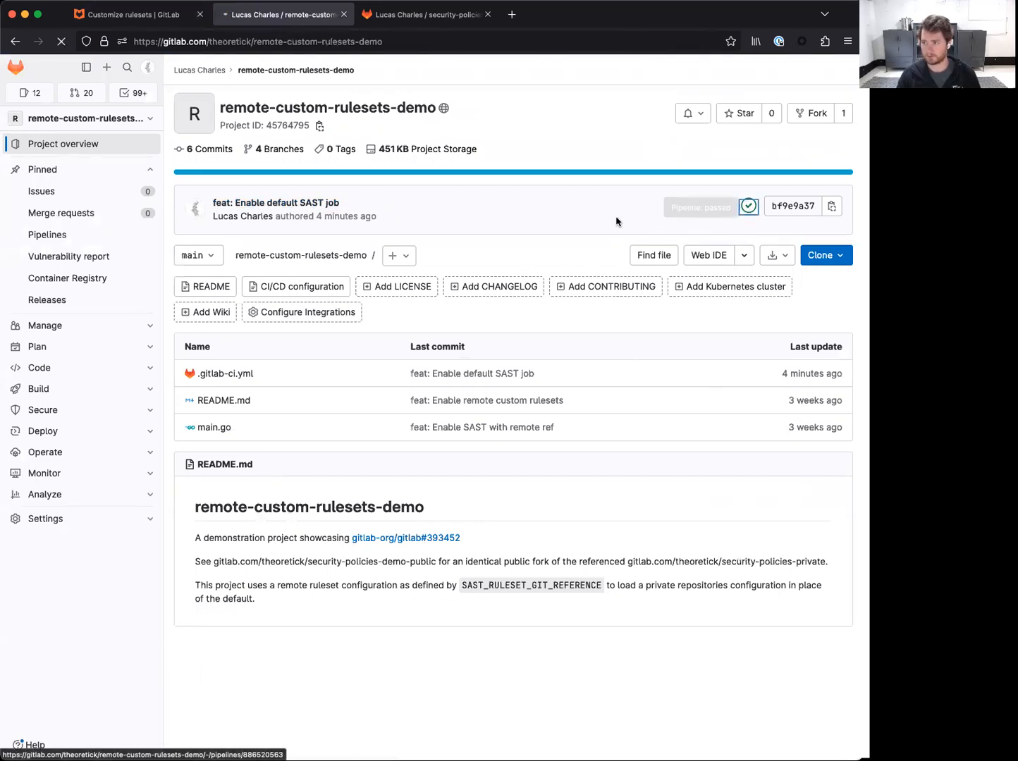
left_click(747, 206)
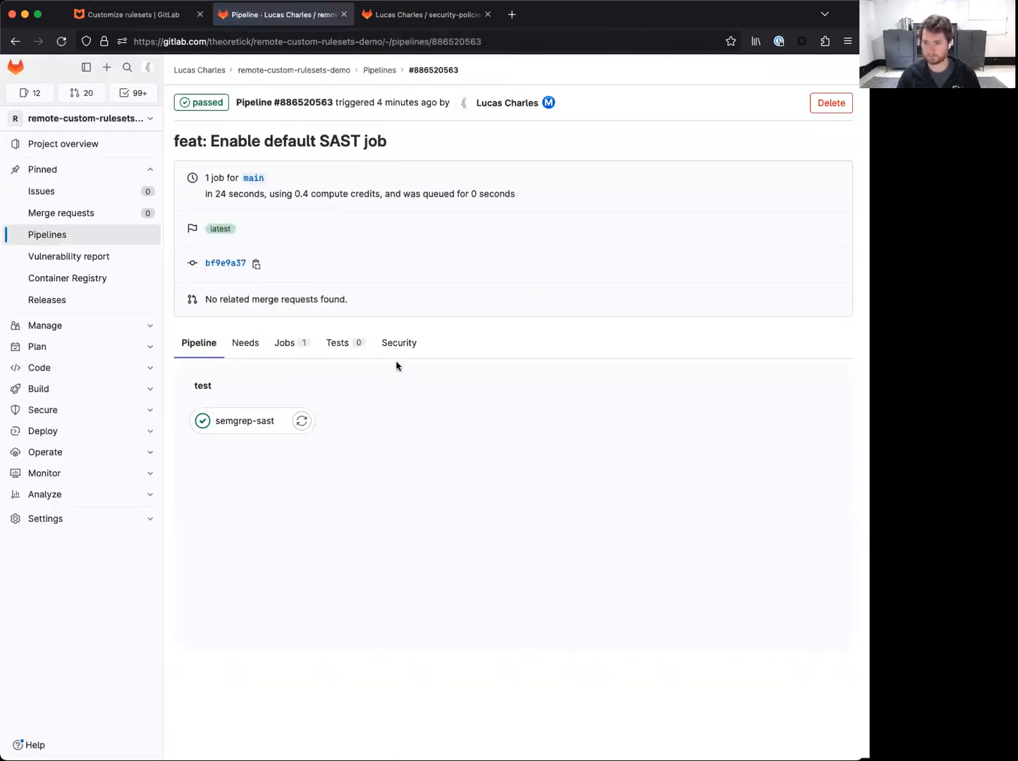
left_click(397, 342)
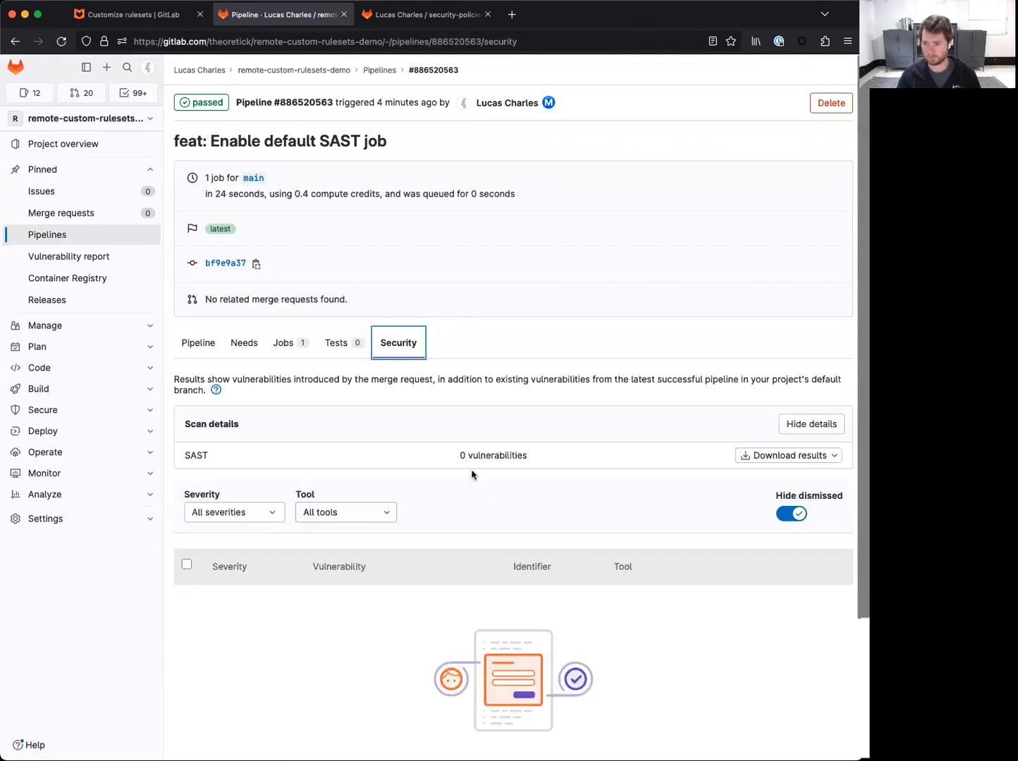
mouse_move(293, 71)
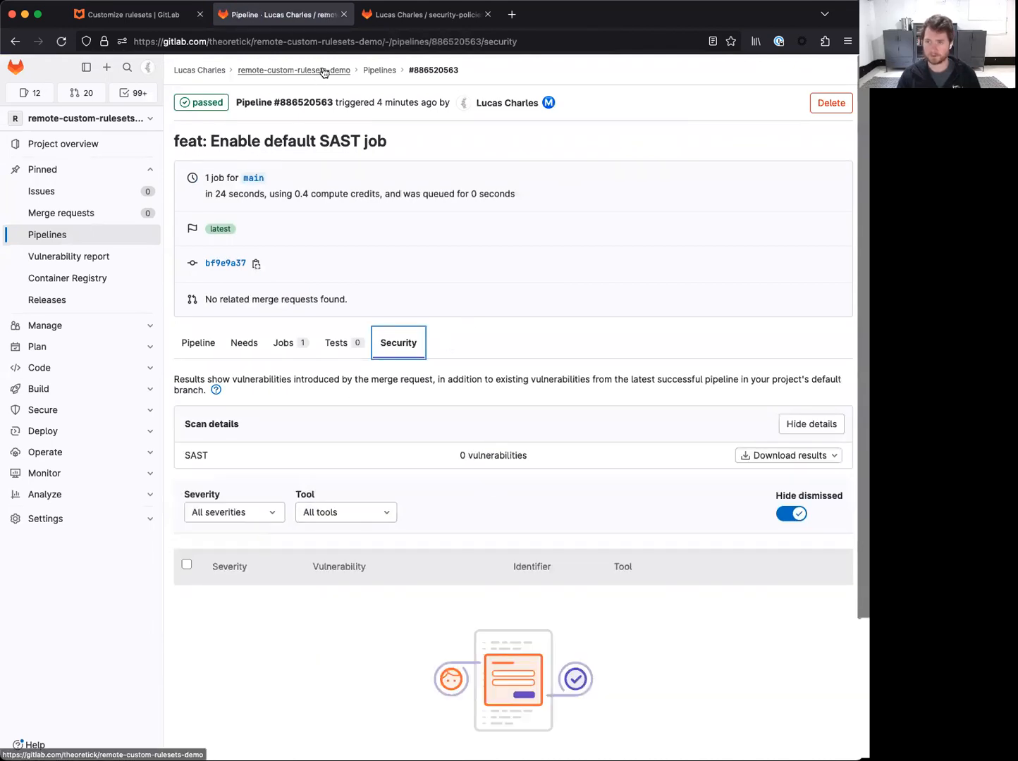
left_click(291, 71)
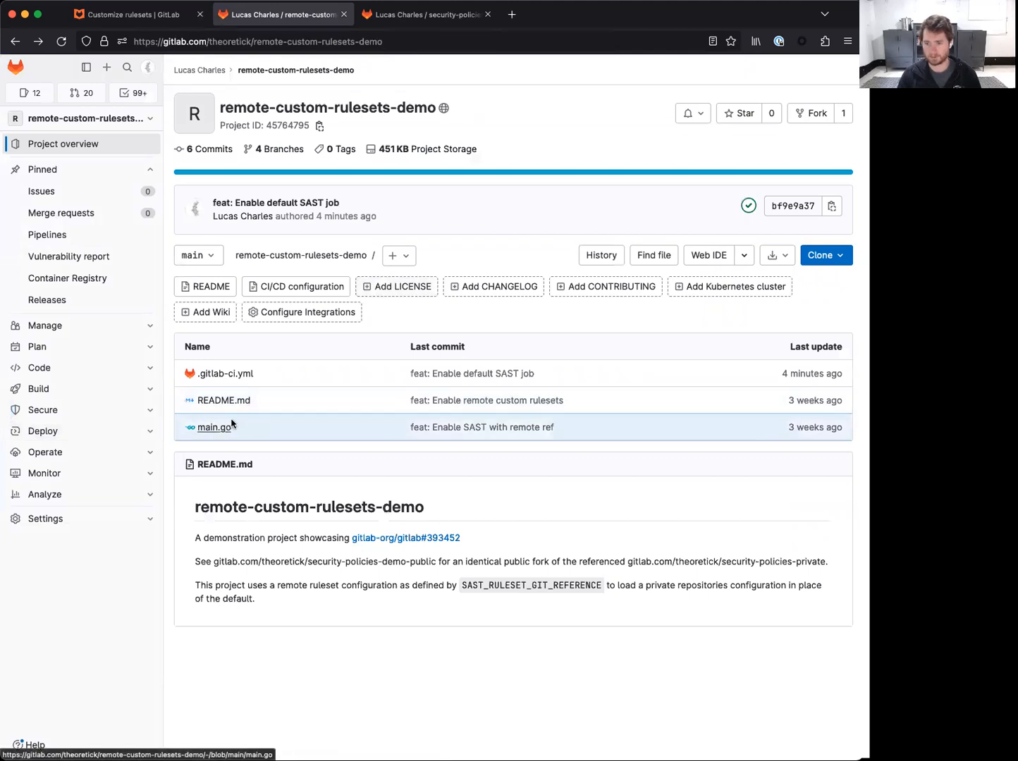
- View main.go, which defines dangerousEval and calls it from main
left_click(213, 425)
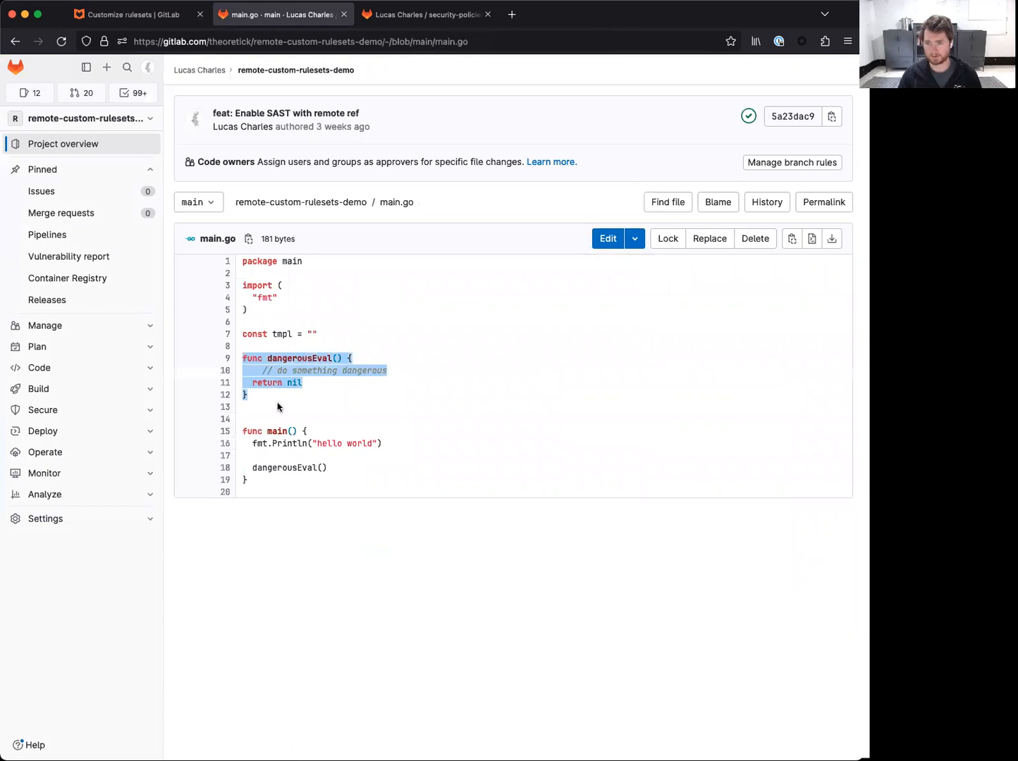
left_click(278, 406)
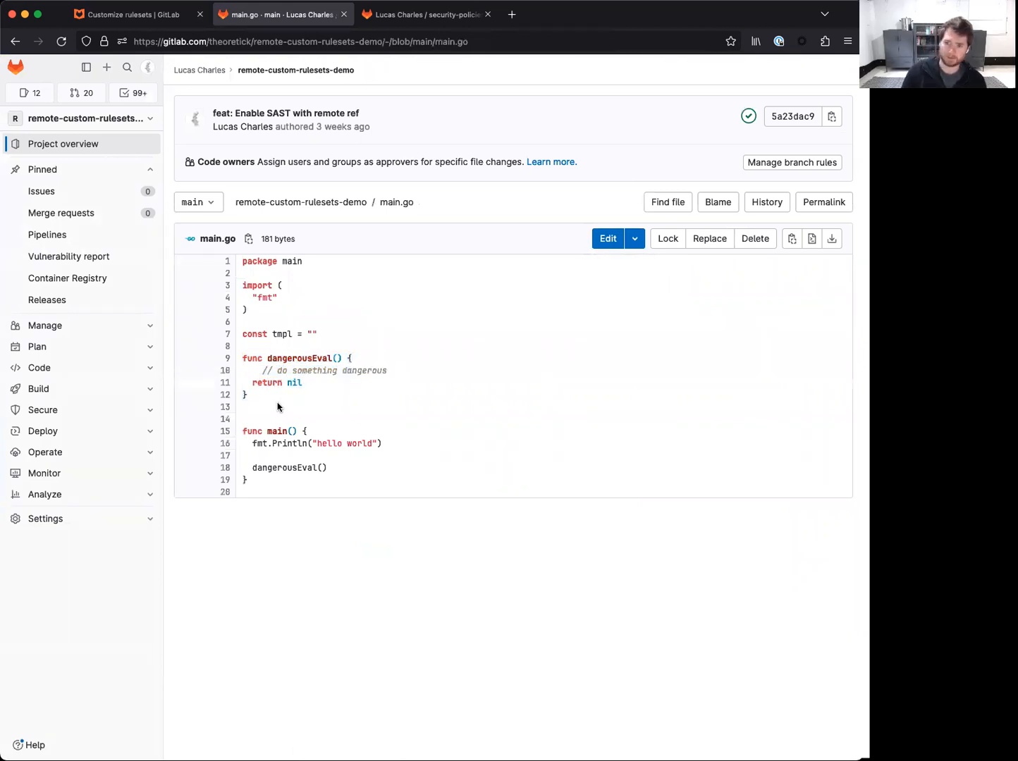
mouse_move(296, 349)
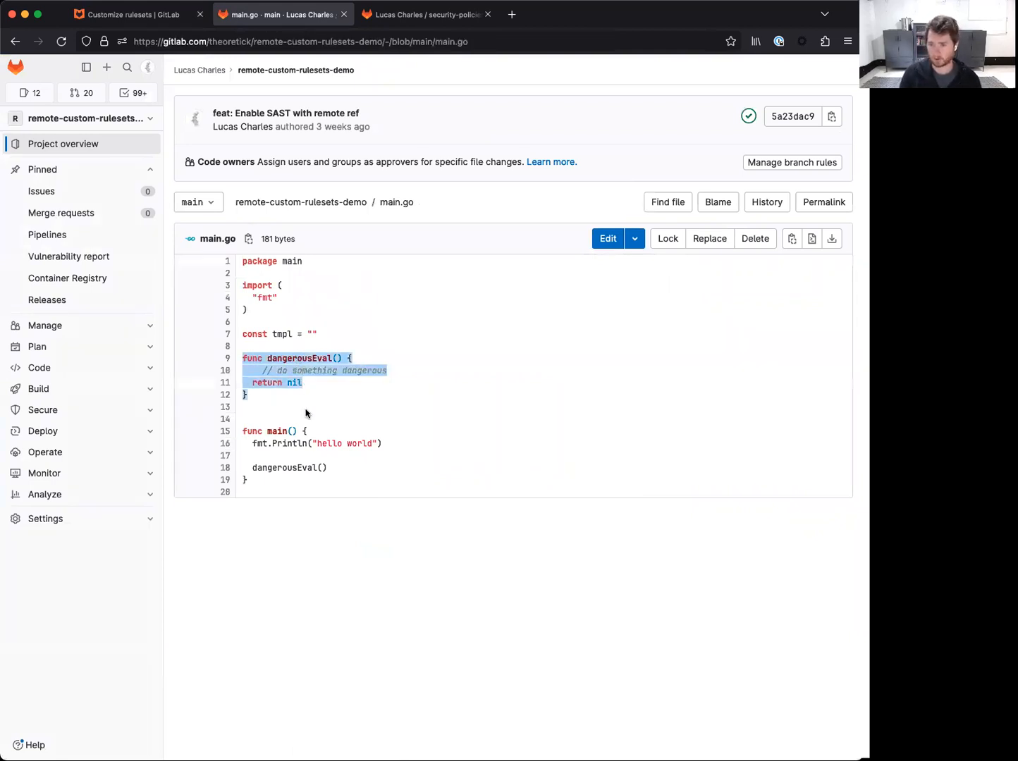
left_click(306, 412)
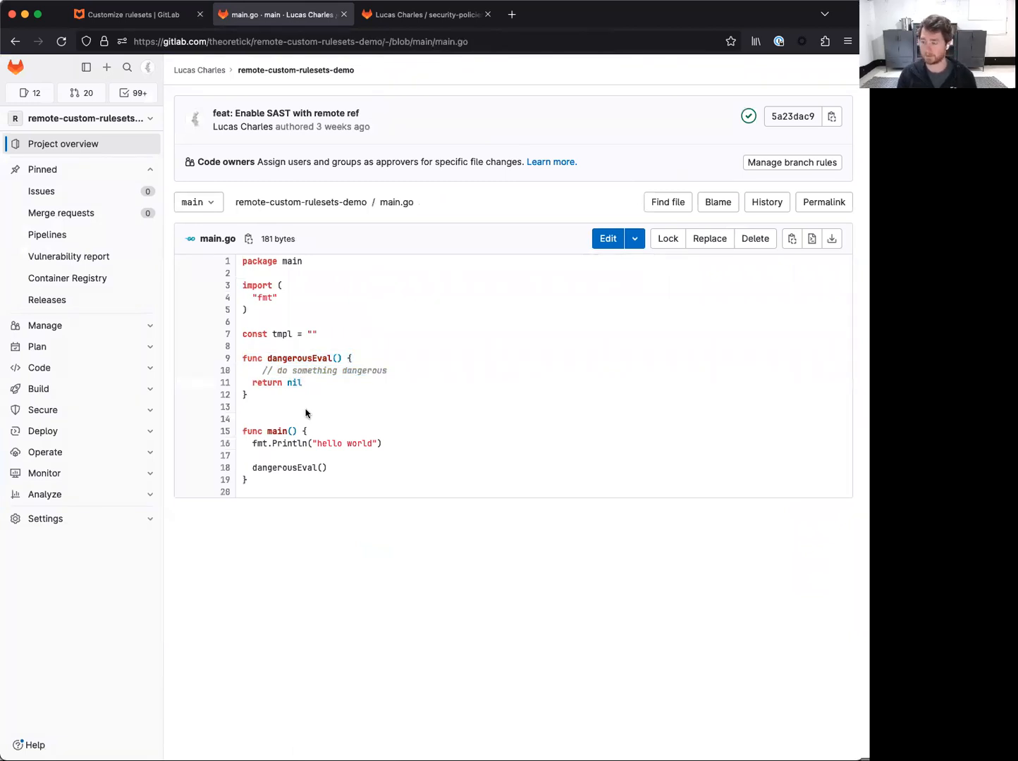
mouse_move(266, 367)
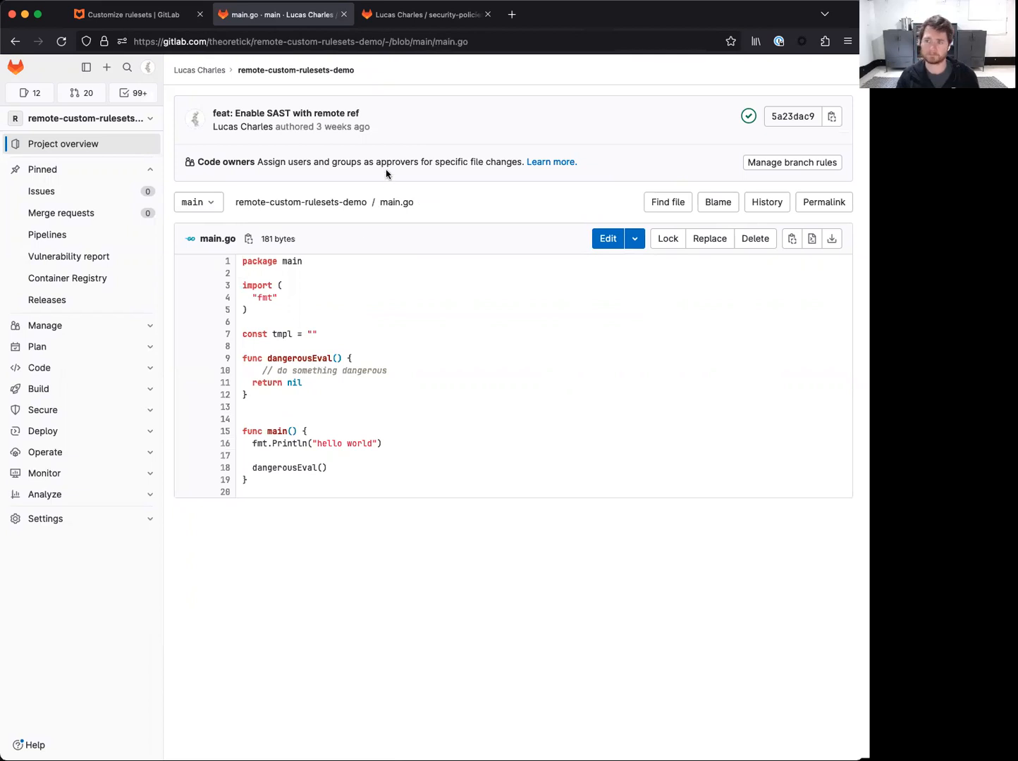
- In security-policies-demo-private, browse the .gitlab folder listing security-policies and sast-ruleset.toml
left_click(423, 14)
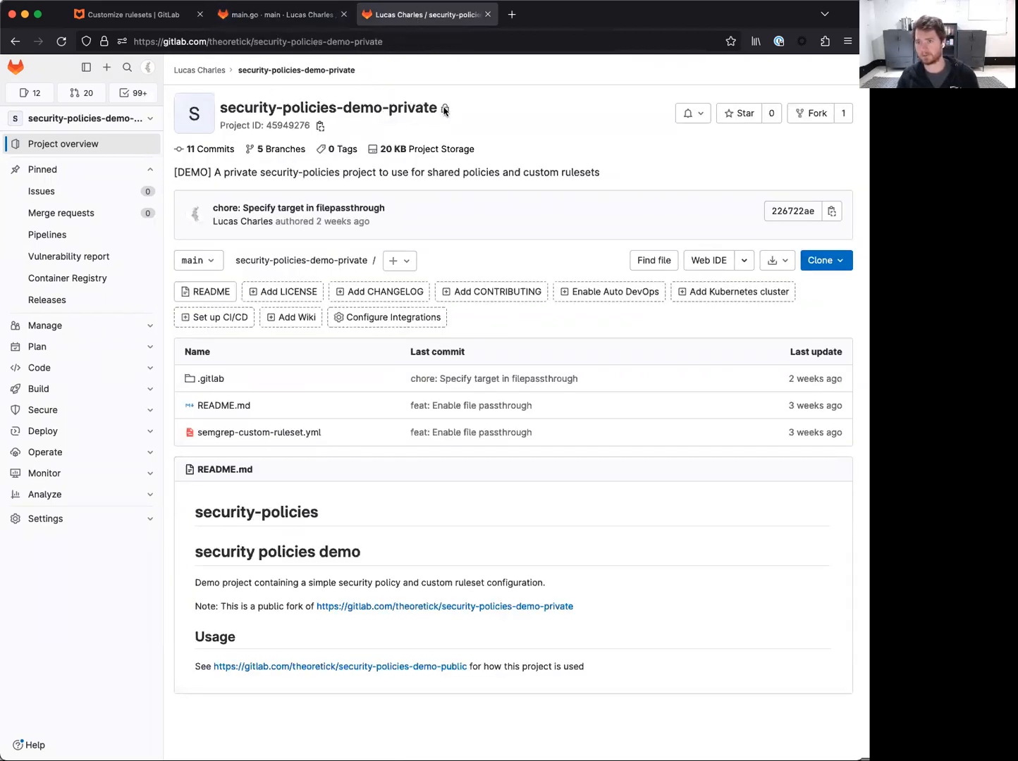
mouse_move(445, 110)
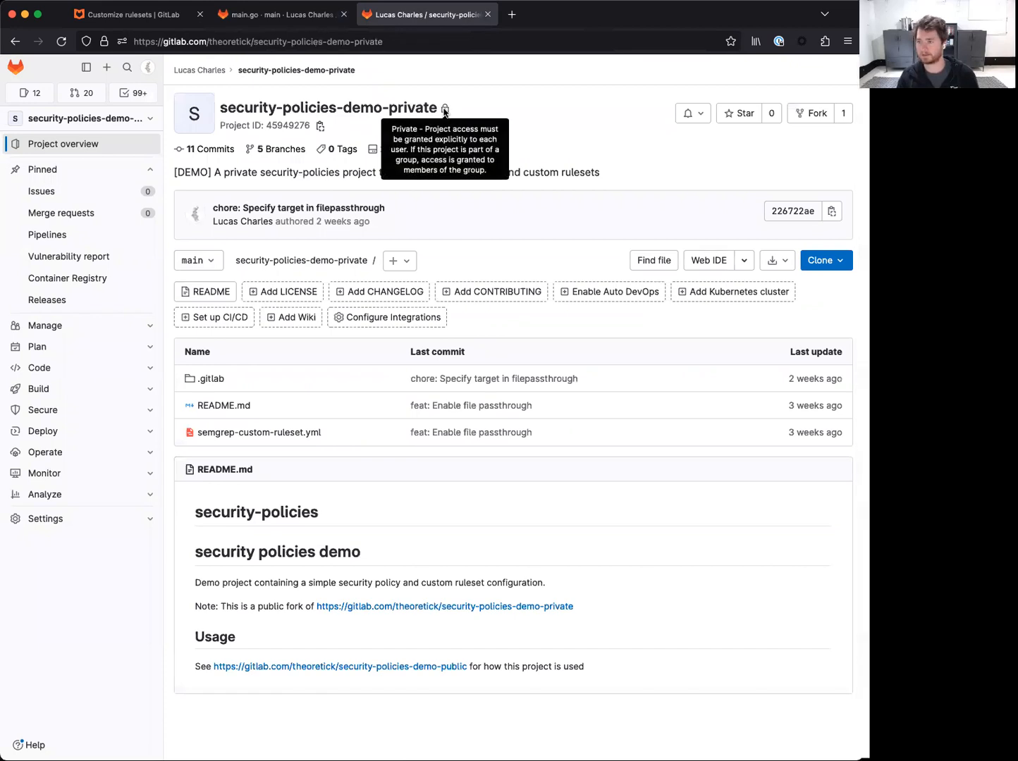
mouse_move(281, 149)
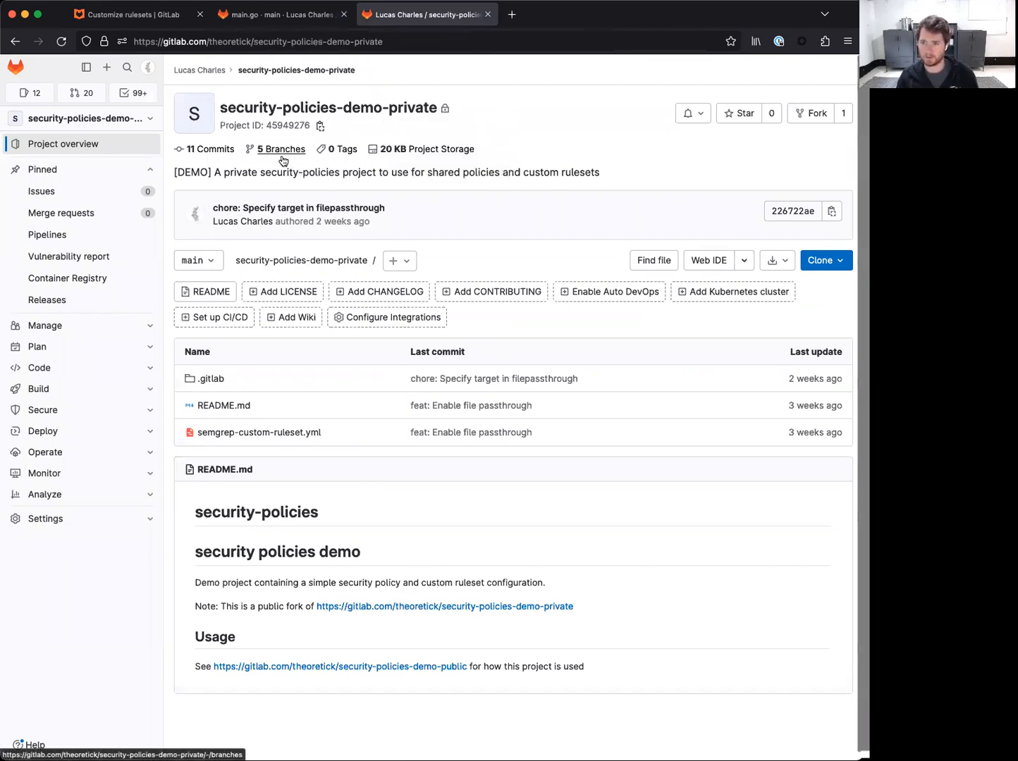
mouse_move(224, 405)
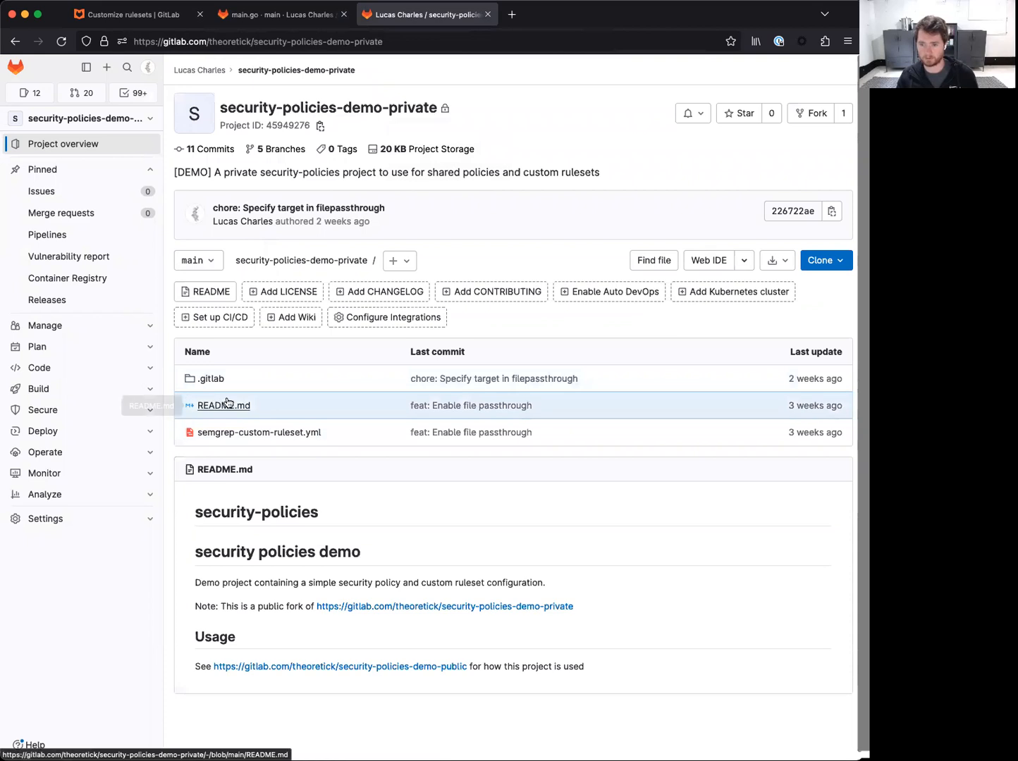
left_click(210, 378)
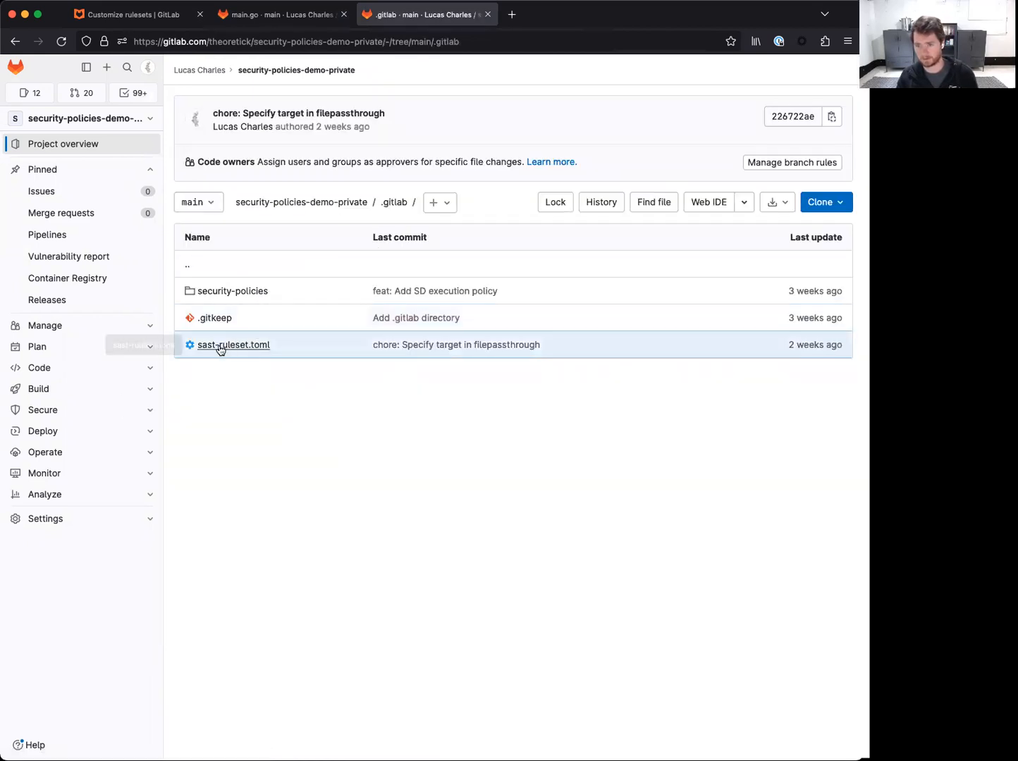
mouse_move(232, 290)
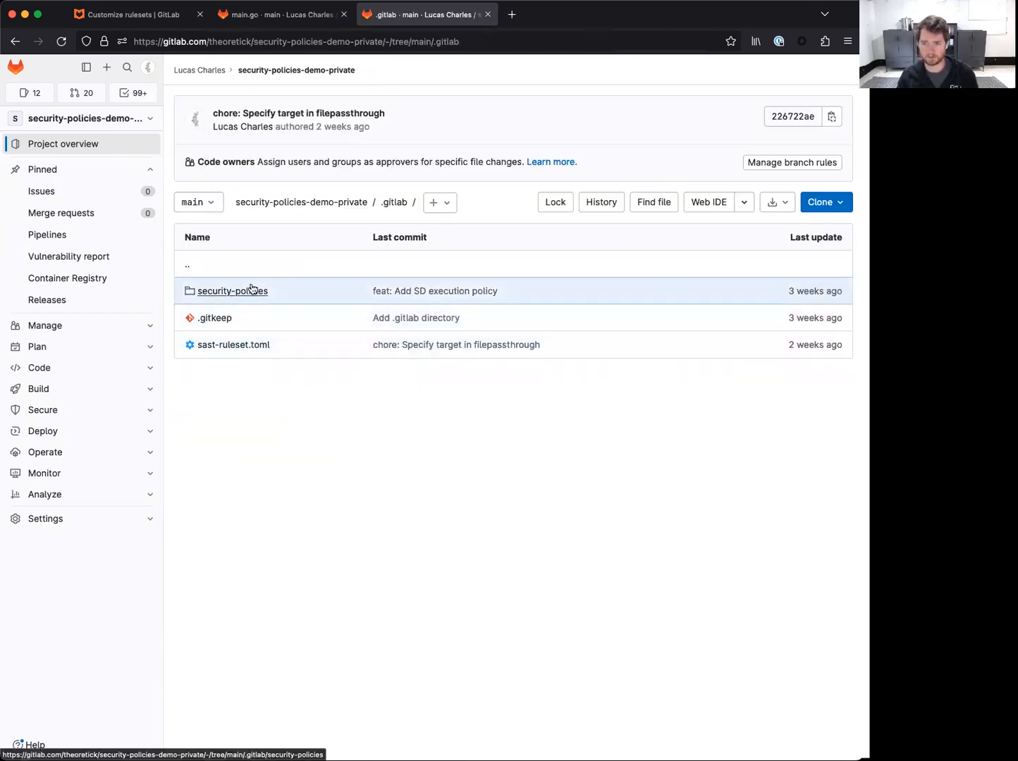
mouse_move(242, 296)
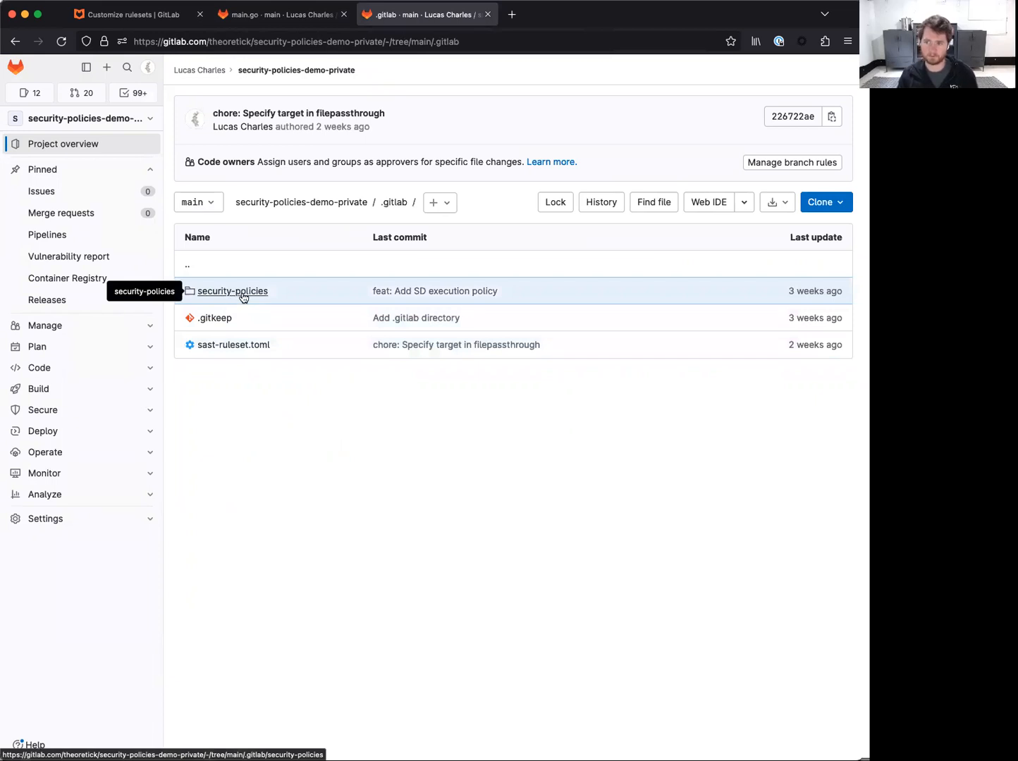
mouse_move(332, 445)
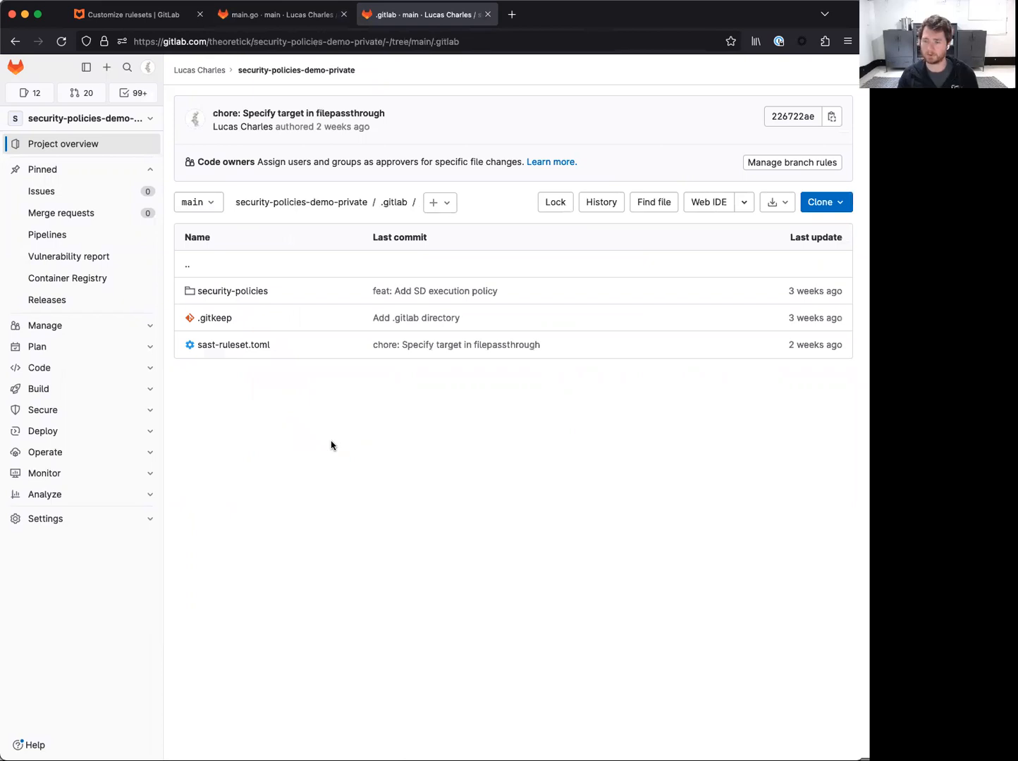
mouse_move(321, 417)
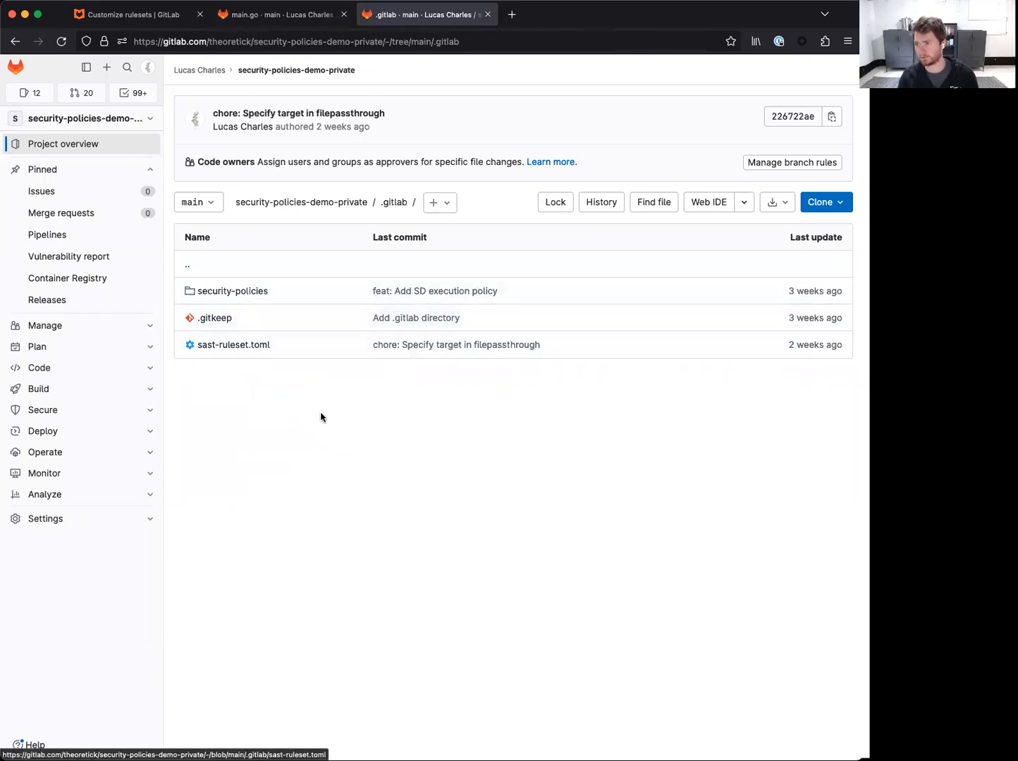
left_click(296, 71)
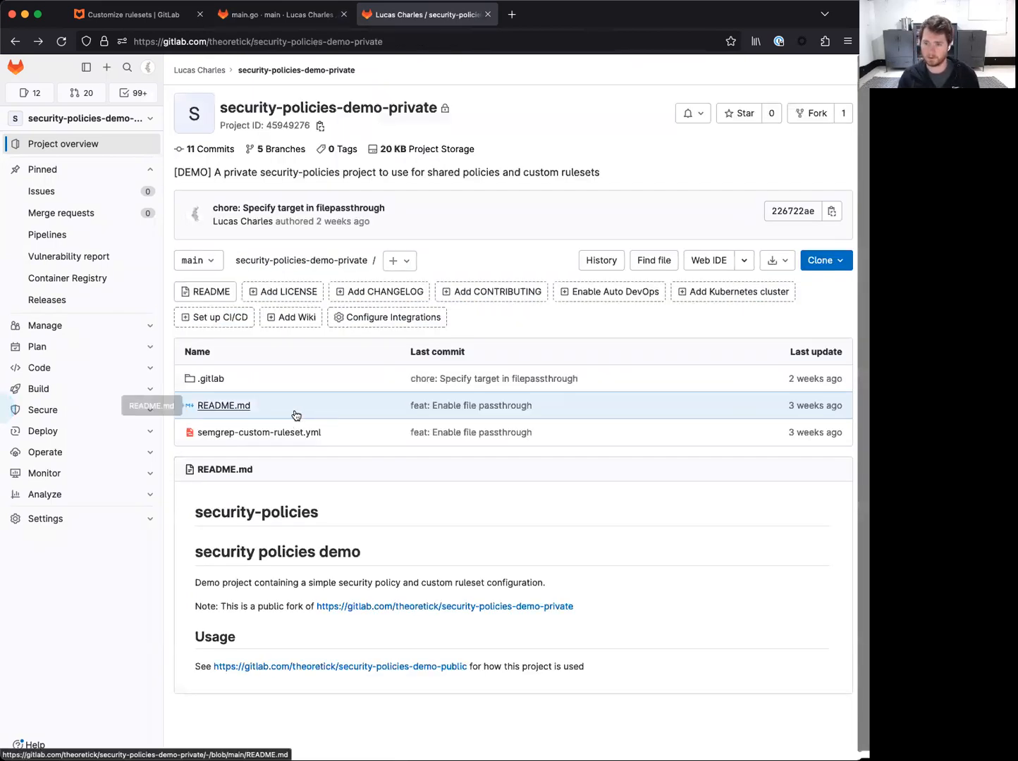
left_click(212, 377)
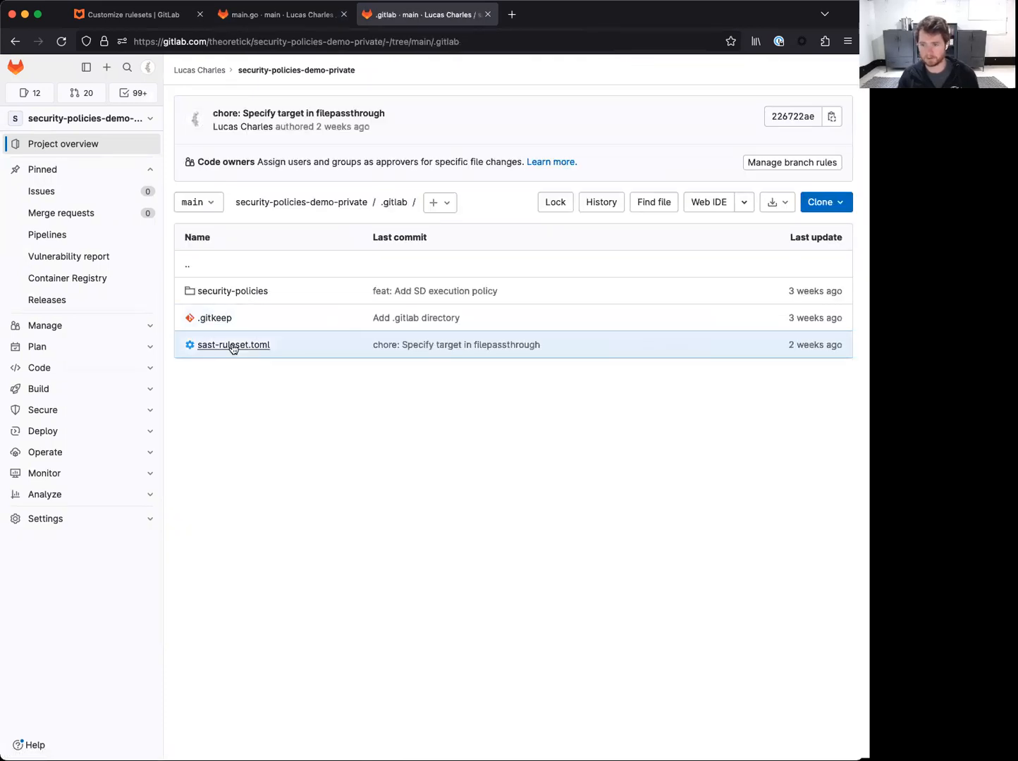
- View sast-ruleset.toml and point out its semgrep passthrough overwrite with semgrep-custom-ruleset.yml
left_click(234, 344)
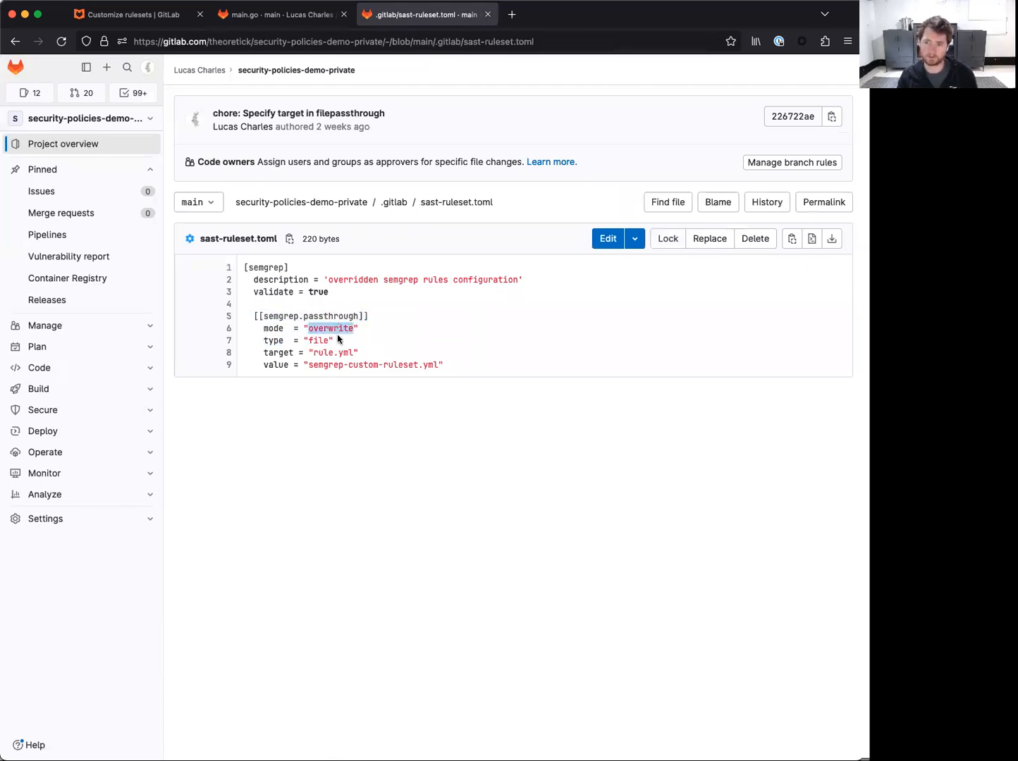
double_click(319, 341)
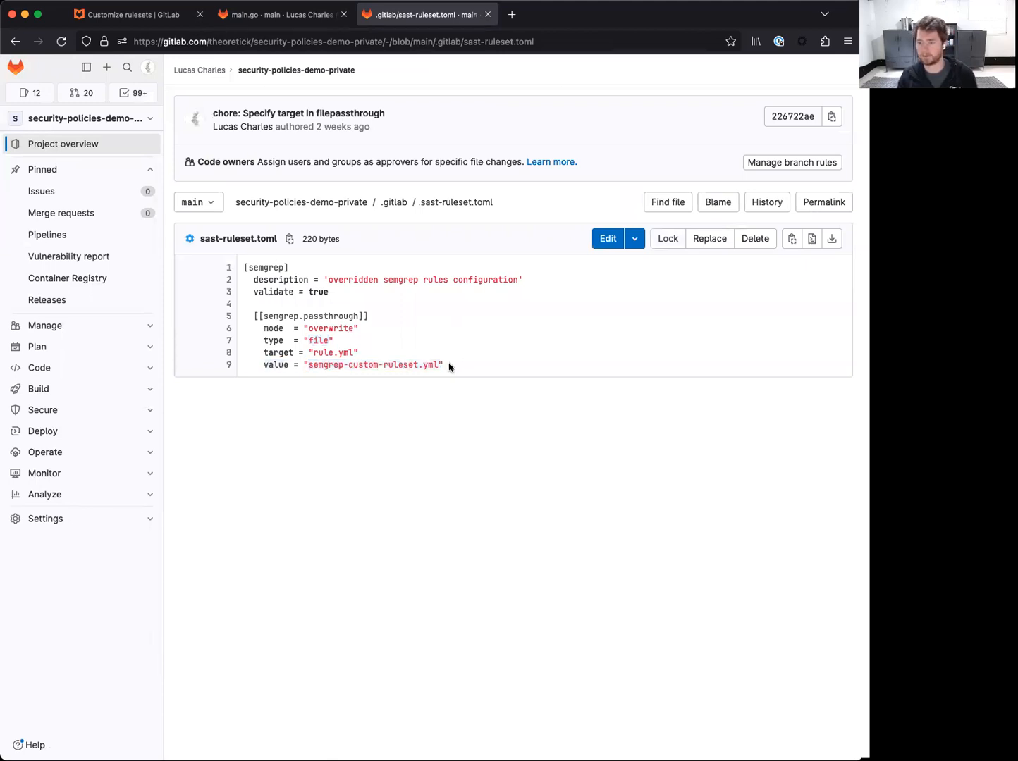
mouse_move(296, 70)
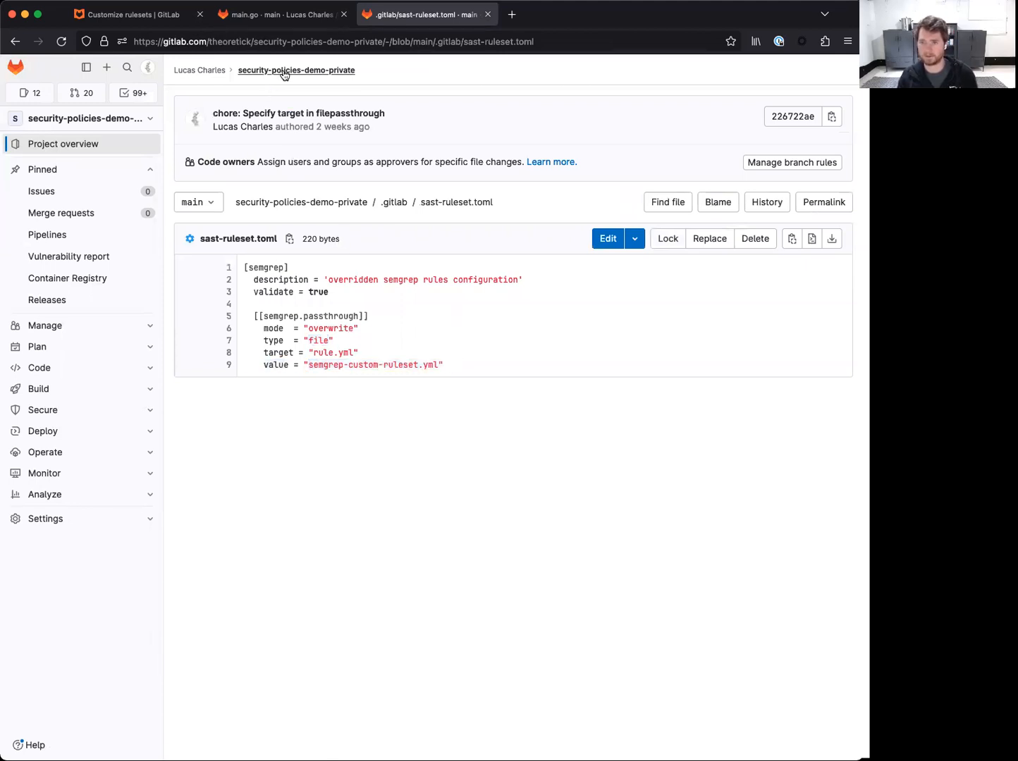
- View the semgrep-custom-ruleset.yml rules in security-policies-demo-private
left_click(296, 71)
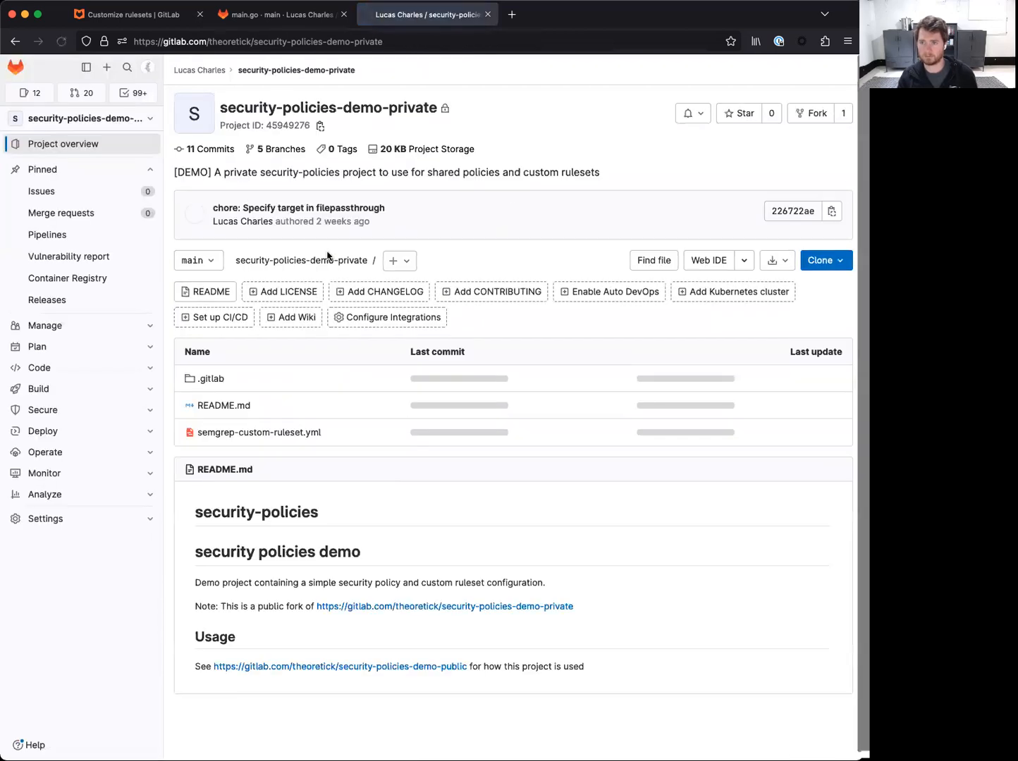
left_click(259, 431)
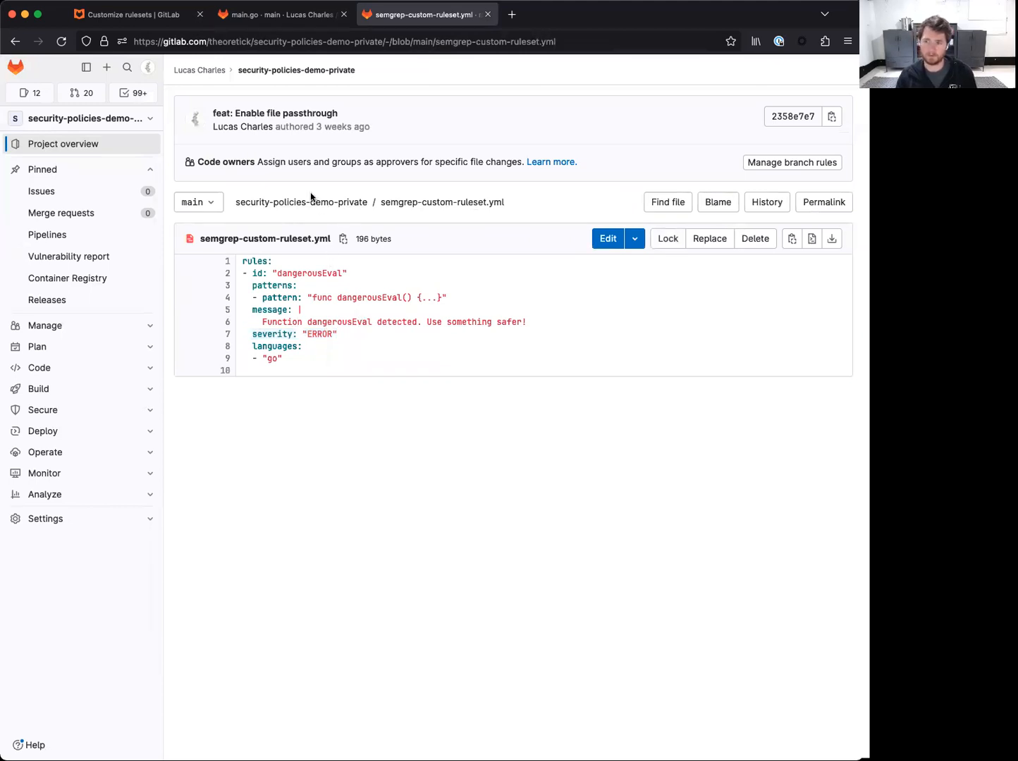
left_click(282, 14)
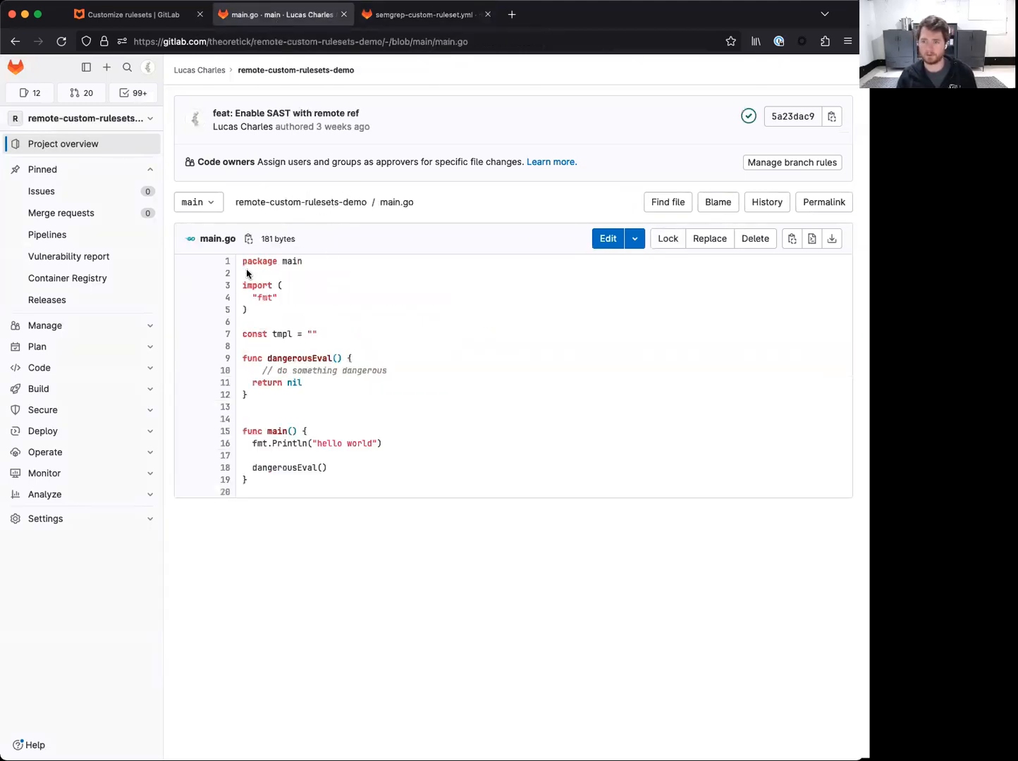
mouse_move(280, 400)
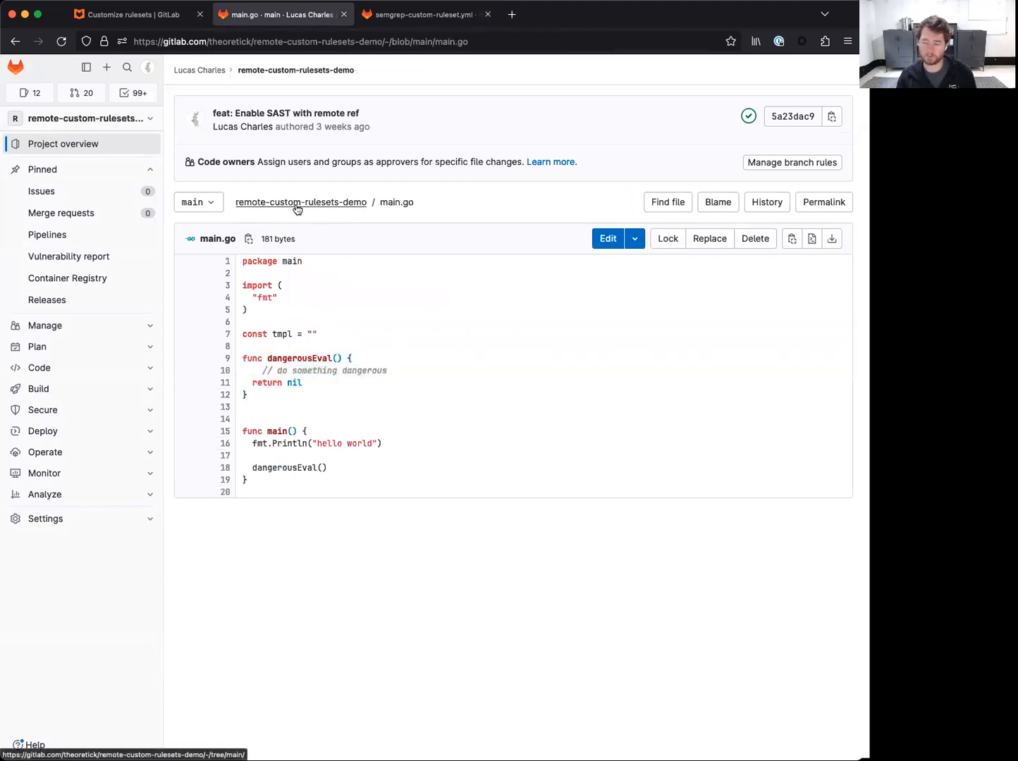
- Start editing the remote-custom-rulesets-demo .gitlab-ci.yml that includes the SAST template
left_click(302, 203)
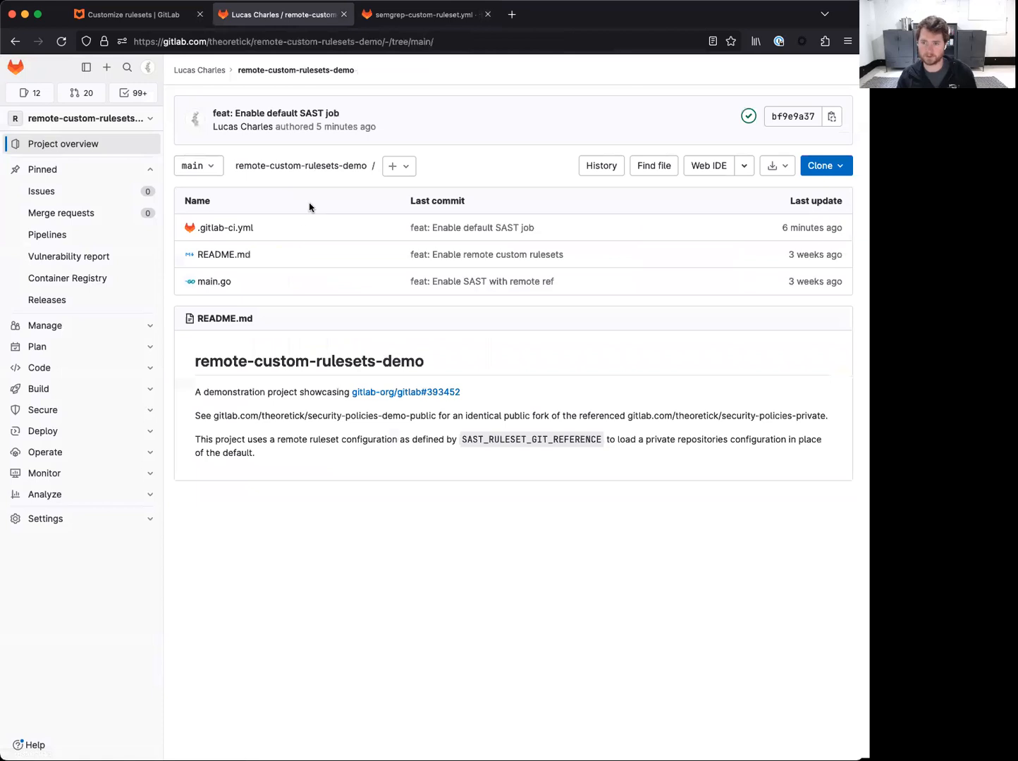
mouse_move(358, 112)
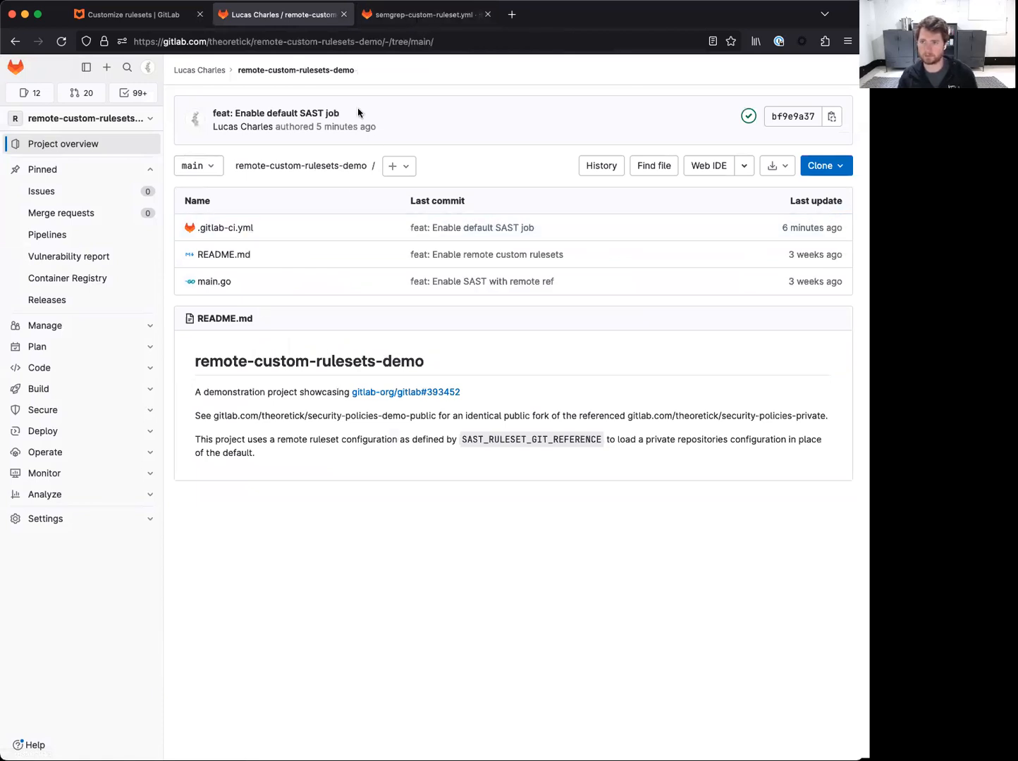
left_click(227, 227)
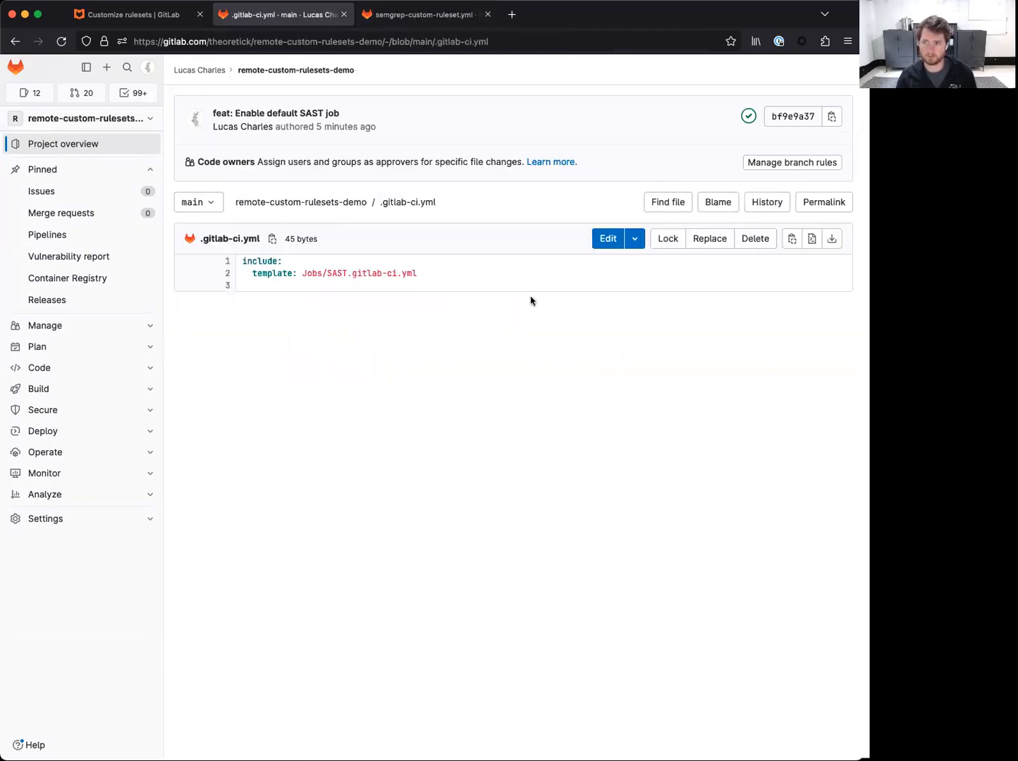
left_click(606, 238)
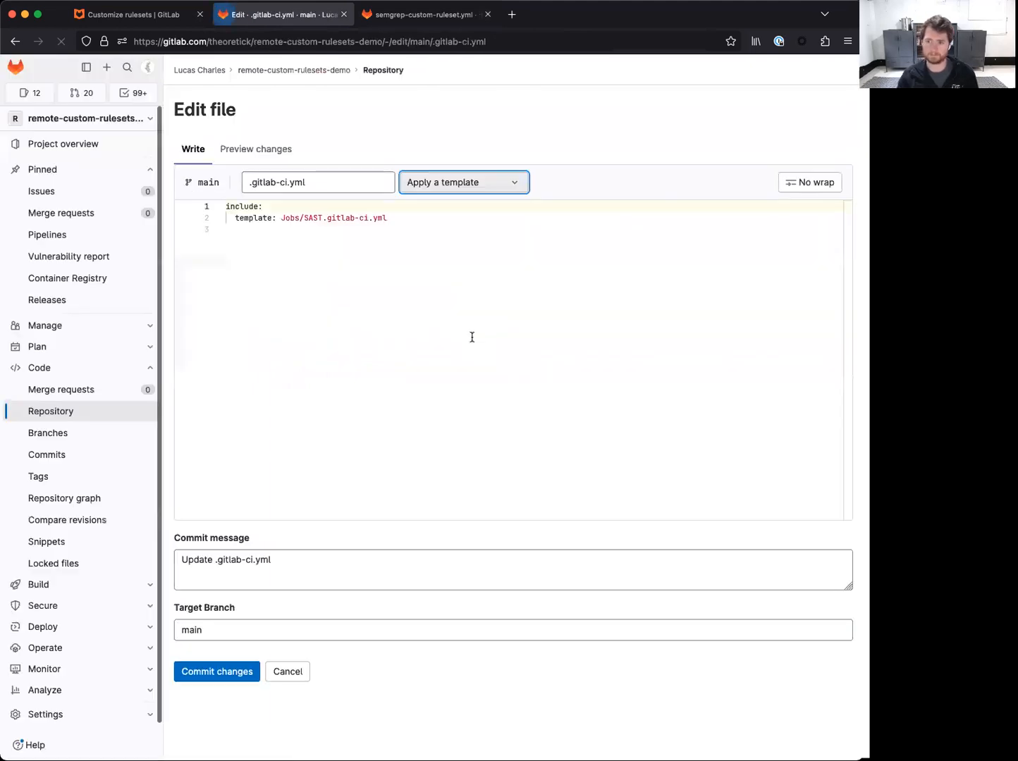
- Add a variable: block and copy SAST_RULESET_GIT_REFERENCE from the docs as its key
key("Return")
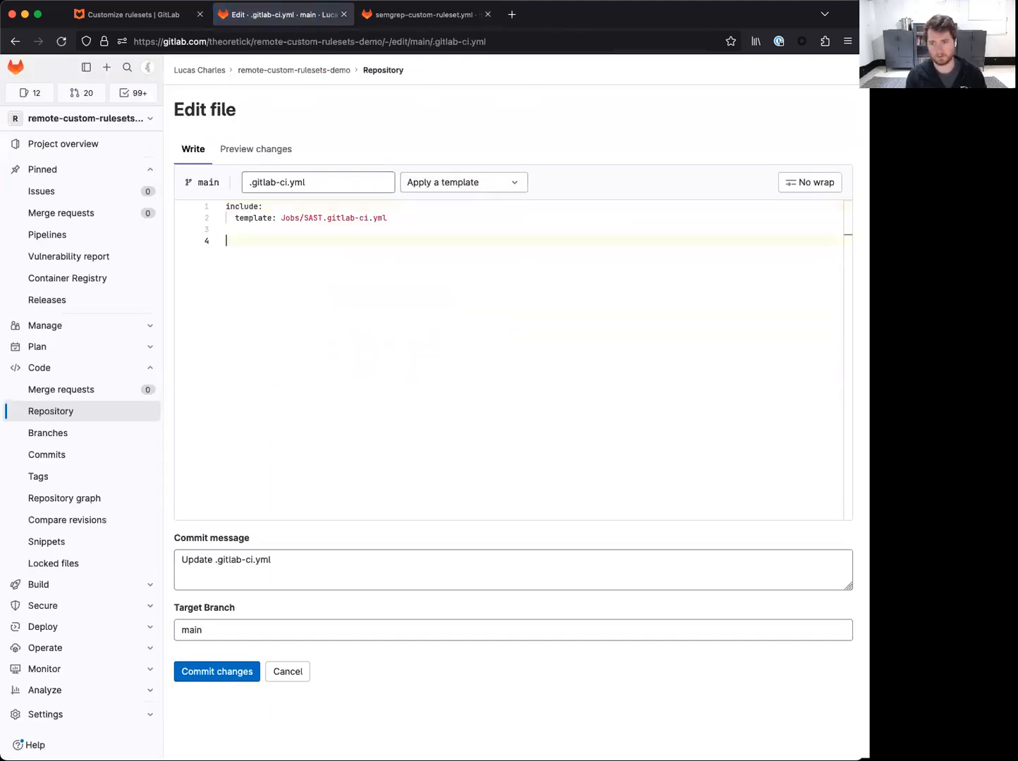
type("variable:")
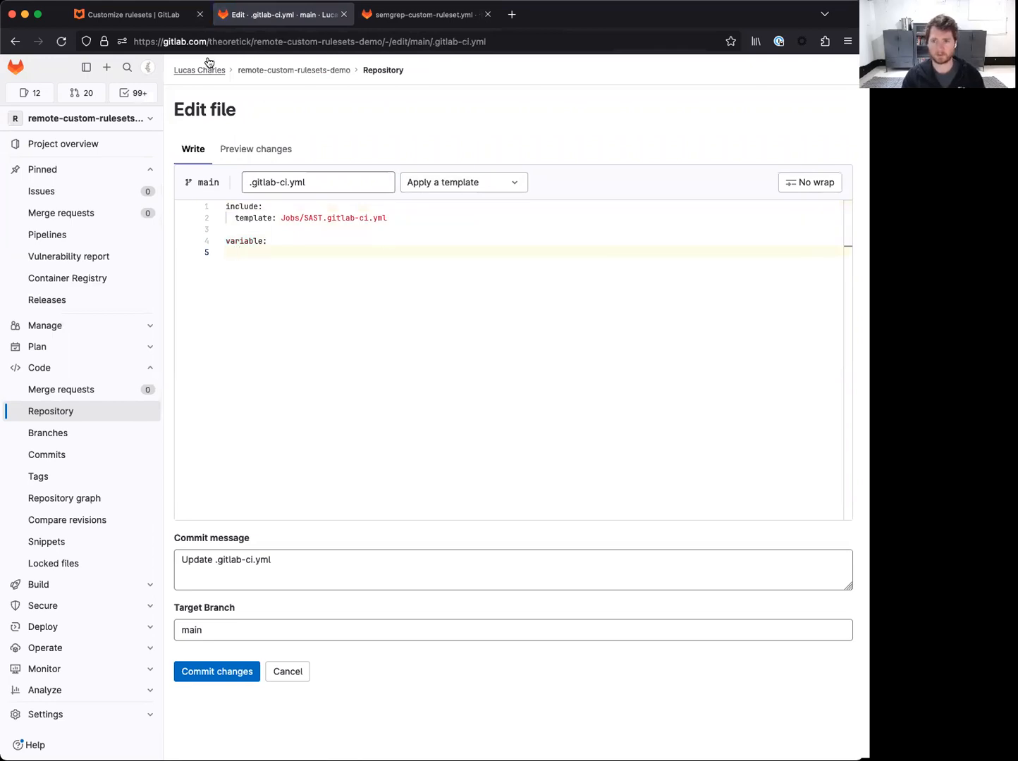
left_click(127, 15)
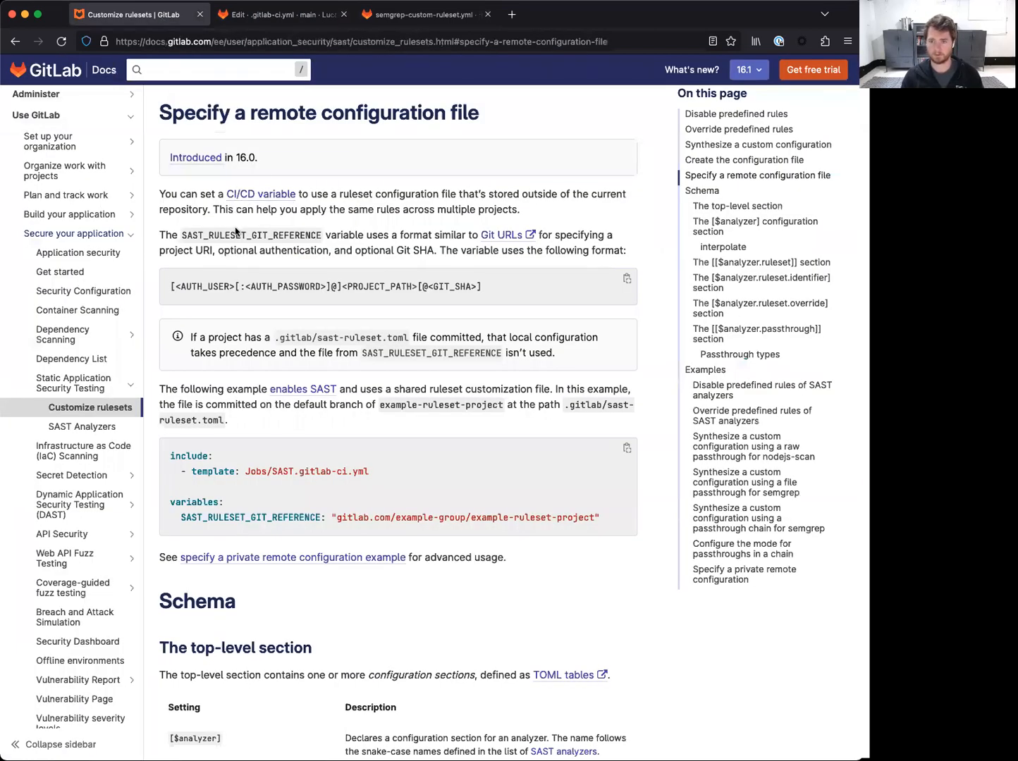
double_click(251, 234)
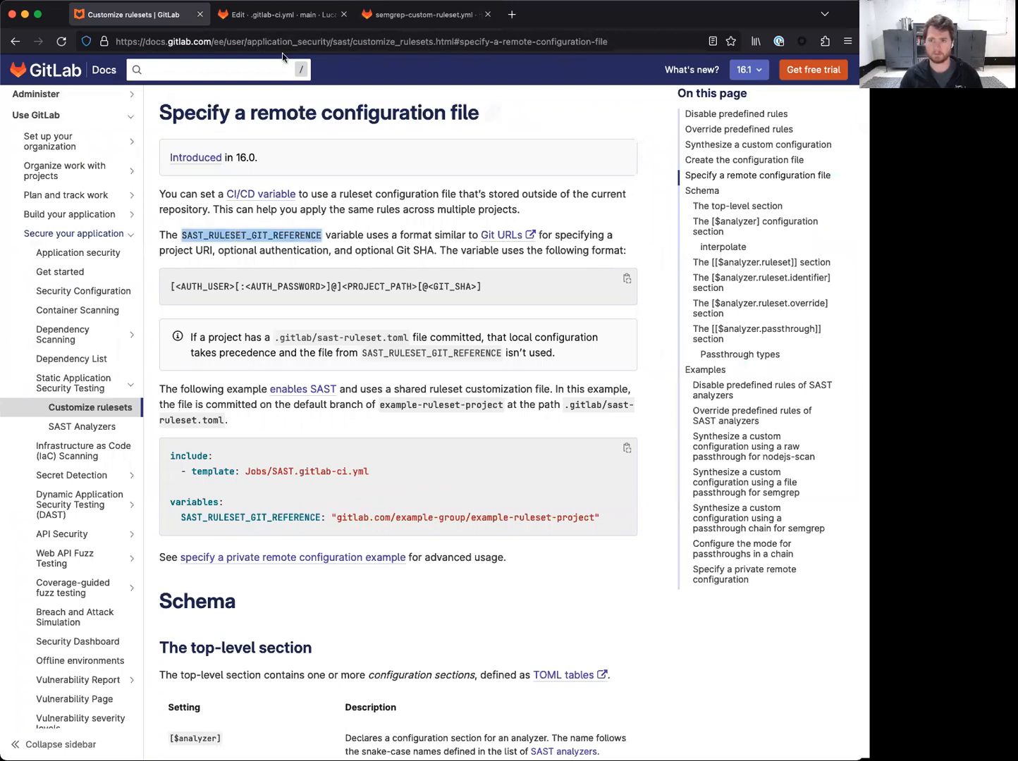
left_click(282, 15)
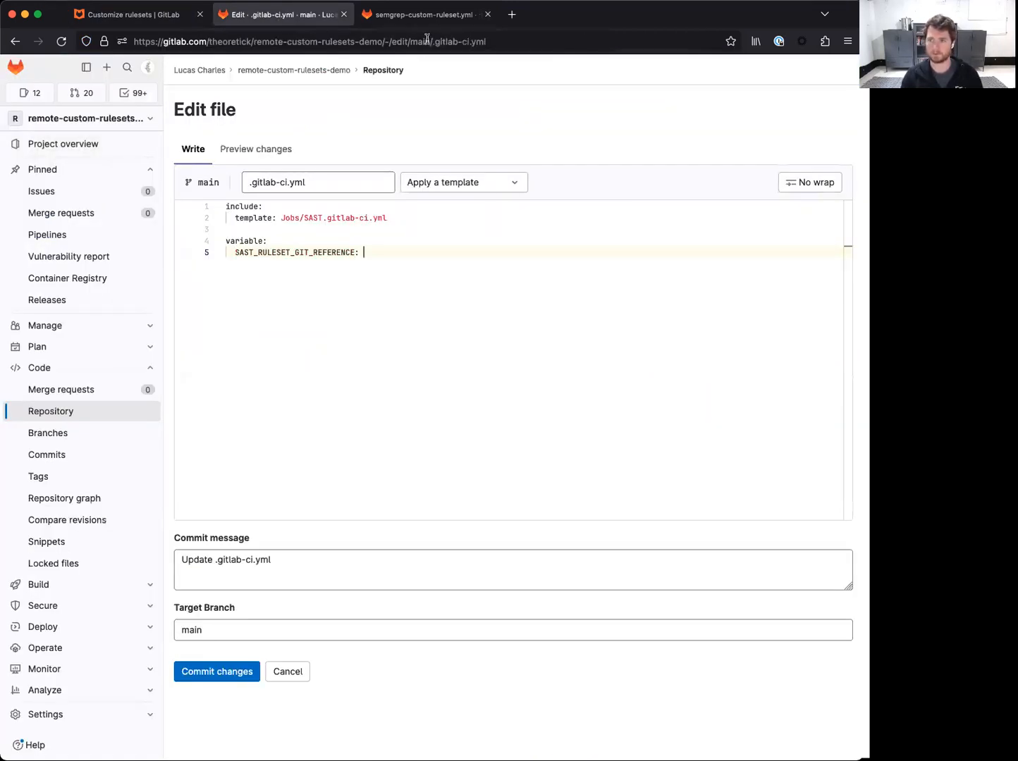
- Set SAST_RULESET_GIT_REFERENCE to gitlab.com/theoretick/security-policies-demo-private, trimming the file path and @ suffix
left_click(420, 14)
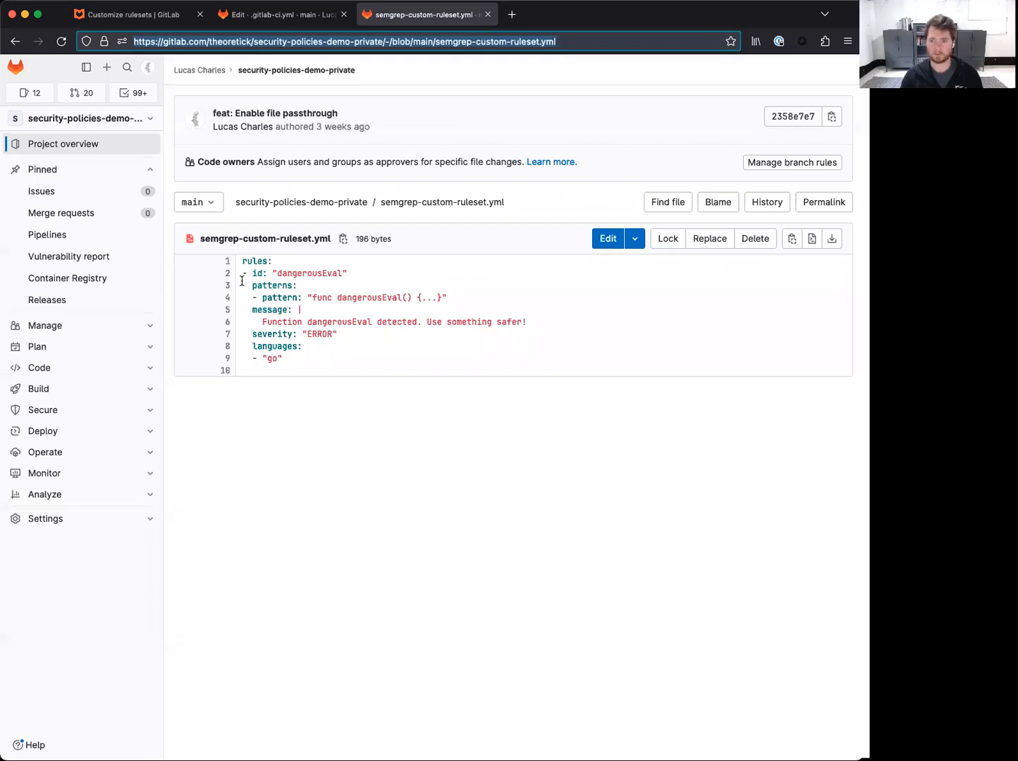
left_click(282, 14)
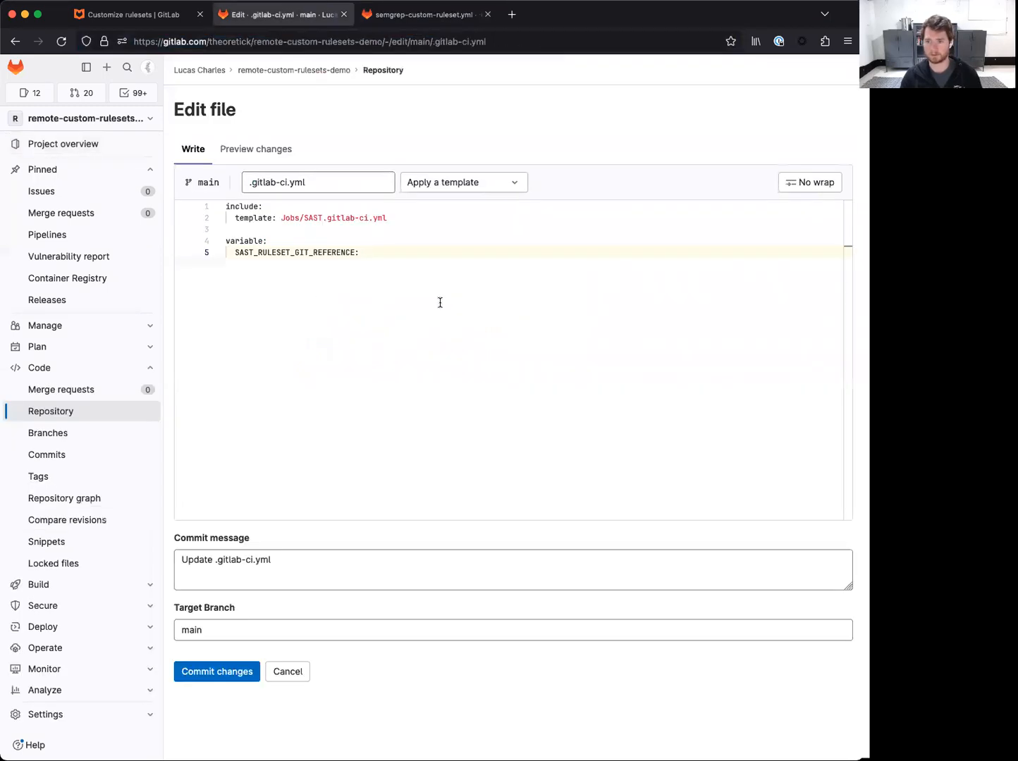
type("https://gitlab.com/theoretick/security-policies-demo-private/-/blob/main/semgrep-custom-ruleset.yml")
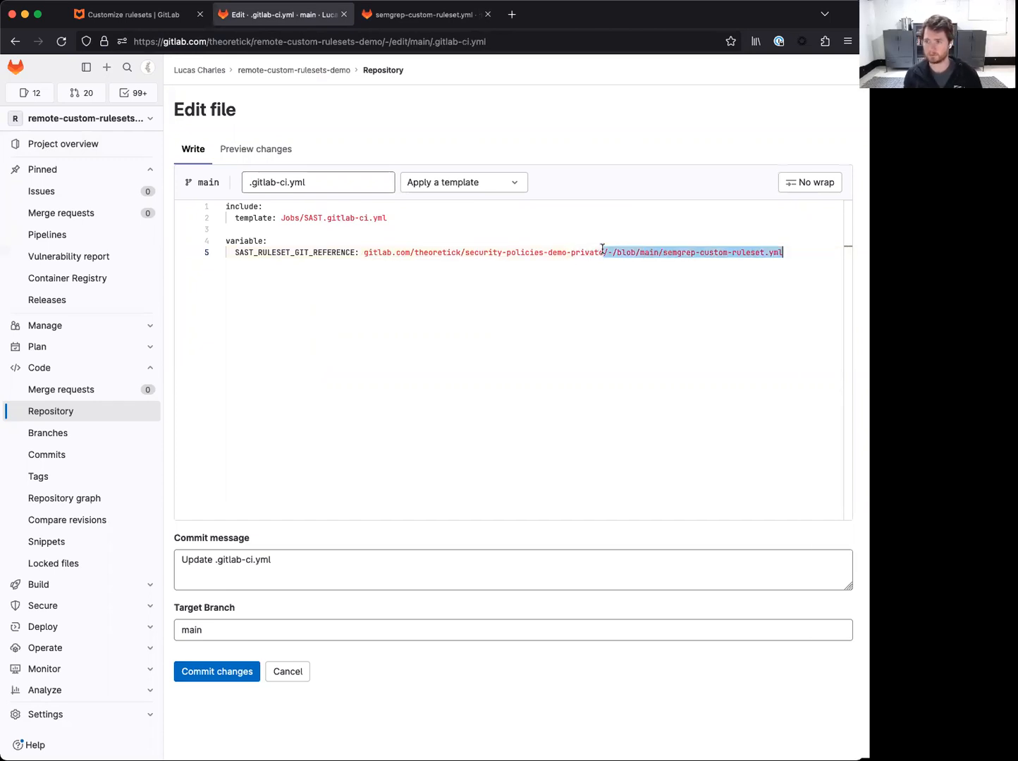
key("Backspace")
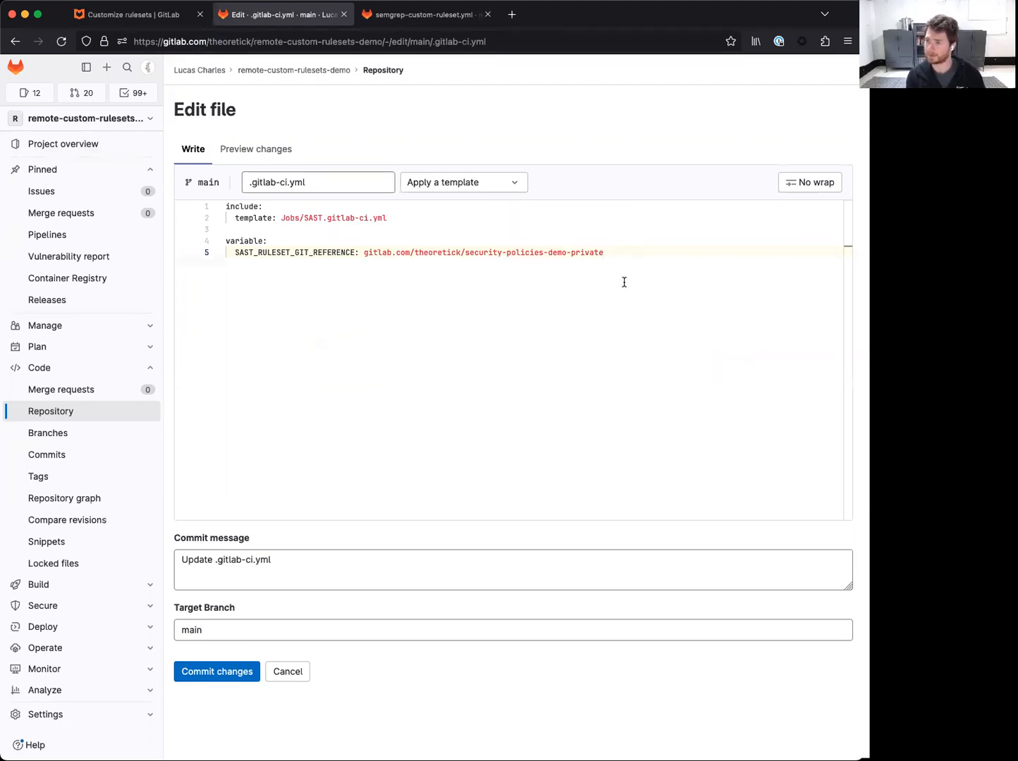
type("@")
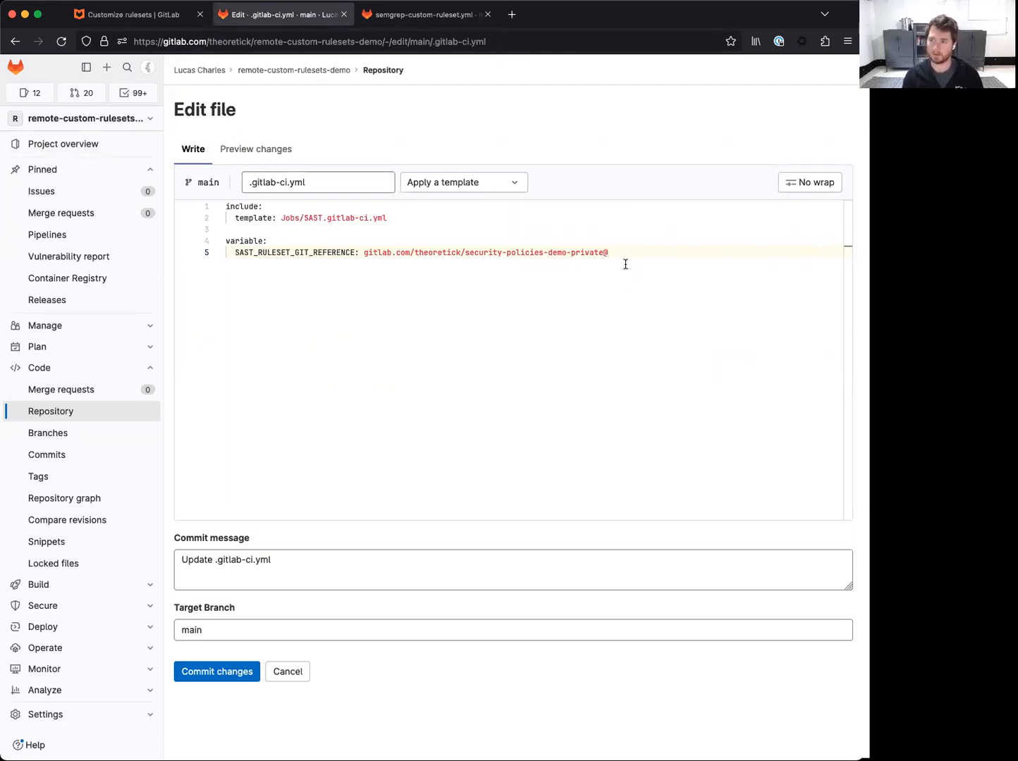
type("dsklslk2")
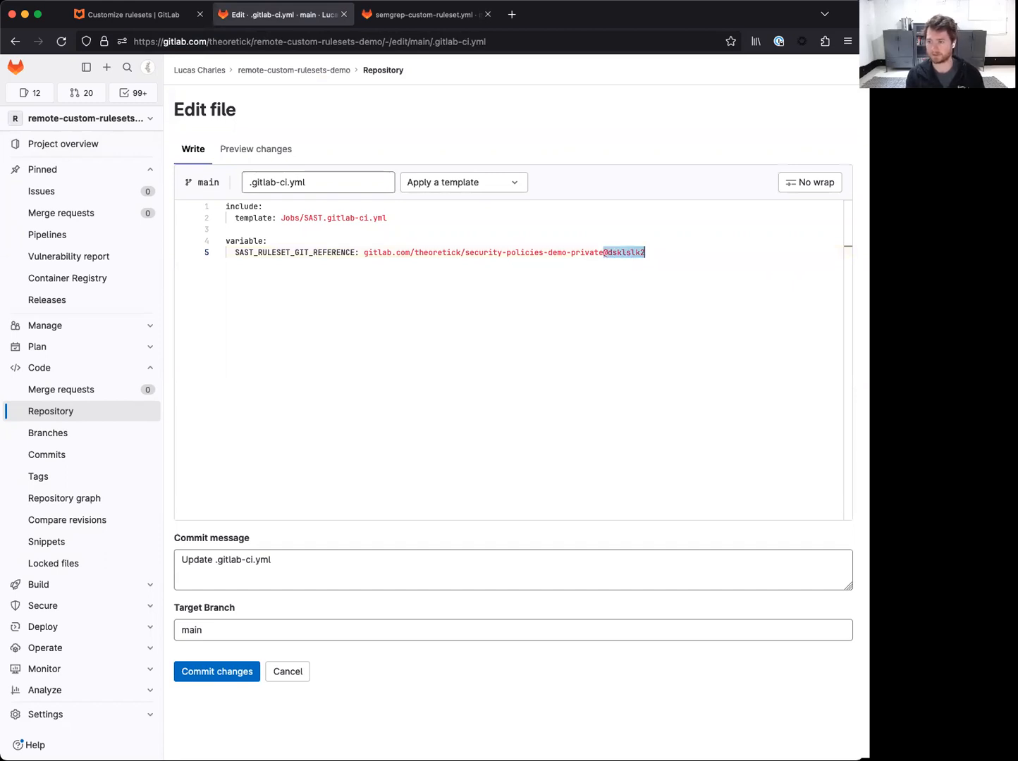
key("Backspace")
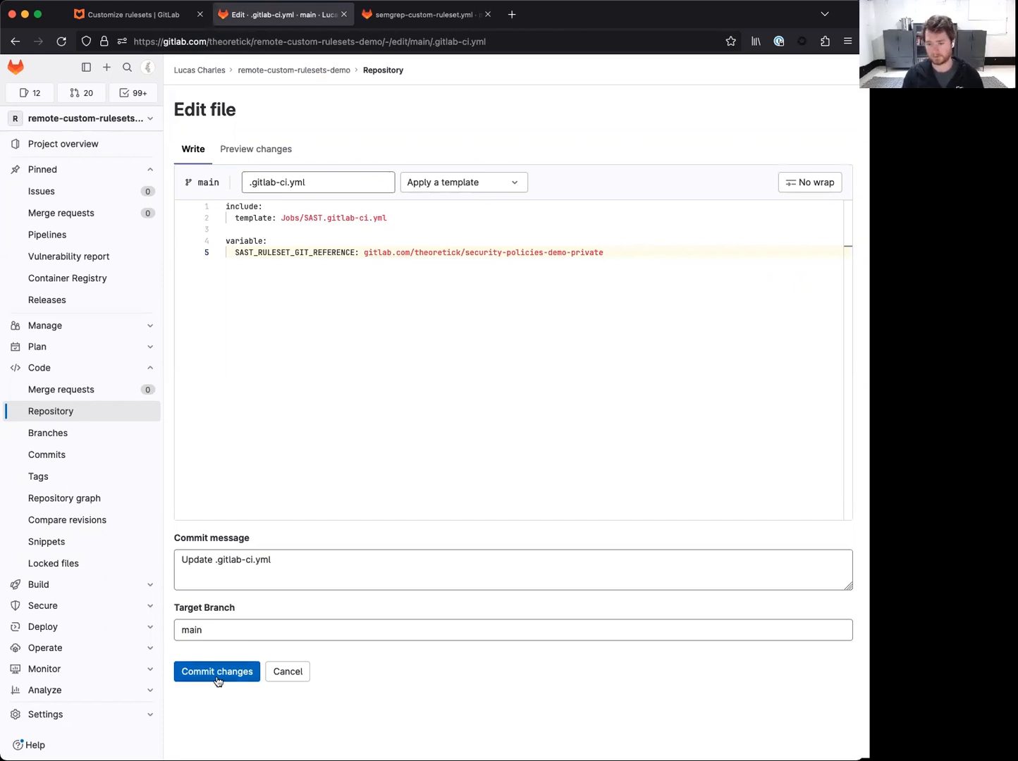
- Commit the updated .gitlab-ci.yml to main; GitLab warns the CI configuration is invalid
left_click(218, 671)
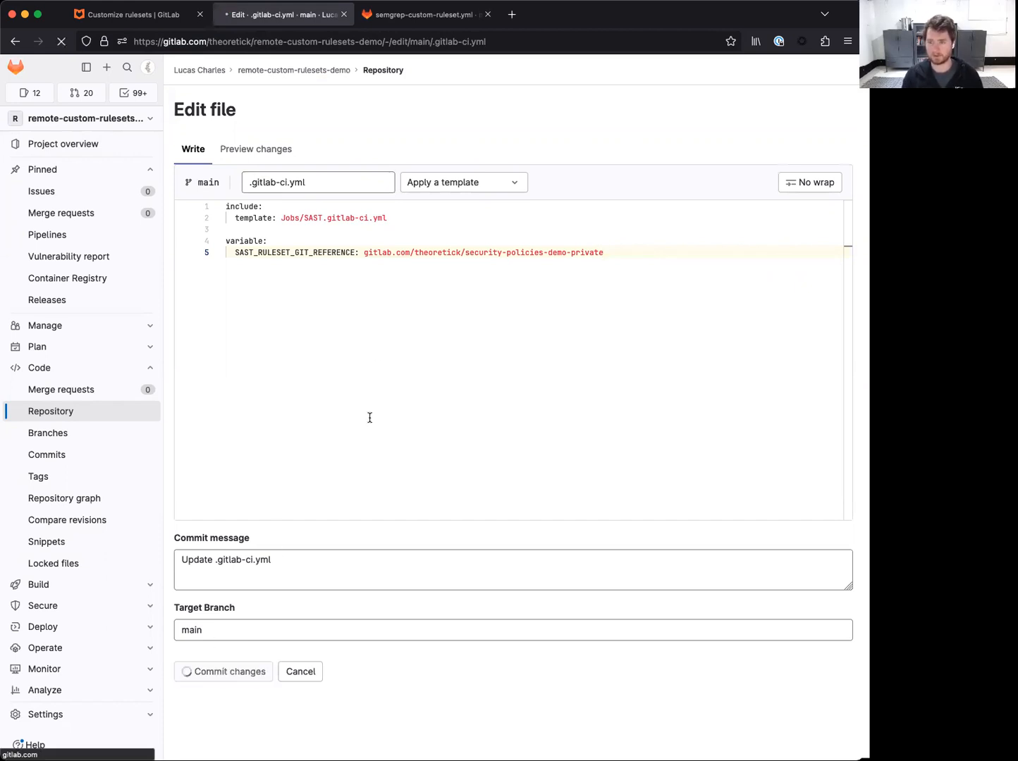
left_click(223, 671)
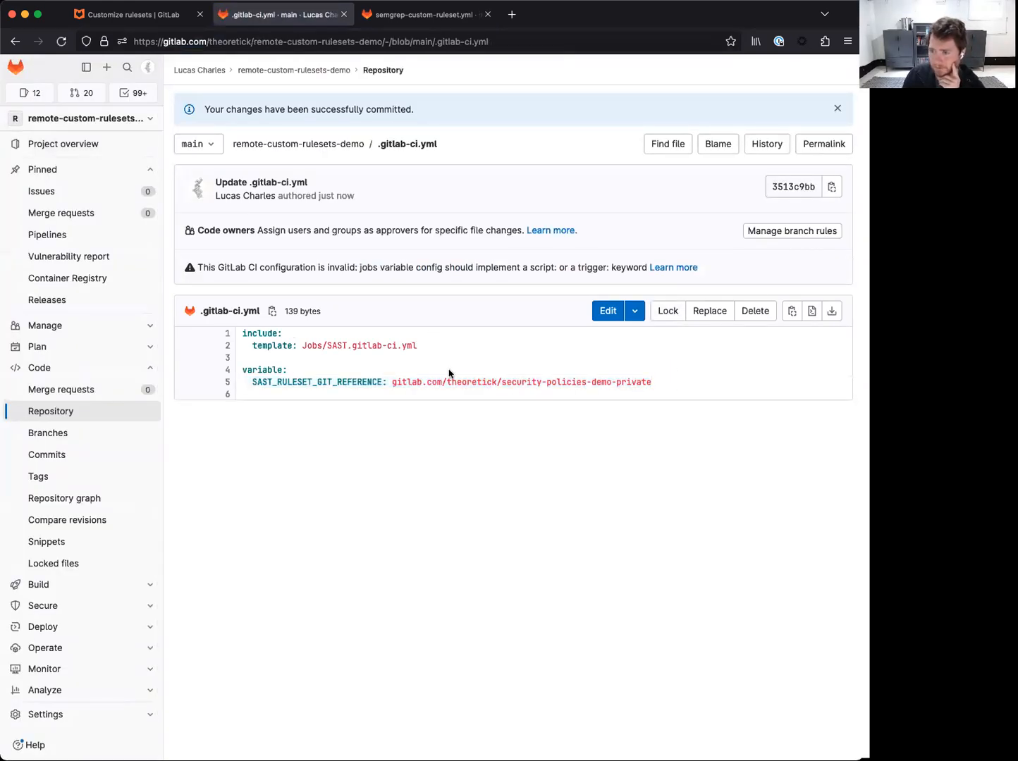
mouse_move(505, 401)
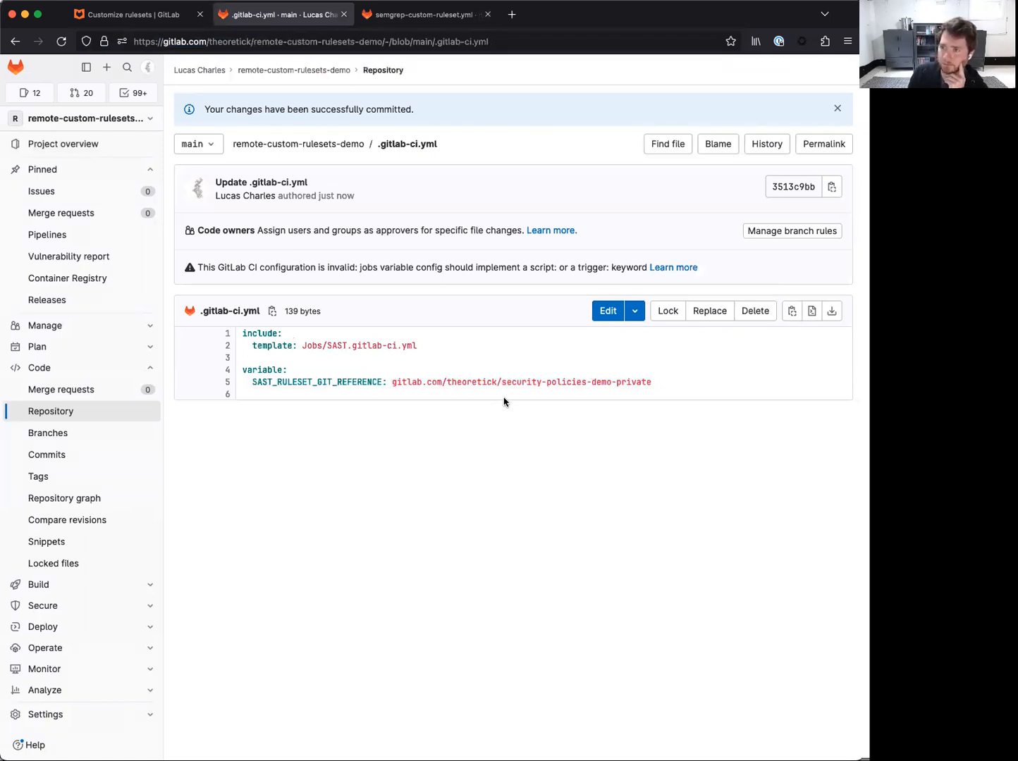
mouse_move(138, 74)
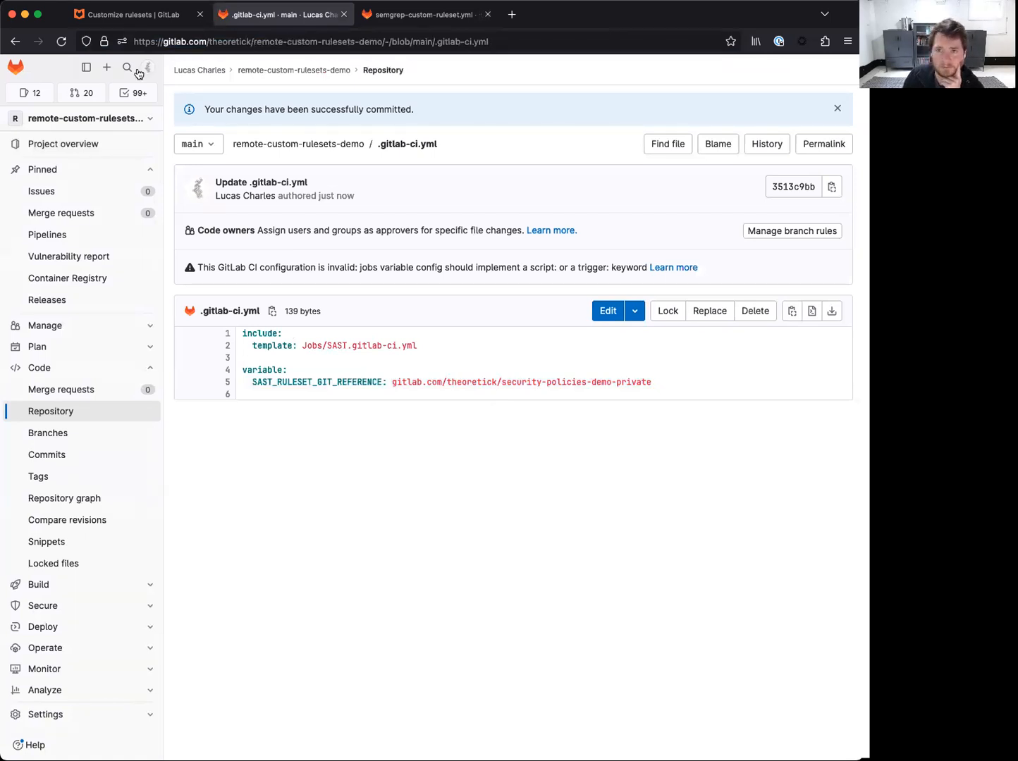
mouse_move(89, 93)
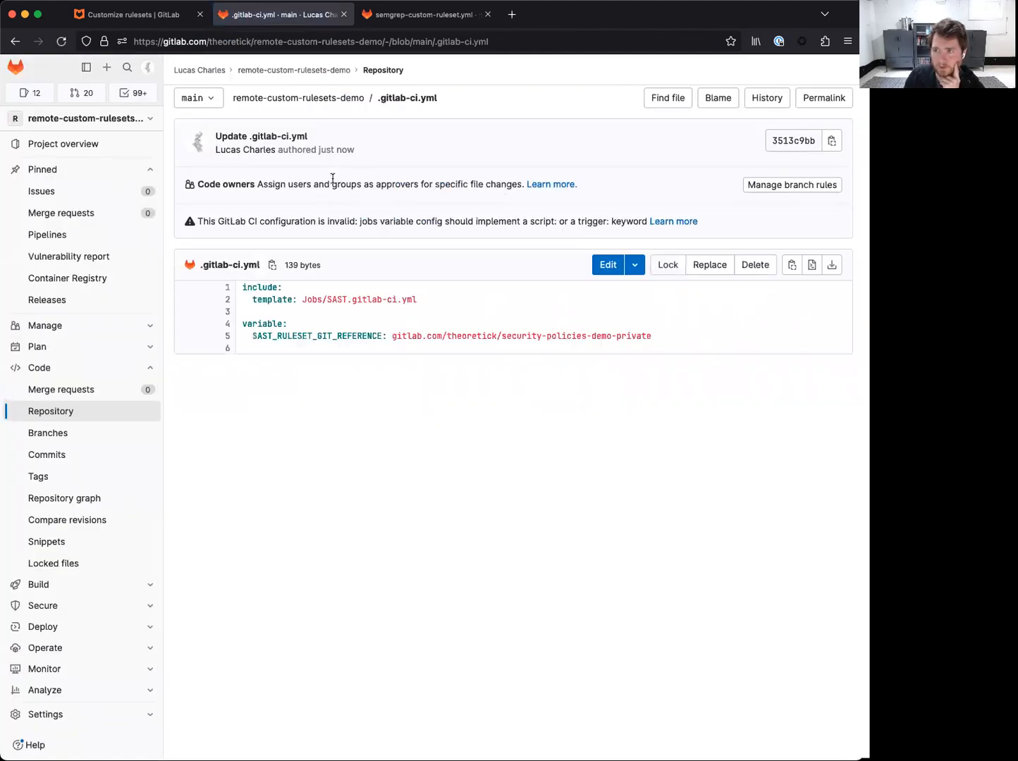
mouse_move(60, 213)
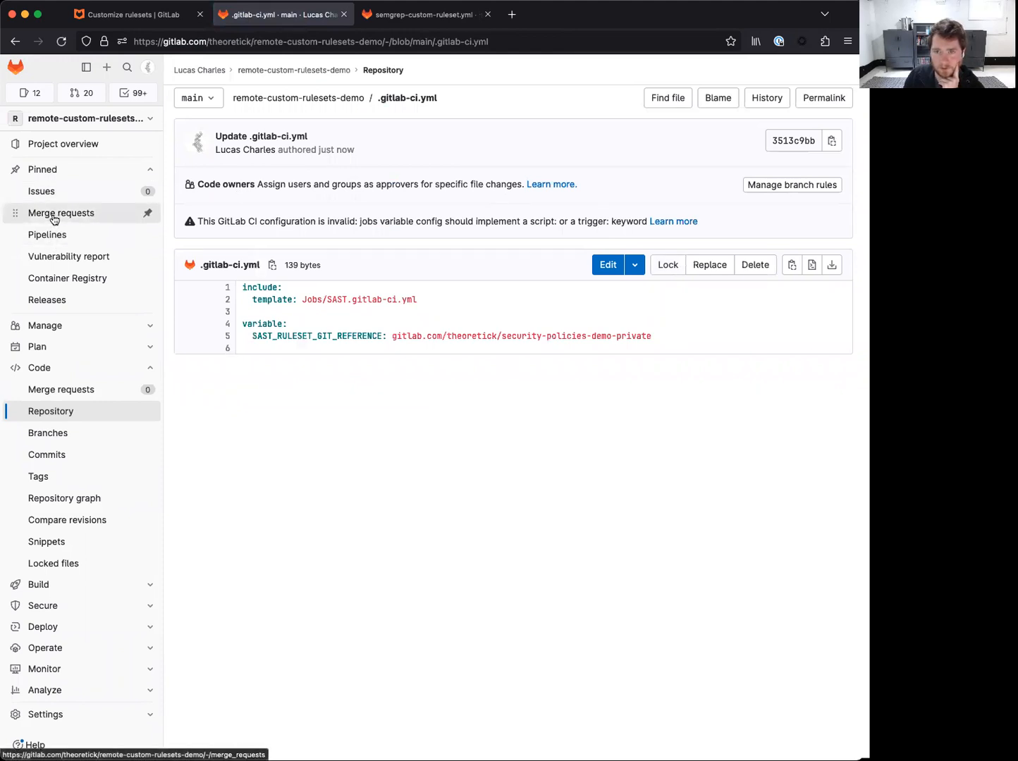
- Check the pipeline list showing the latest pipeline failed as YAML invalid, then reopen .gitlab-ci.yml
left_click(48, 234)
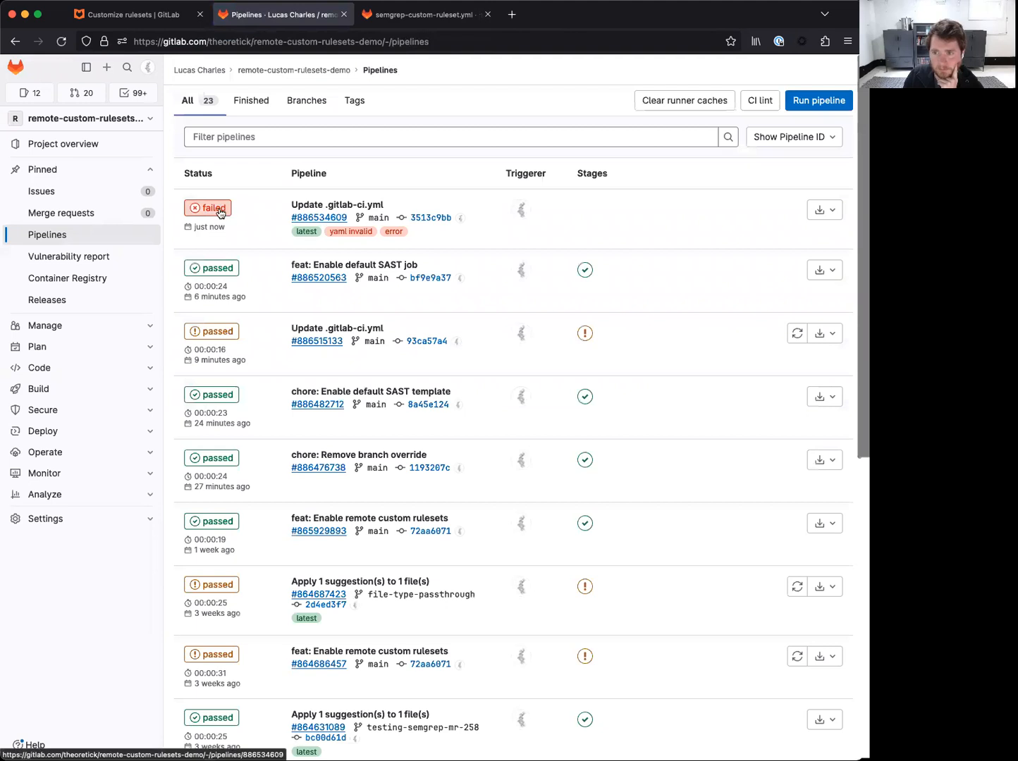
mouse_move(293, 71)
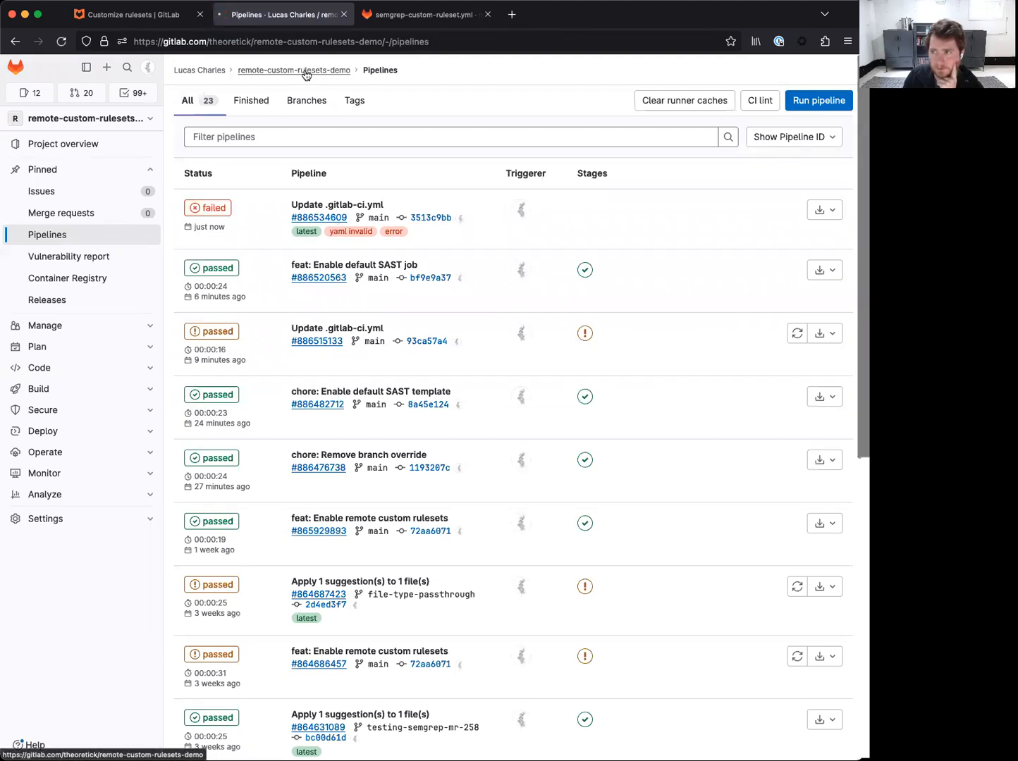
left_click(293, 71)
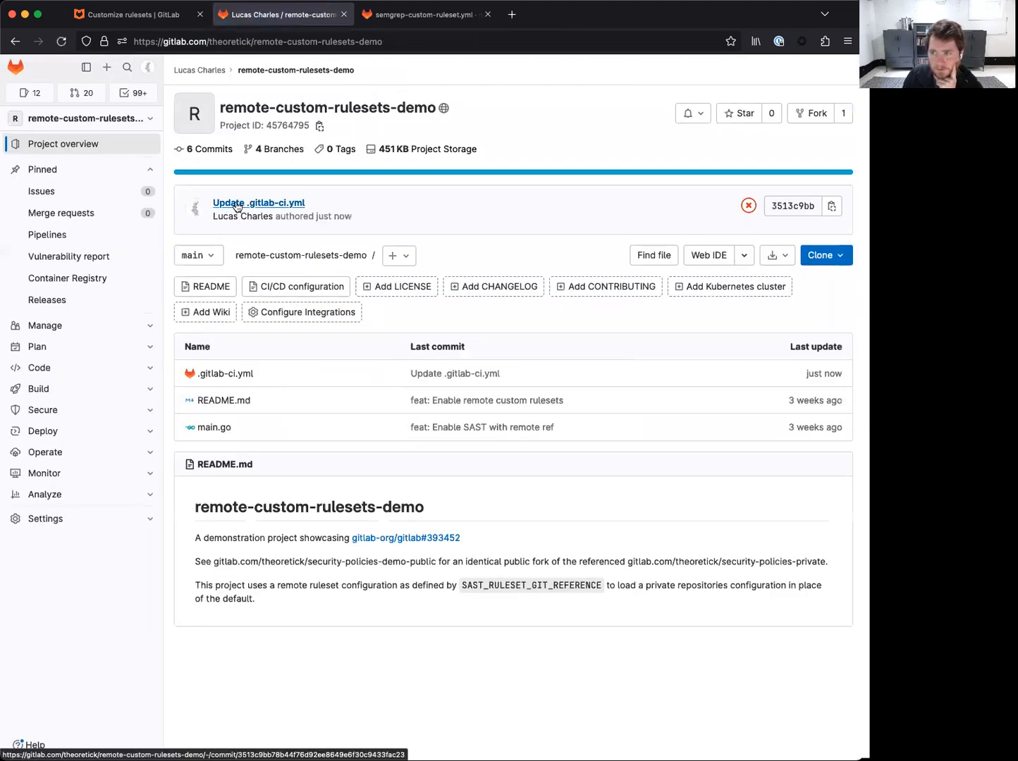
left_click(747, 205)
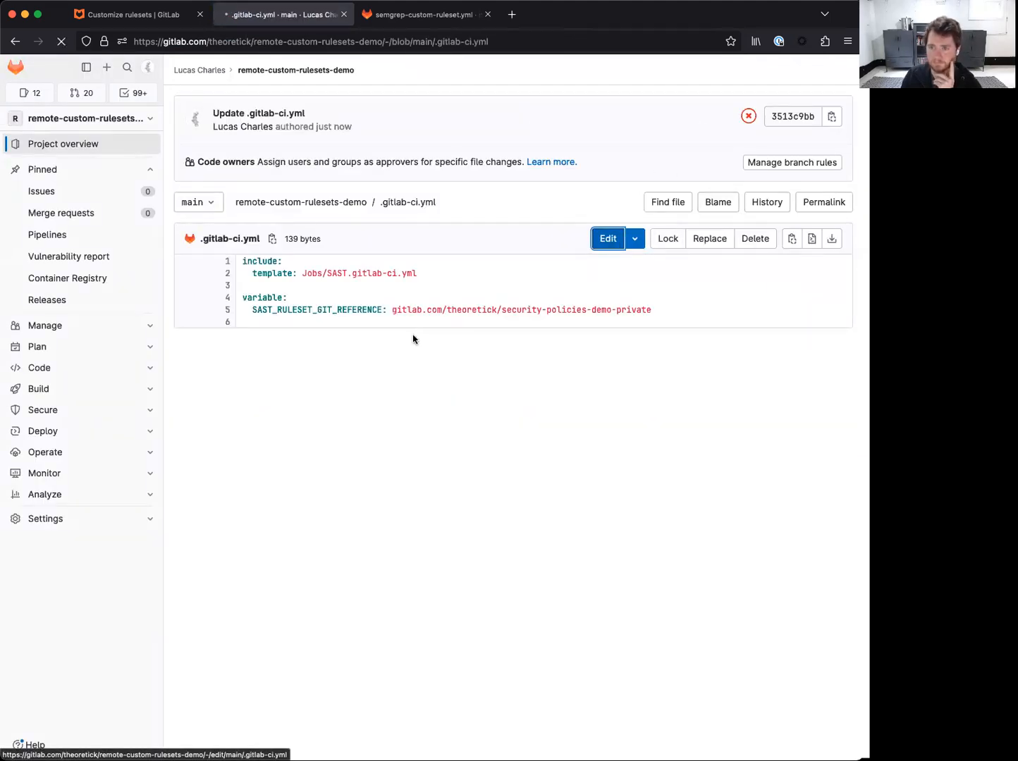
- Correct 'variable:' to 'variables:' in .gitlab-ci.yml, commit, and view the triggered pipeline
left_click(607, 238)
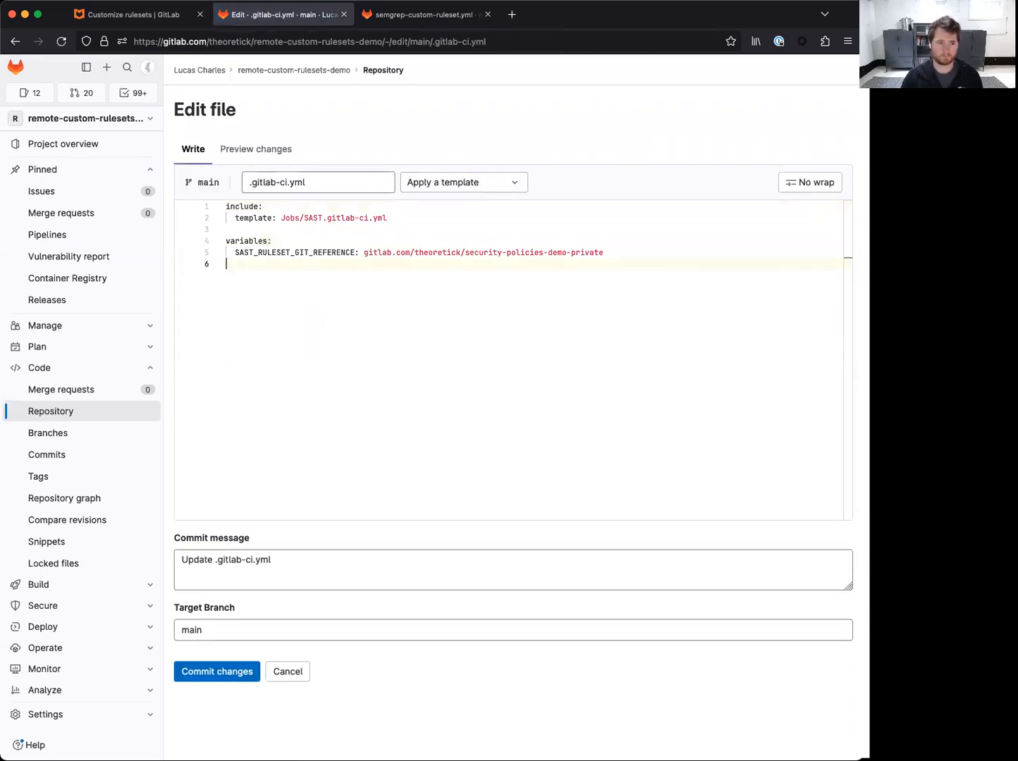
left_click(217, 671)
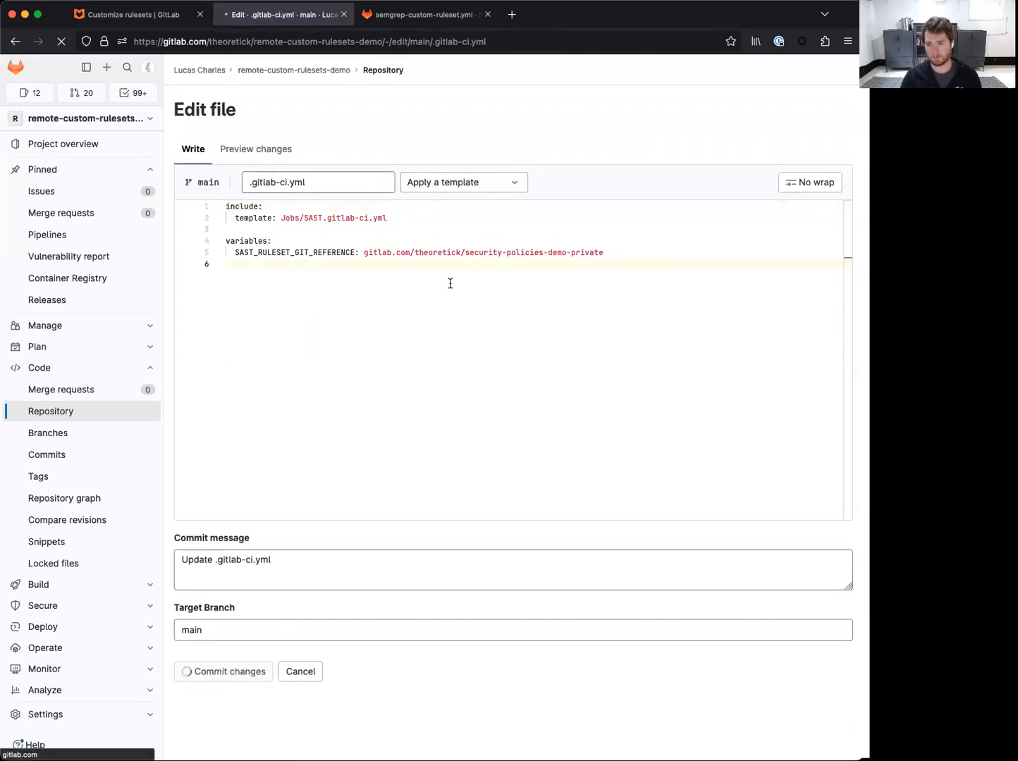
left_click(228, 671)
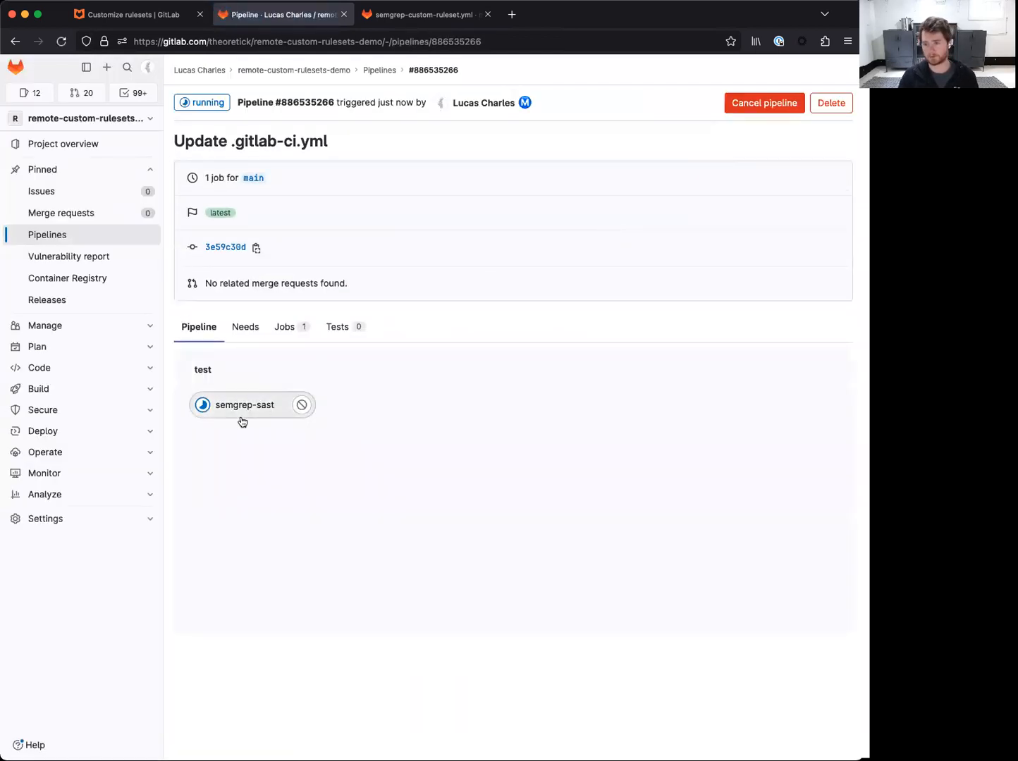
- View the running semgrep-sast job log, then the private project's semgrep-custom-ruleset.yml dangerousEval rule
left_click(246, 405)
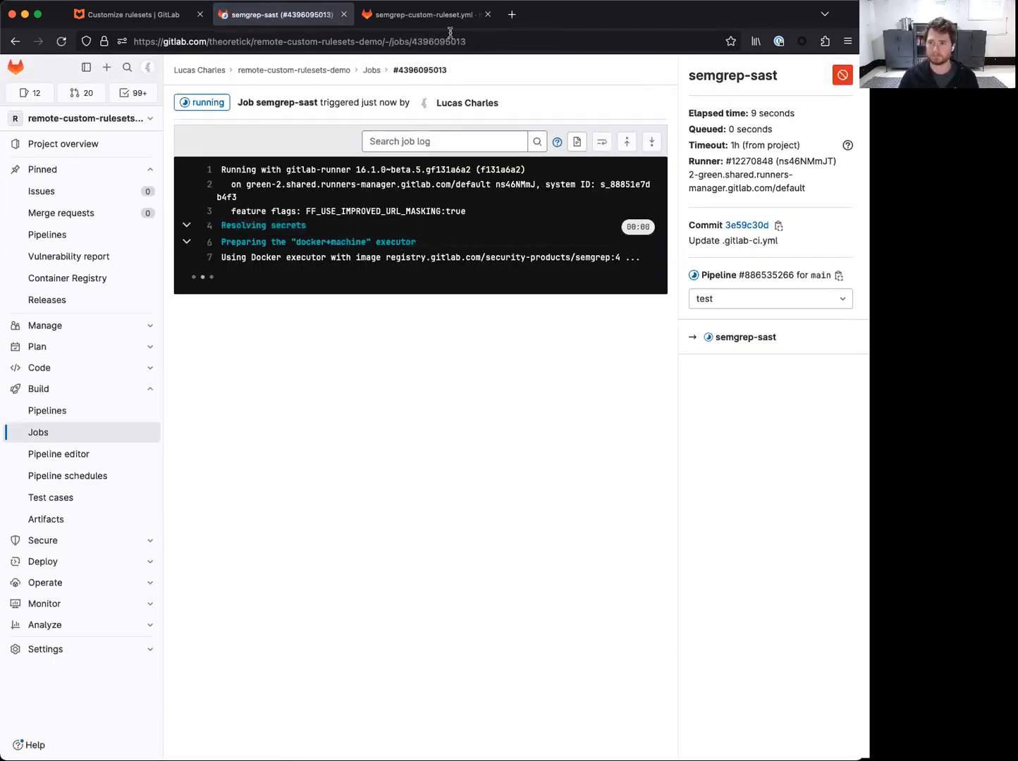
left_click(420, 15)
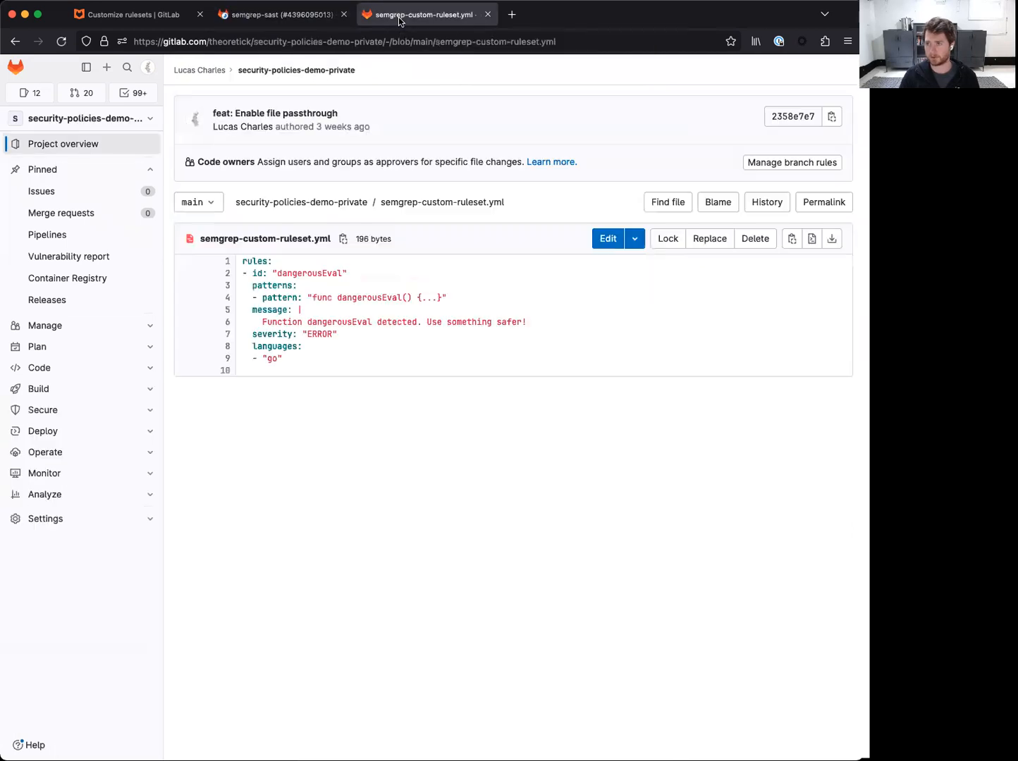
mouse_move(120, 468)
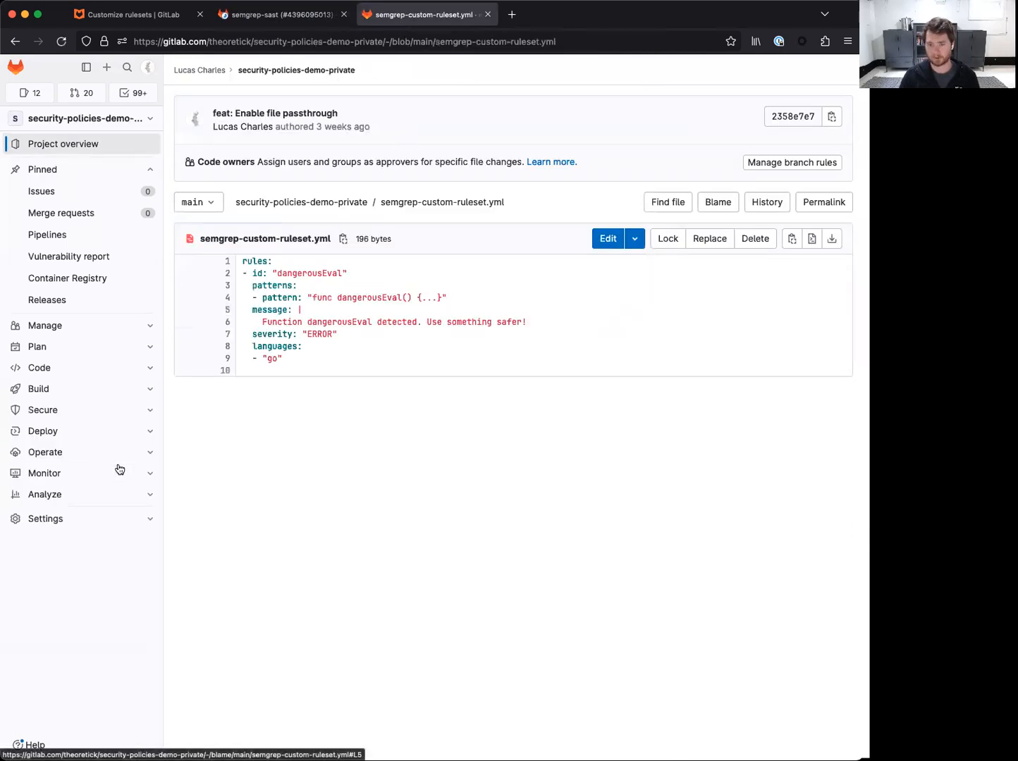
- Create a Developer project access token with read_repository scope, copy it, and return to the failed semgrep-sast job
left_click(45, 518)
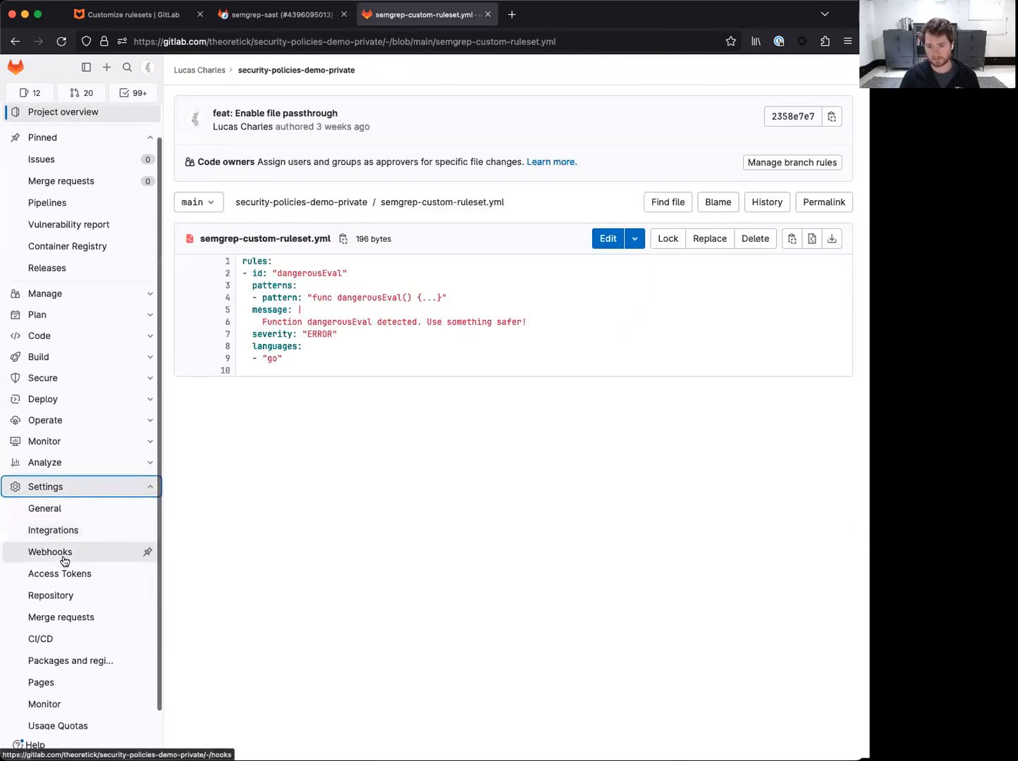
left_click(59, 572)
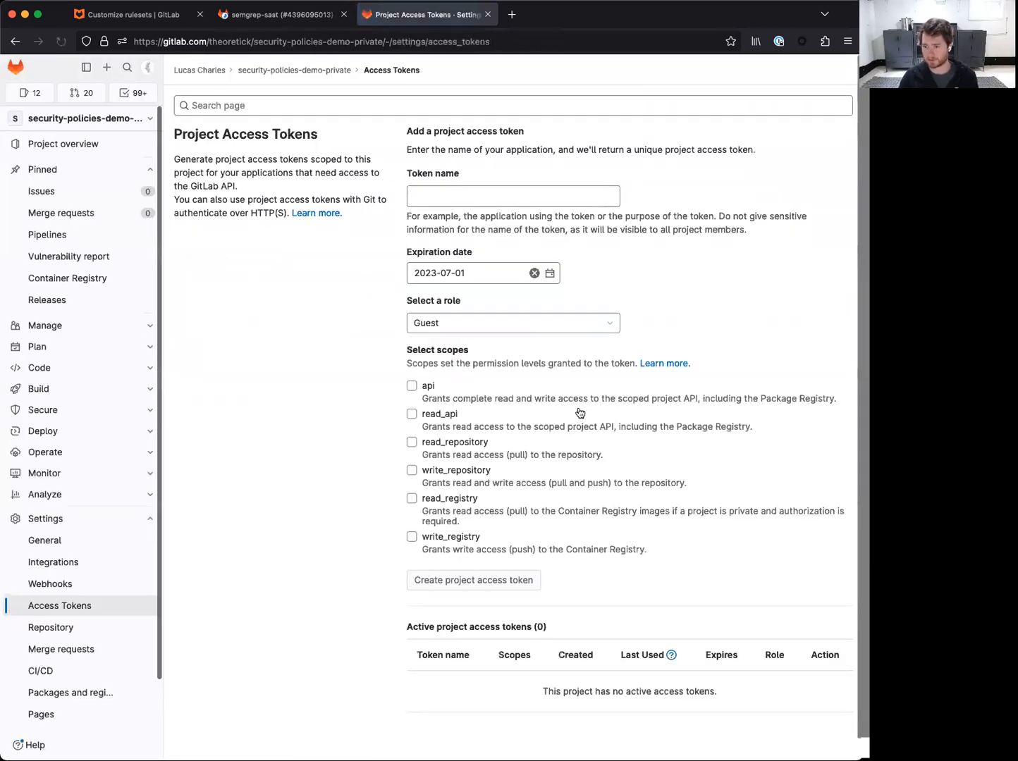
type("custom-rulesets-demo")
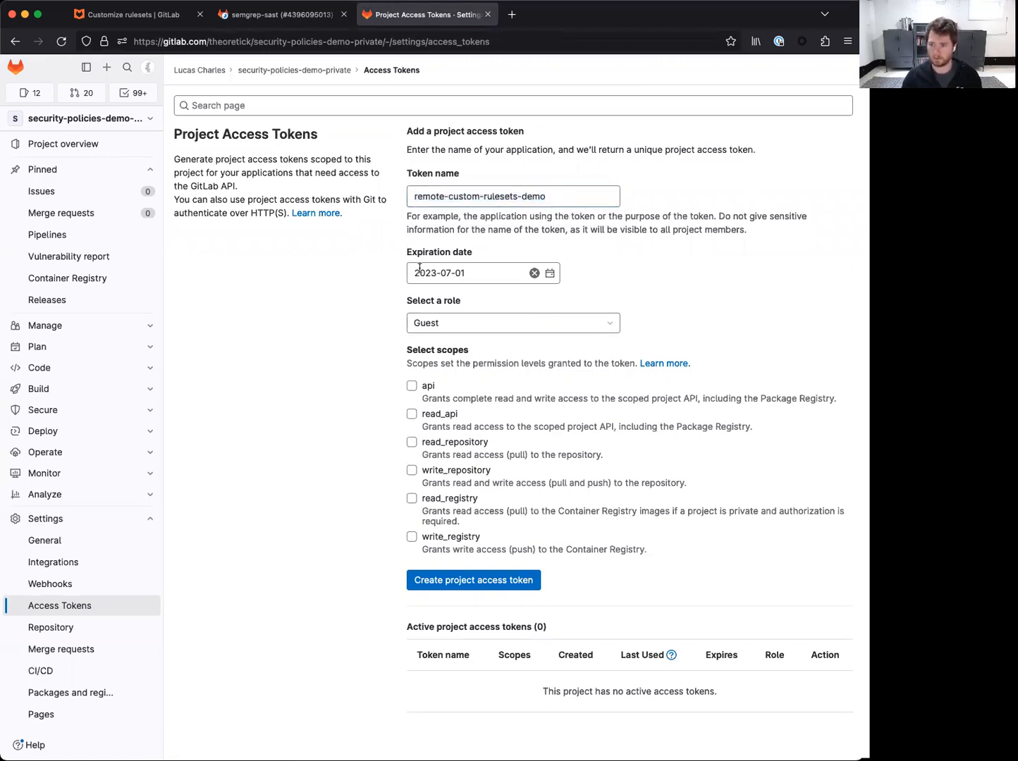
left_click(513, 323)
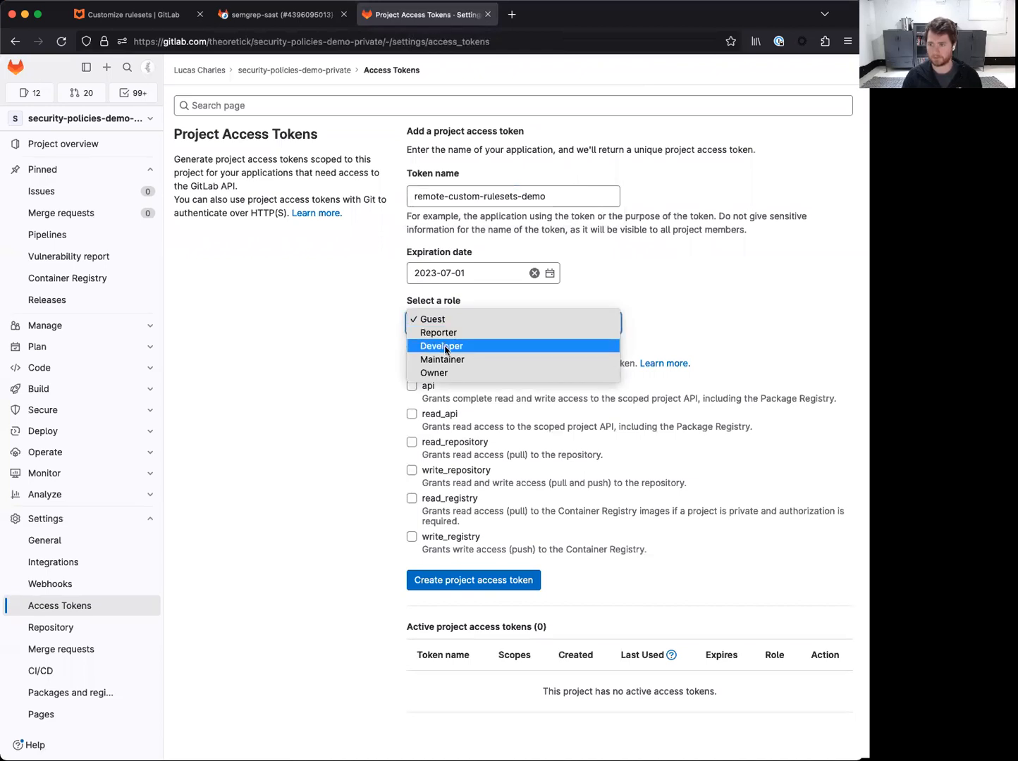
left_click(440, 345)
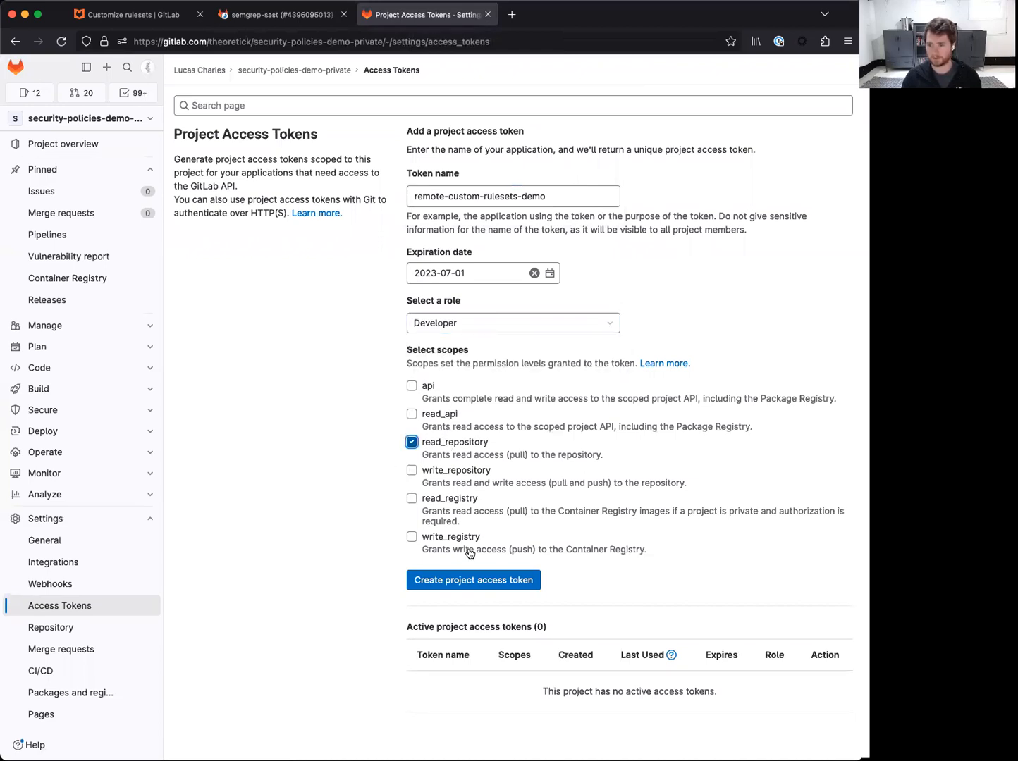
left_click(474, 581)
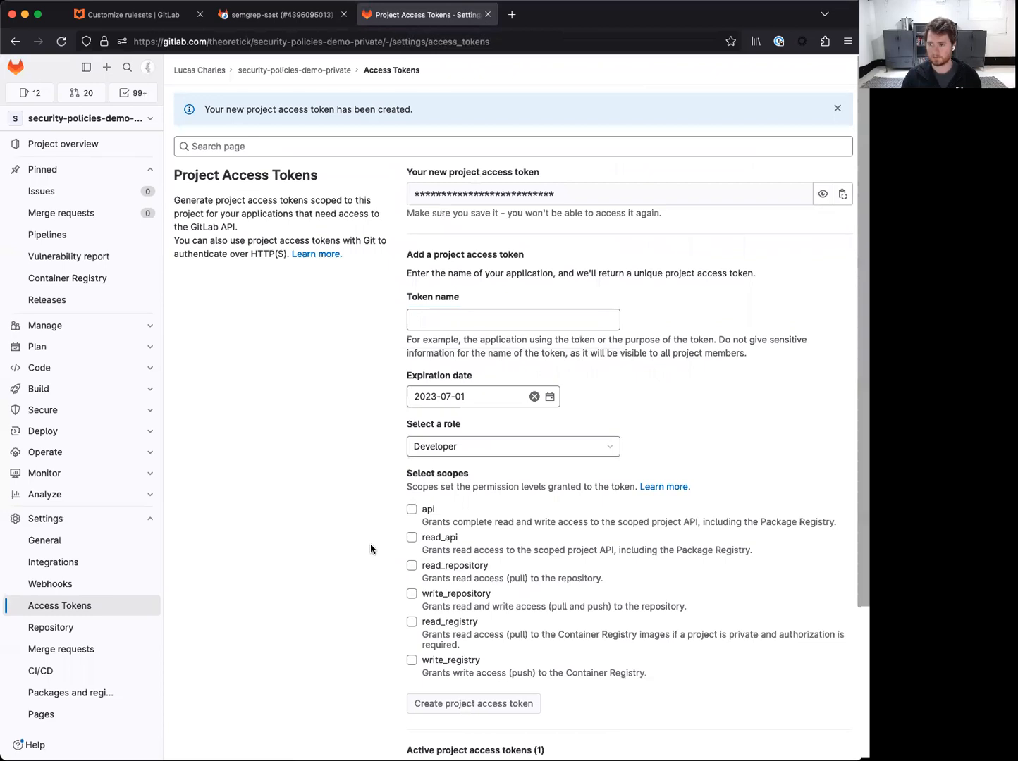
left_click(843, 195)
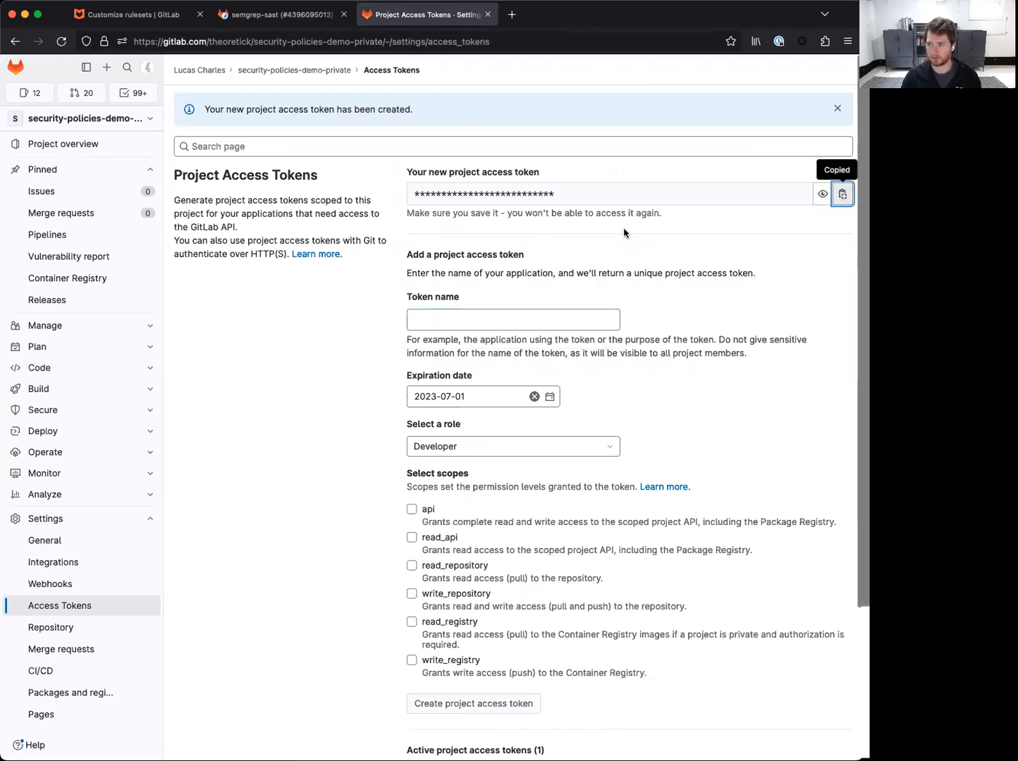
left_click(280, 14)
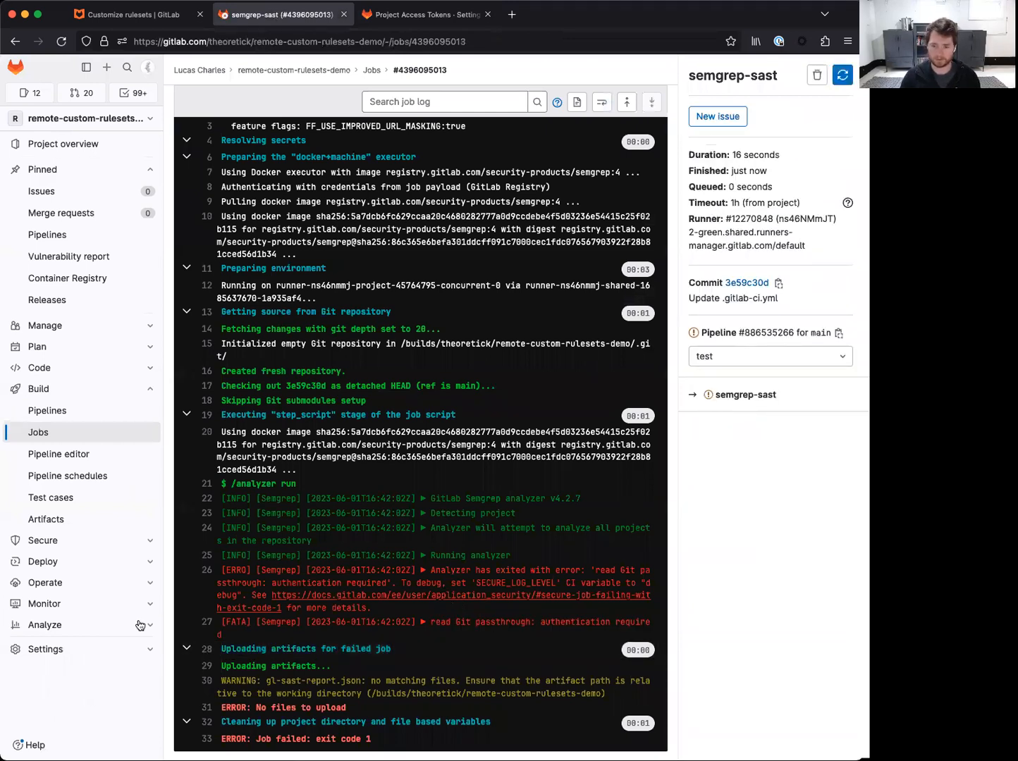
- Update the POLICIES_ACCESS_TOKEN CI/CD variable with the new token as masked, then return to the project overview
left_click(46, 649)
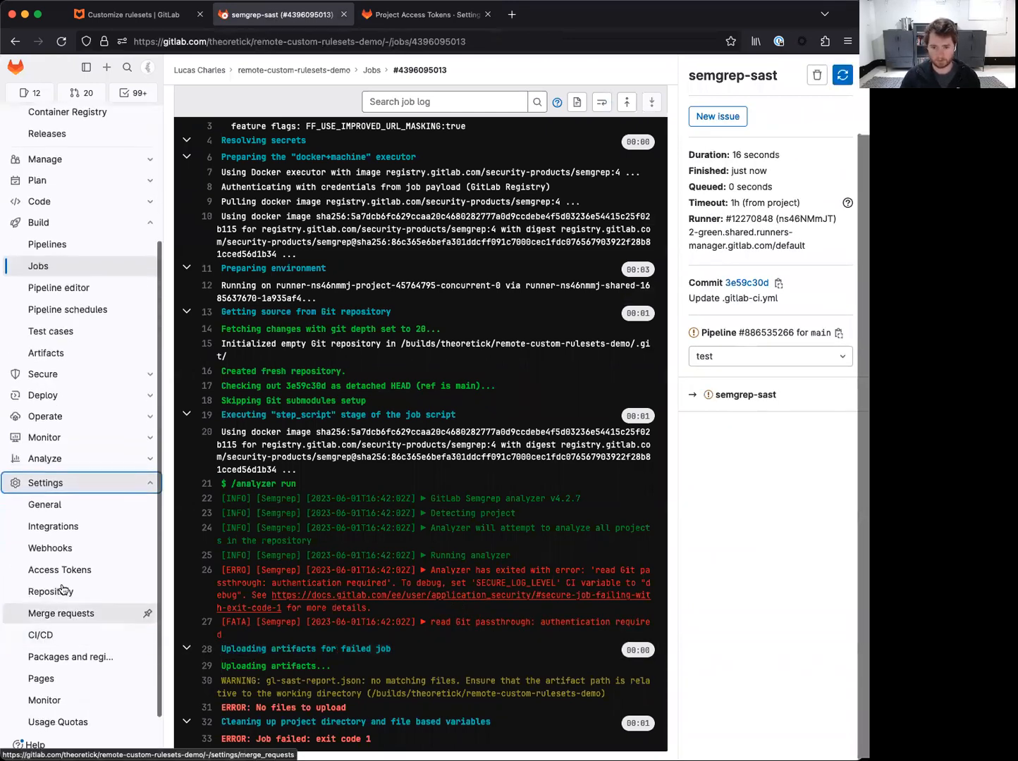
left_click(39, 634)
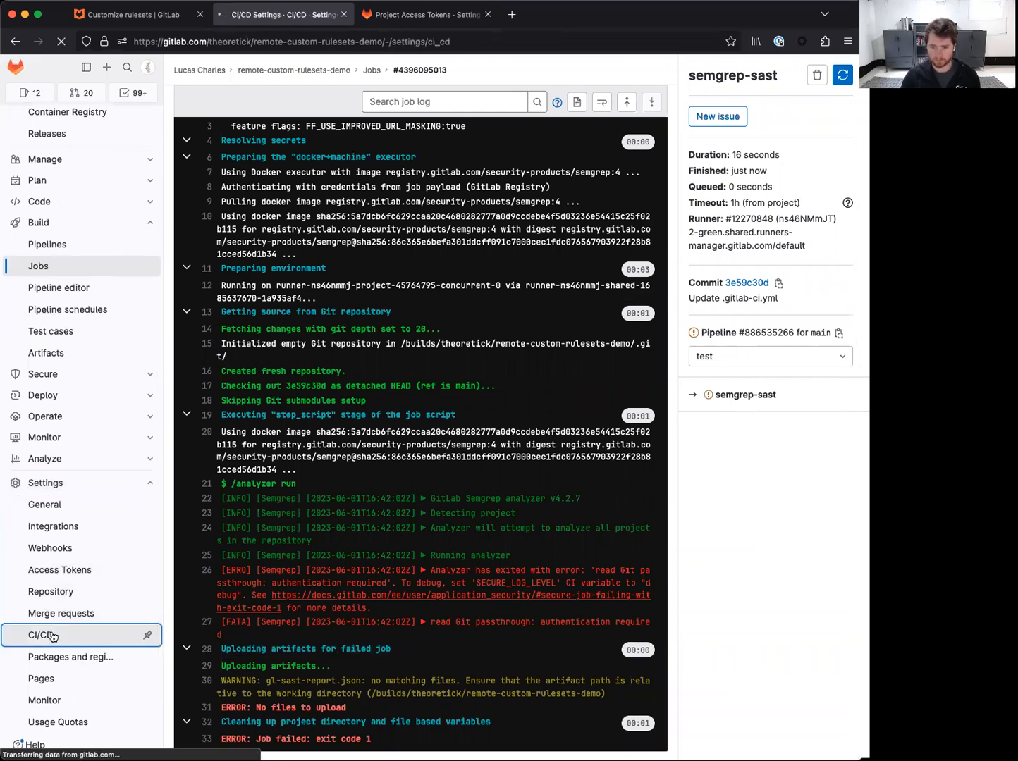
left_click(42, 634)
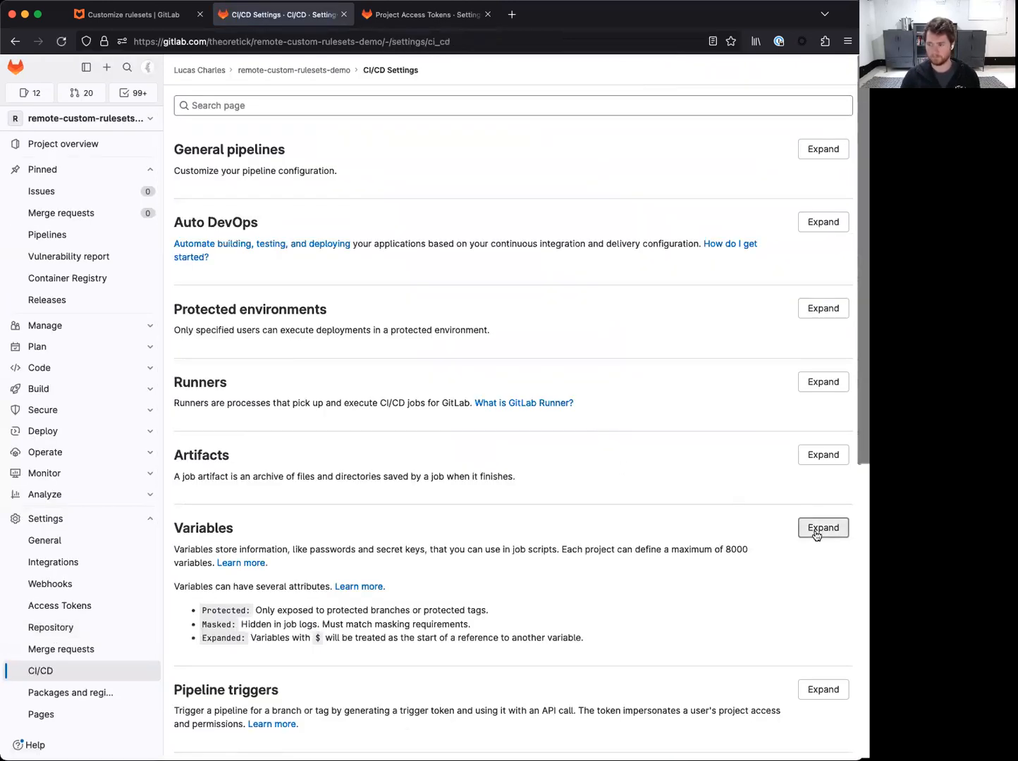
left_click(823, 527)
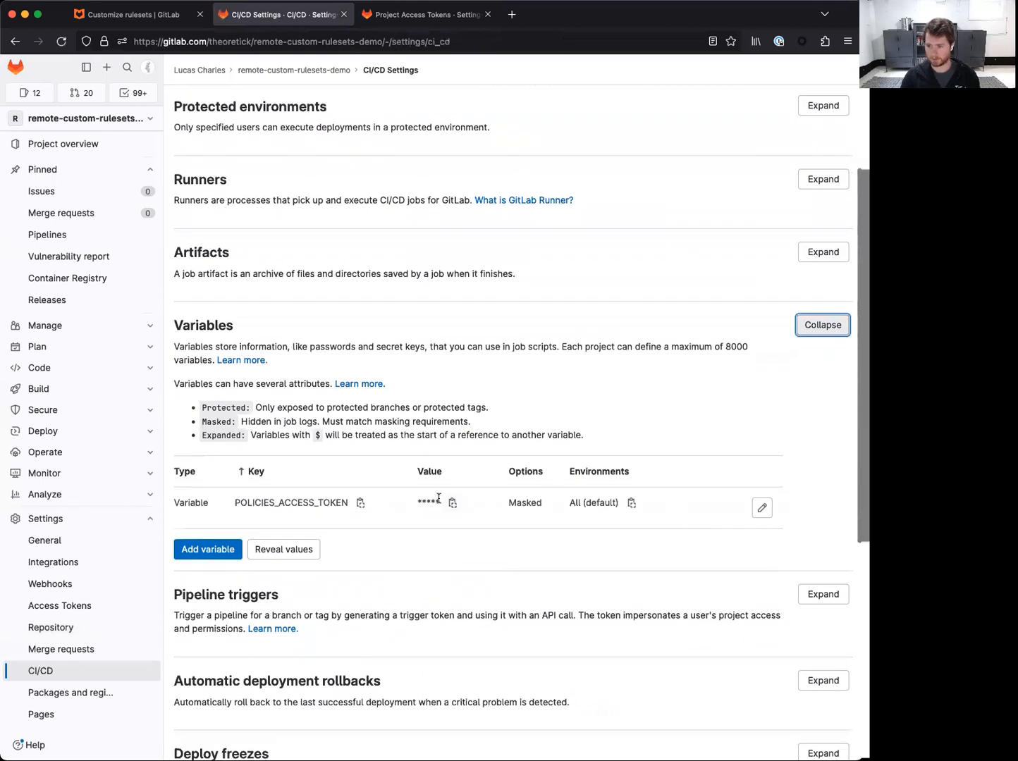
left_click(761, 507)
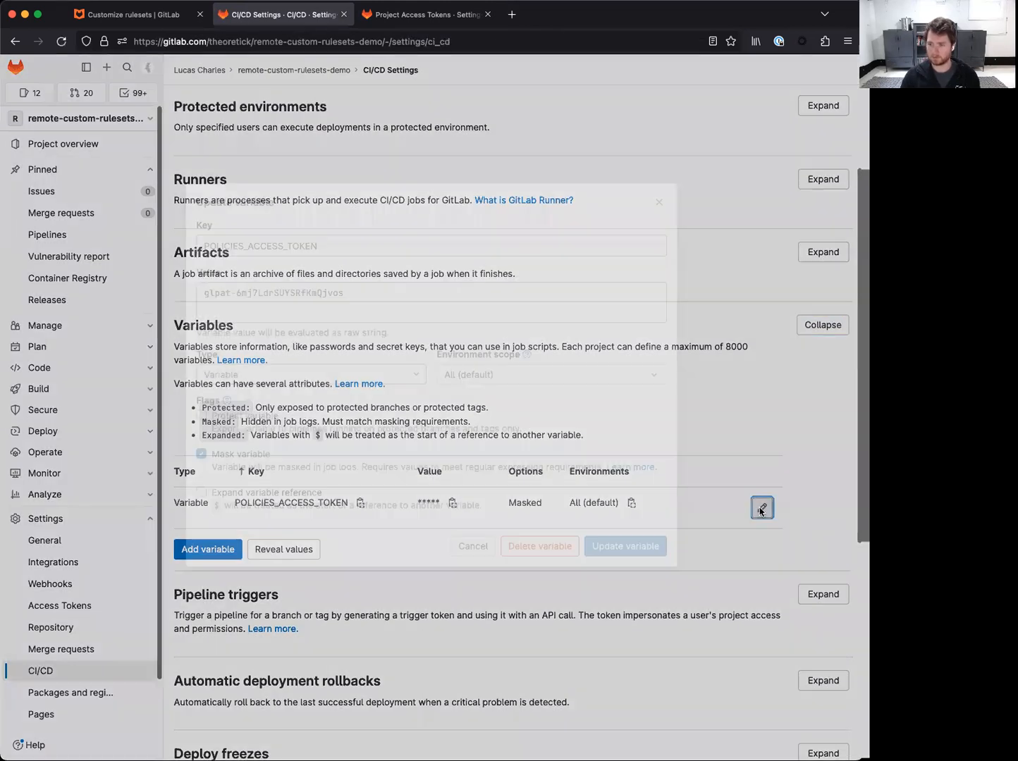
left_click(761, 507)
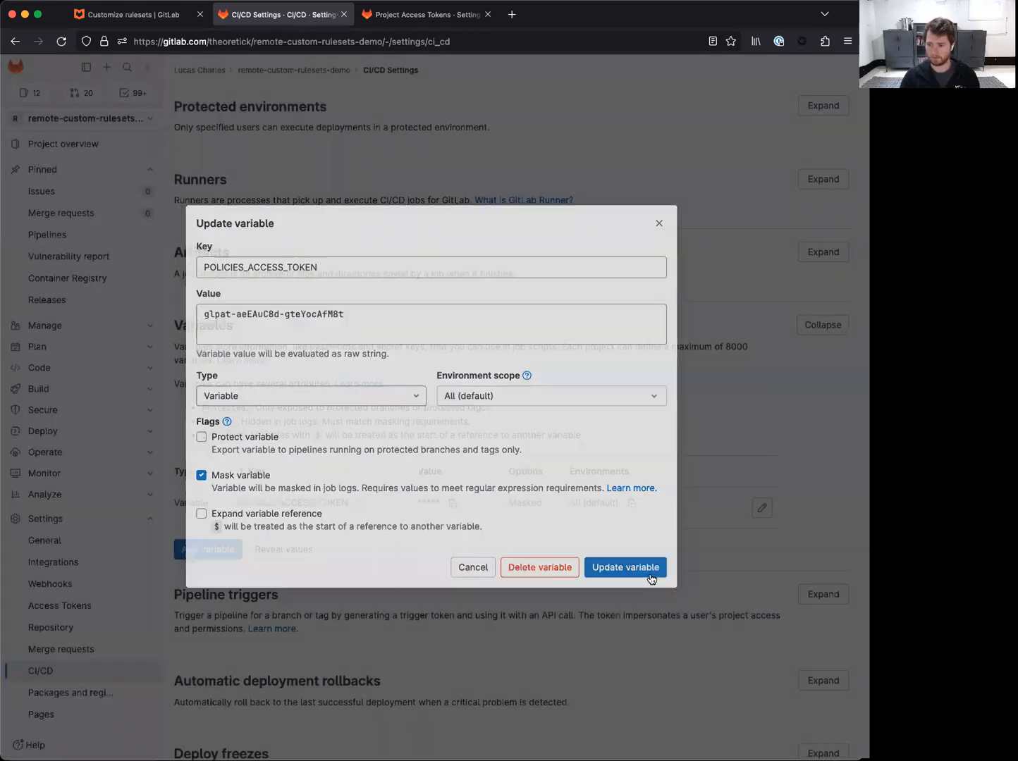
left_click(624, 566)
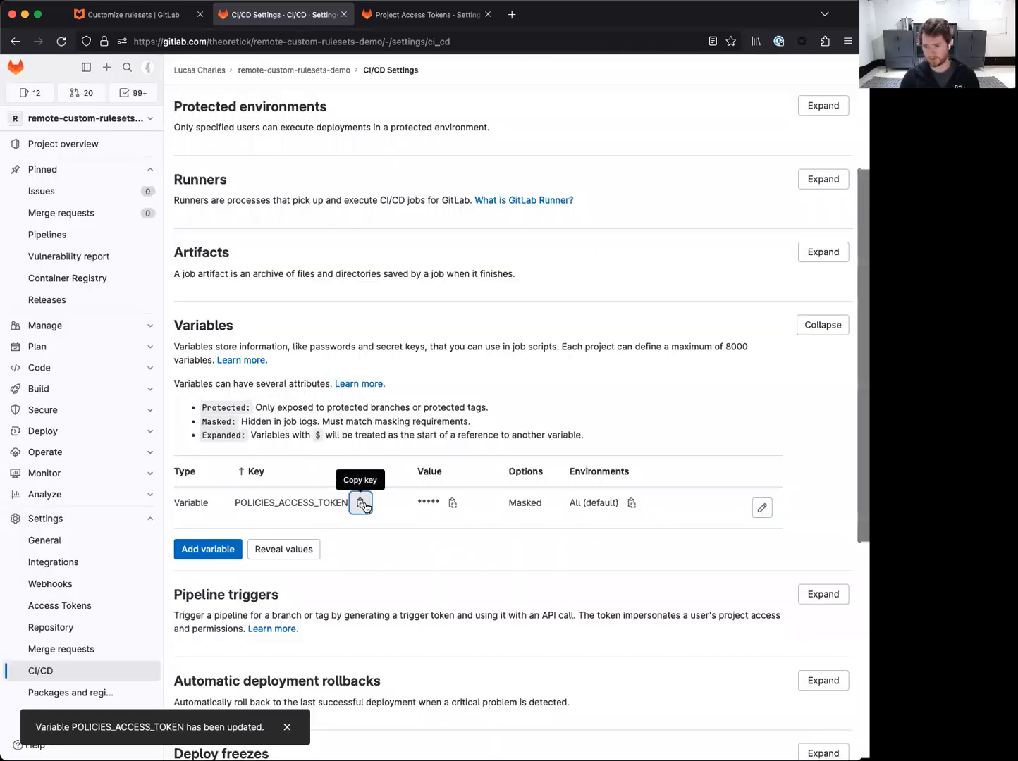
scroll("up", 3)
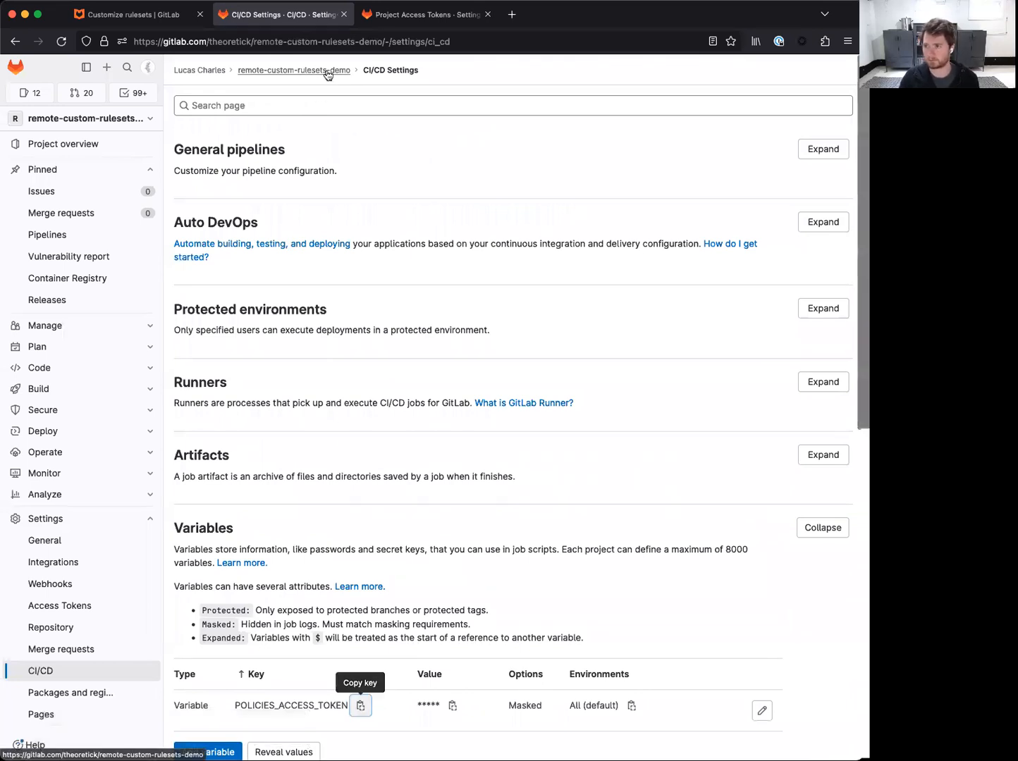
left_click(293, 71)
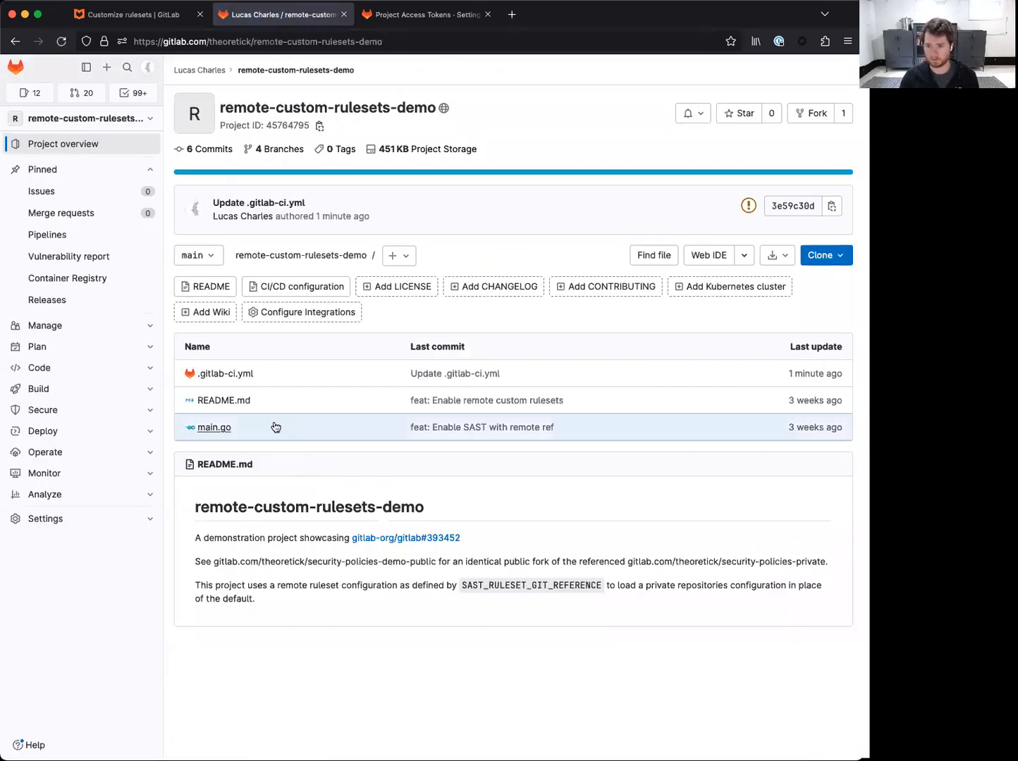
- Reopen .gitlab-ci.yml for editing, check the docs' git reference format, and show the private project's Manage section
left_click(228, 374)
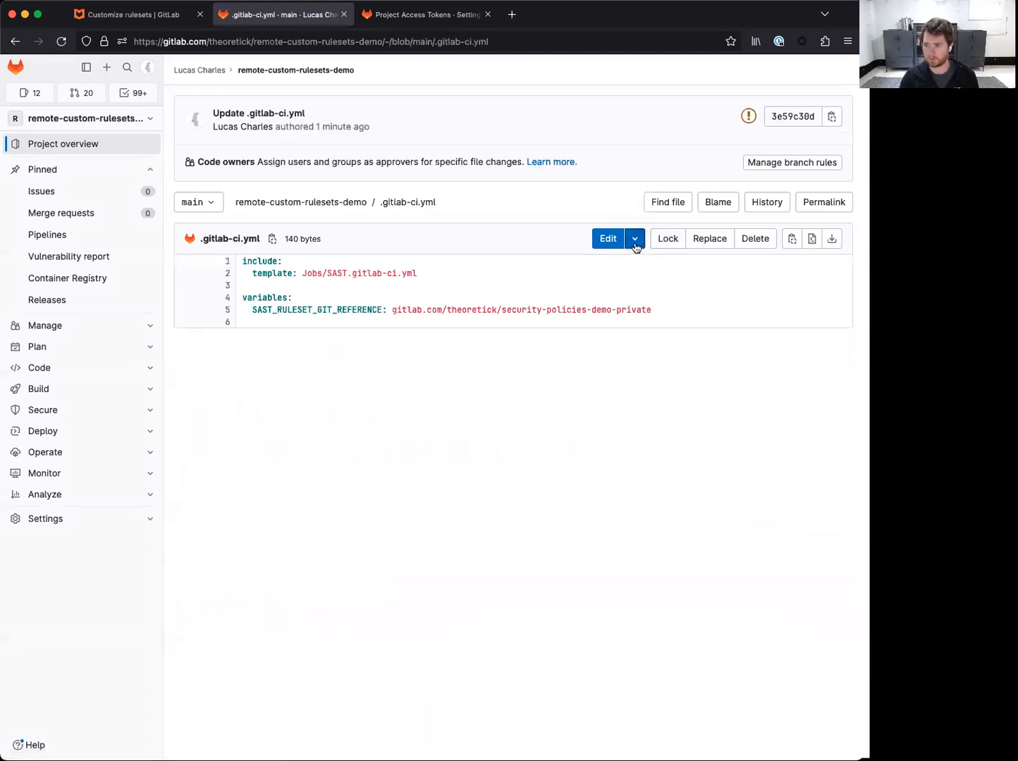
left_click(606, 239)
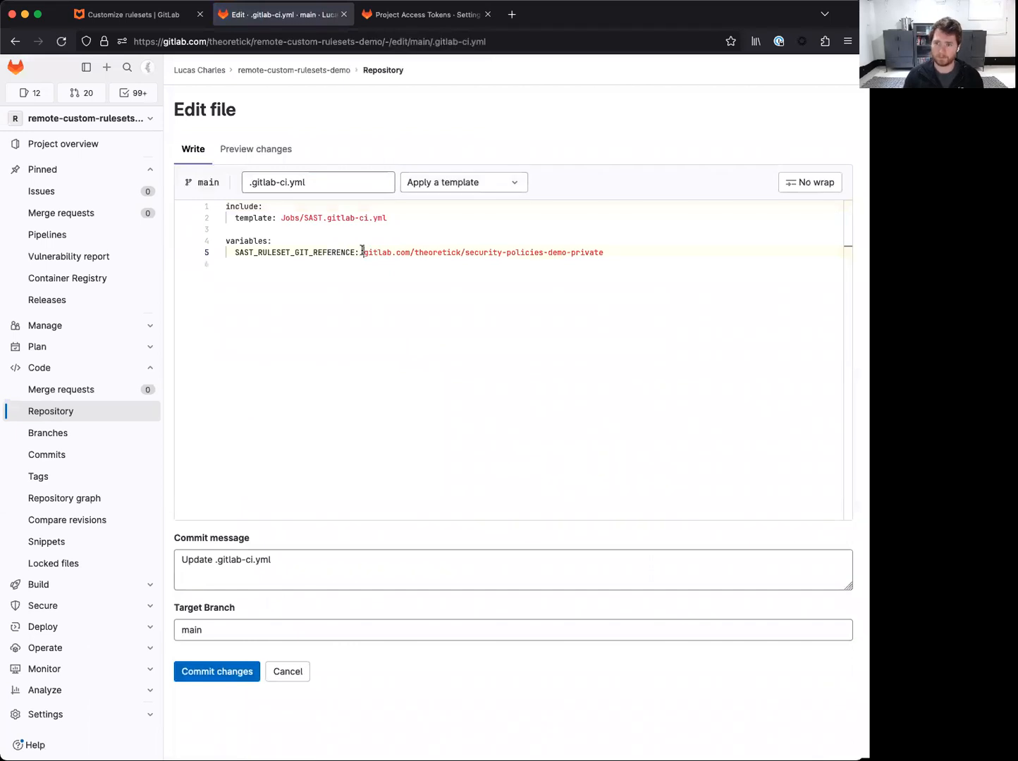
left_click(127, 14)
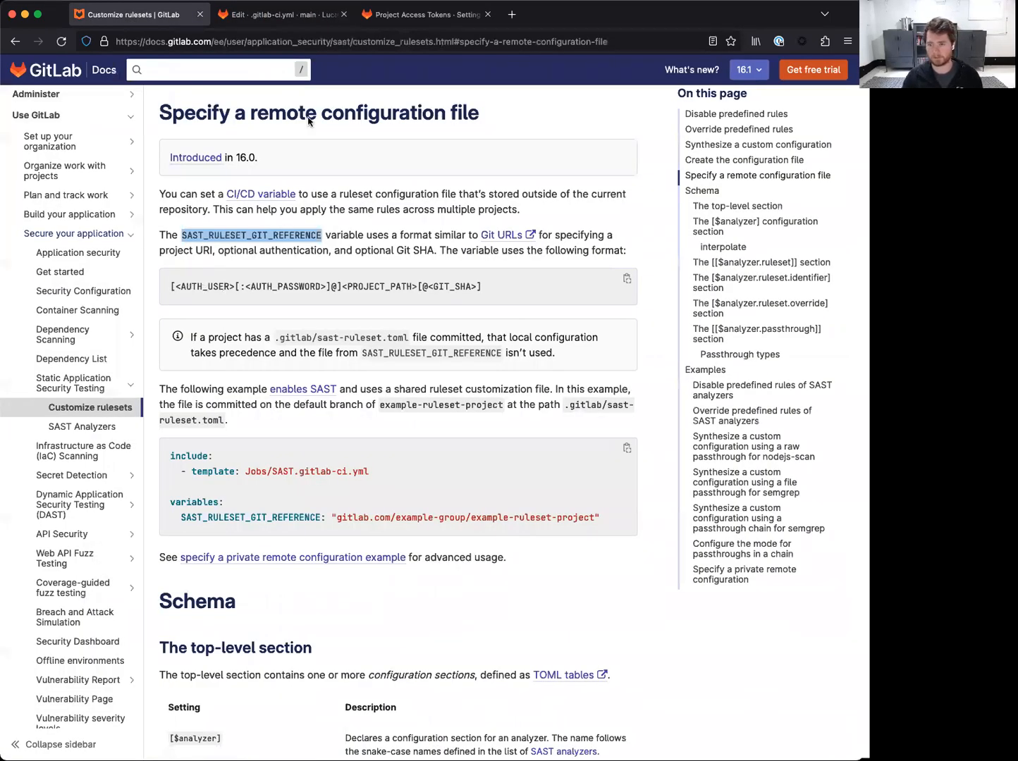
left_click(281, 14)
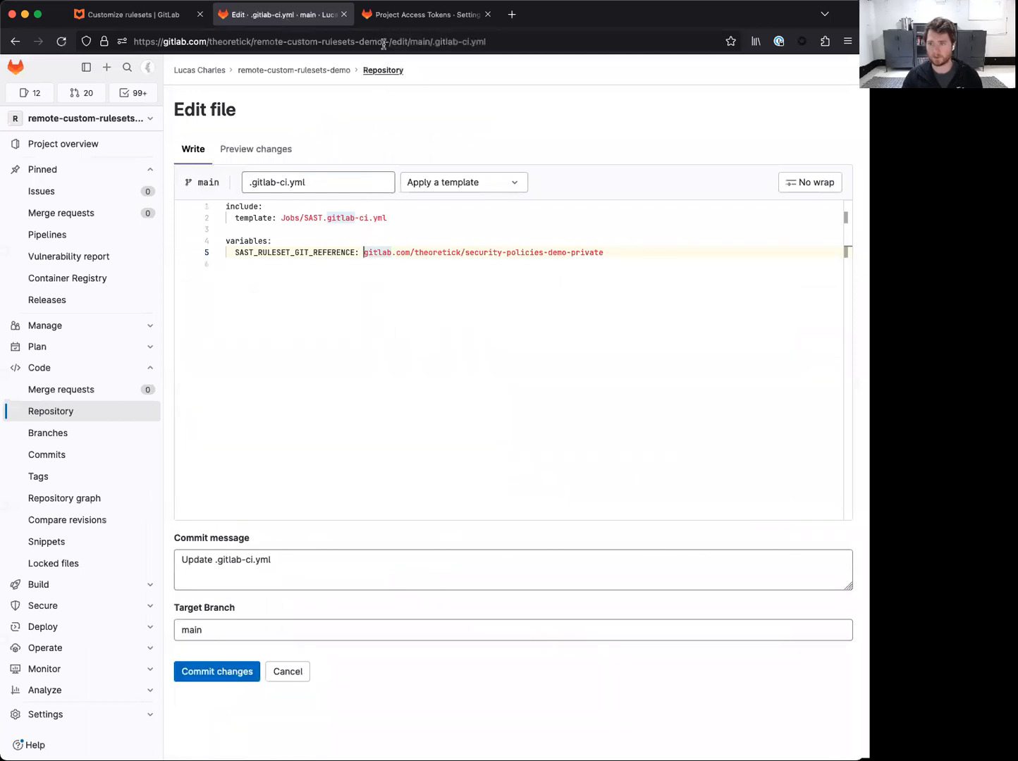
left_click(425, 14)
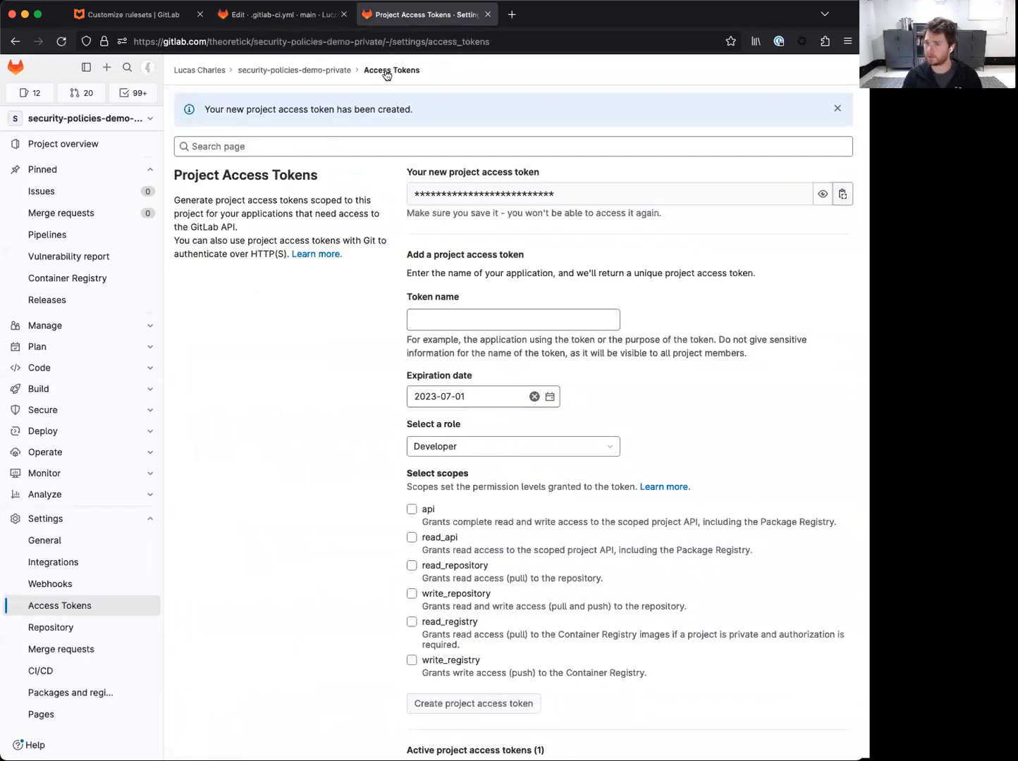
mouse_move(79, 341)
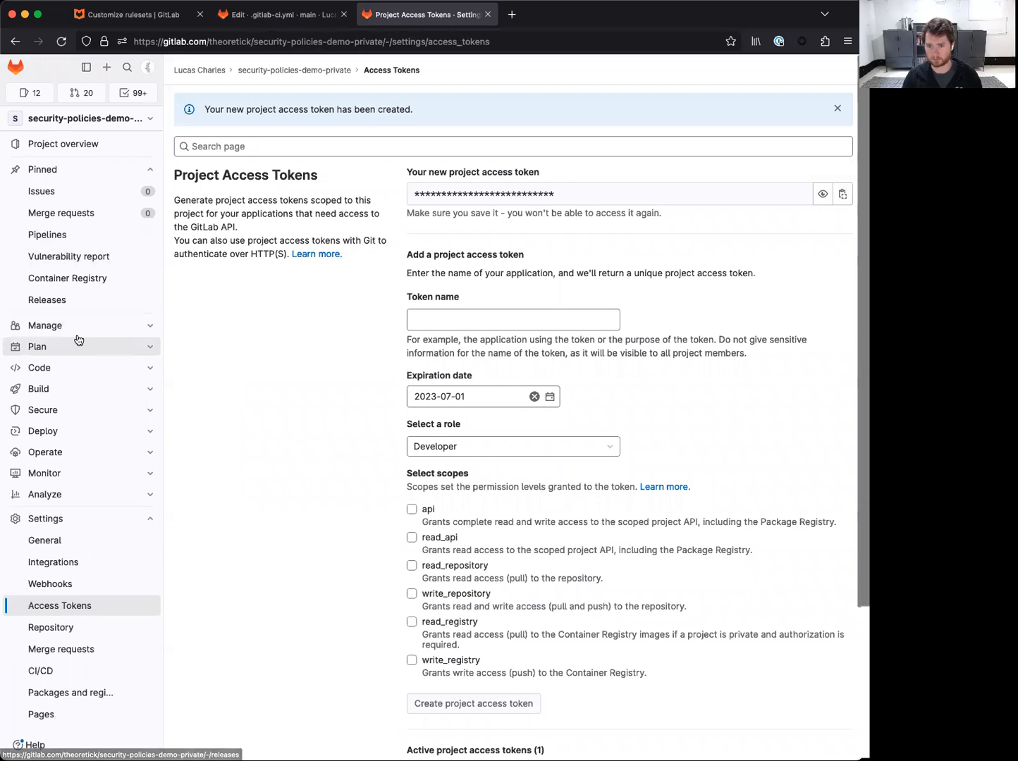
left_click(45, 324)
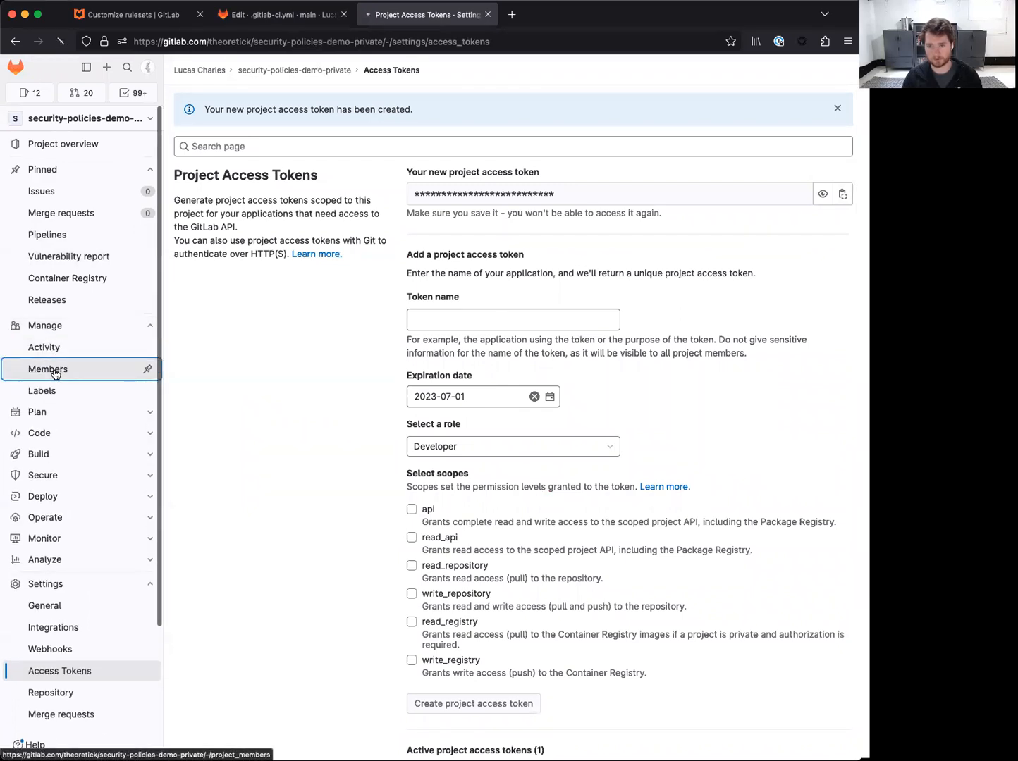
- Look up the token bot's username from the private project's Members list and return to the editor
left_click(48, 369)
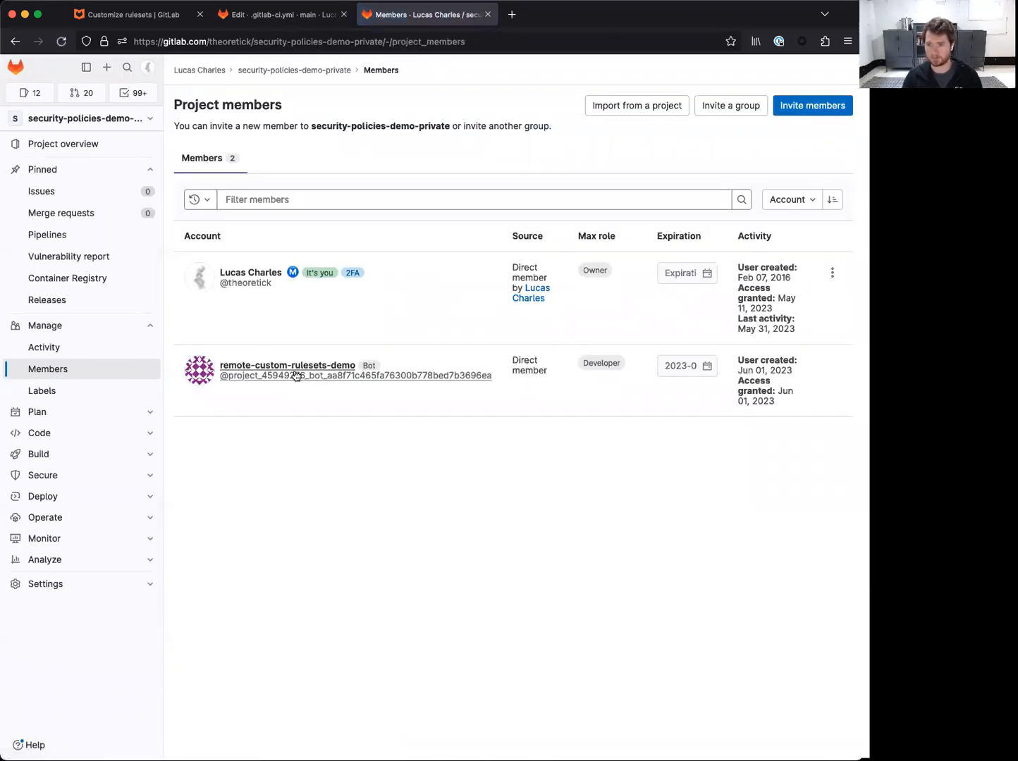
left_click(288, 365)
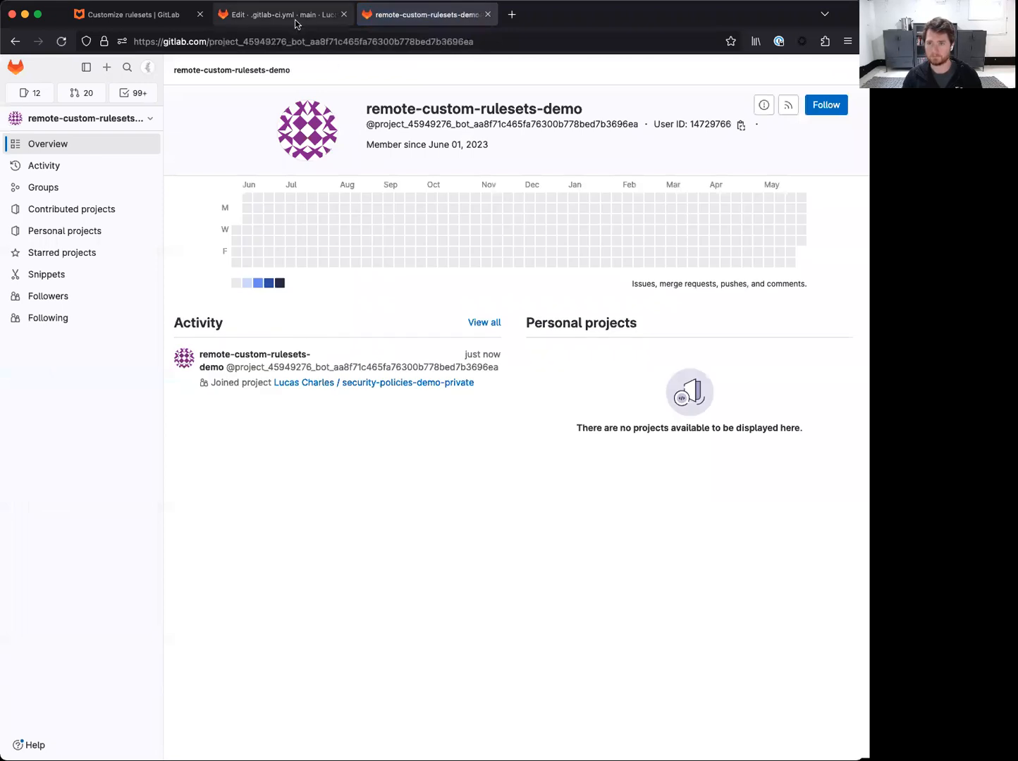
left_click(281, 15)
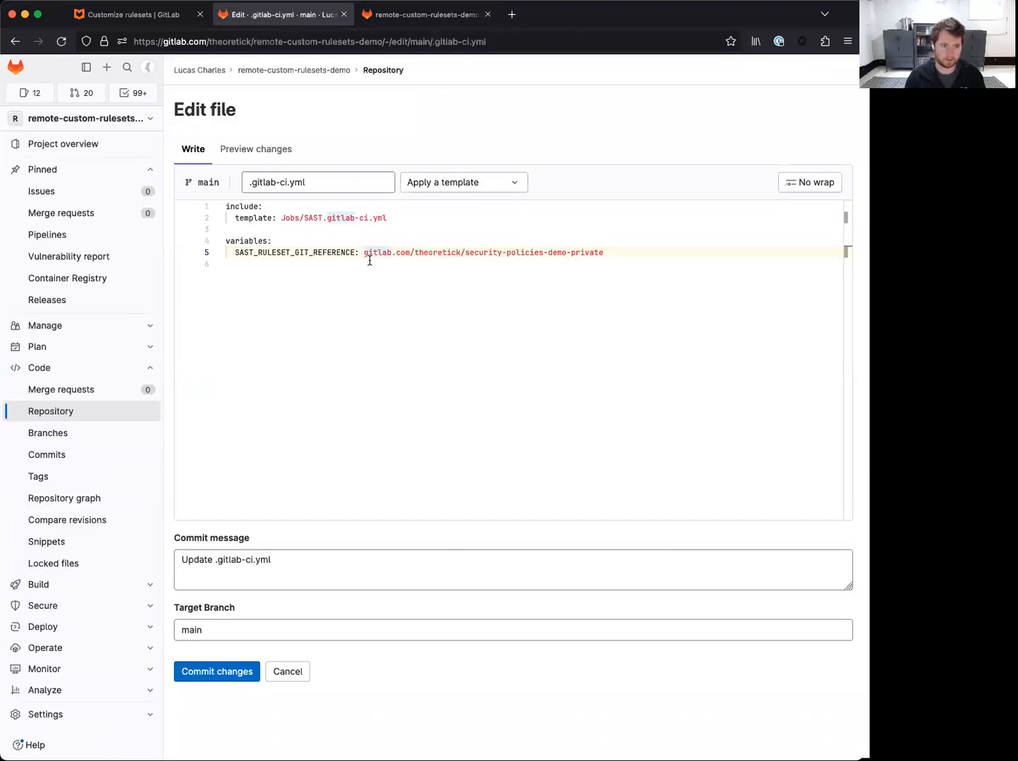
left_click(365, 252)
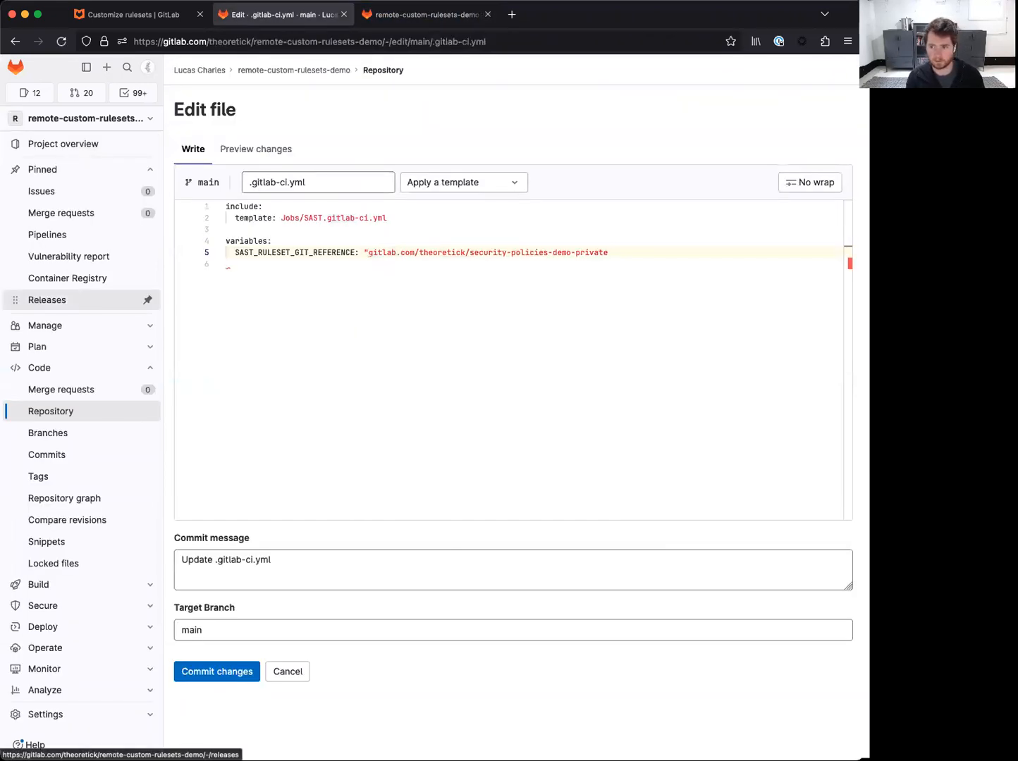
- Prefix the ruleset URL with 'USER:$POLICIES_ACCESS_TOKEN@' in SAST_RULESET_GIT_REFERENCE and commit the change
type("USER:")
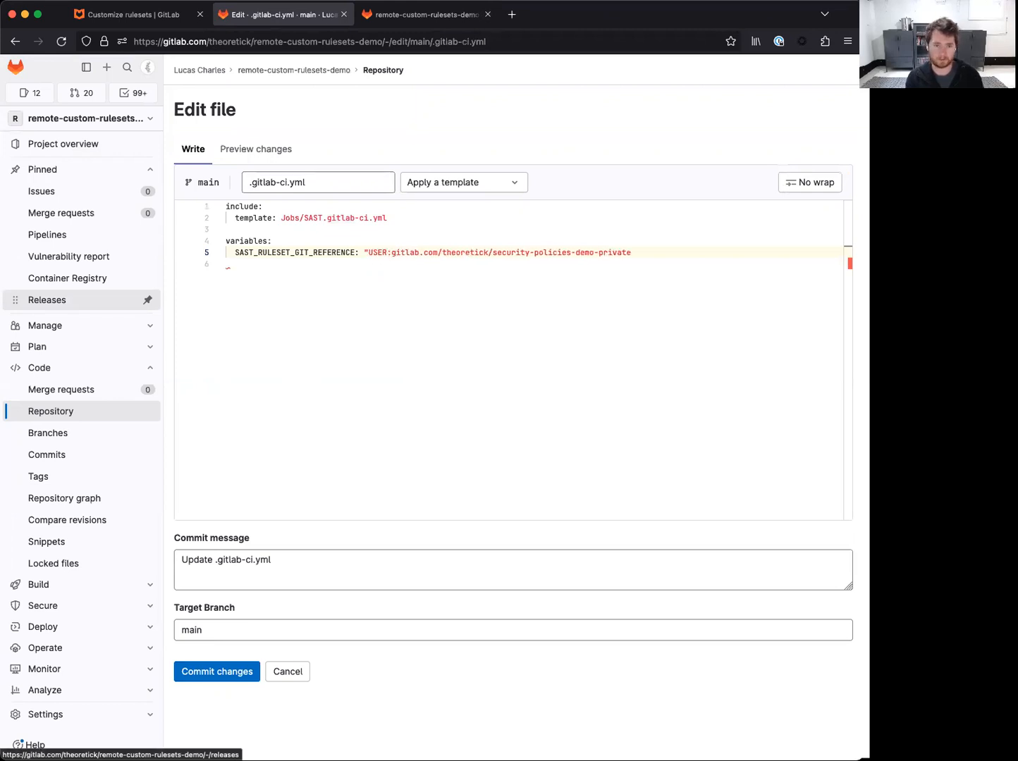
type("$POLICIES")
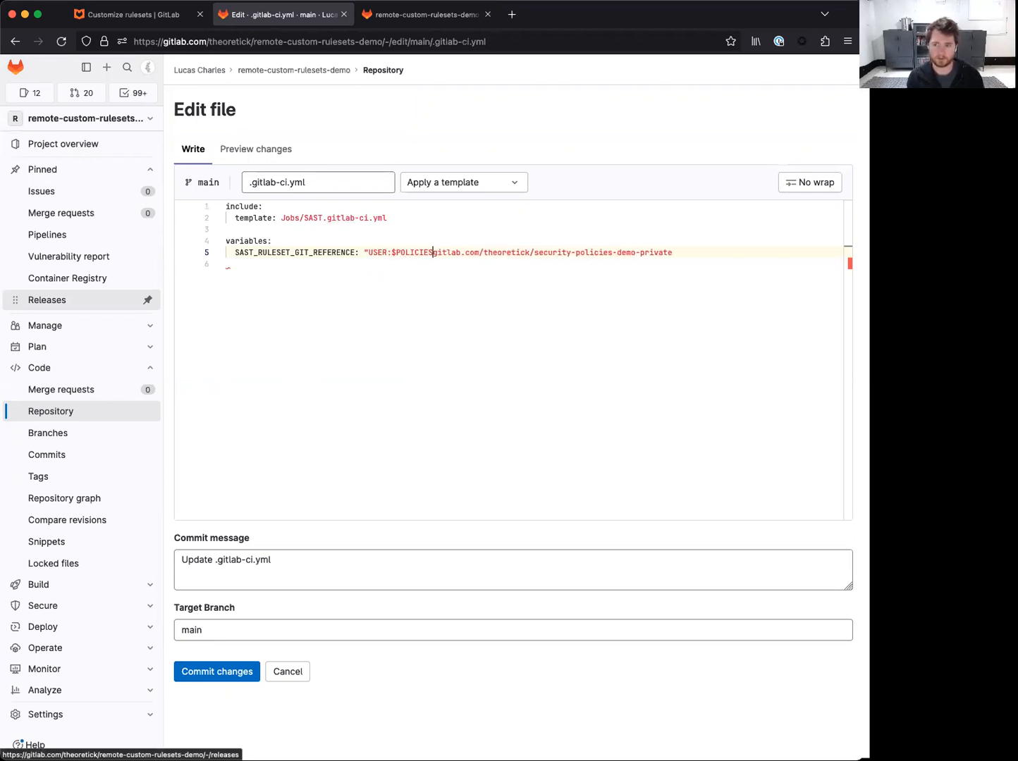
type("_ACCESS_TOKEN@")
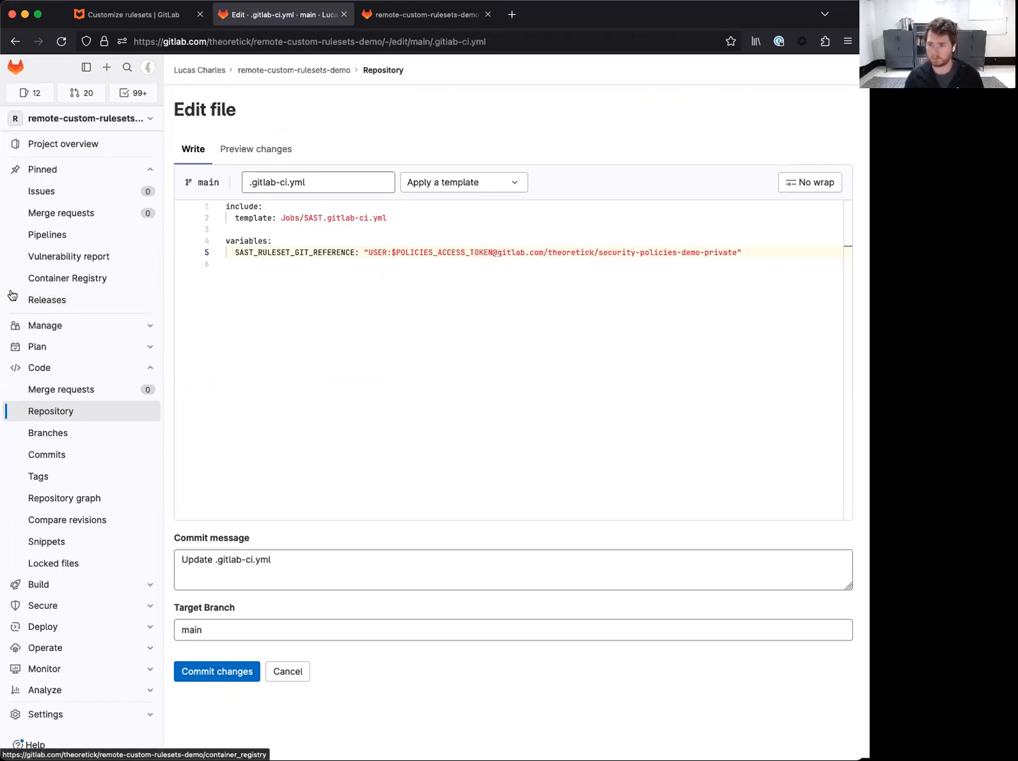
left_click(423, 14)
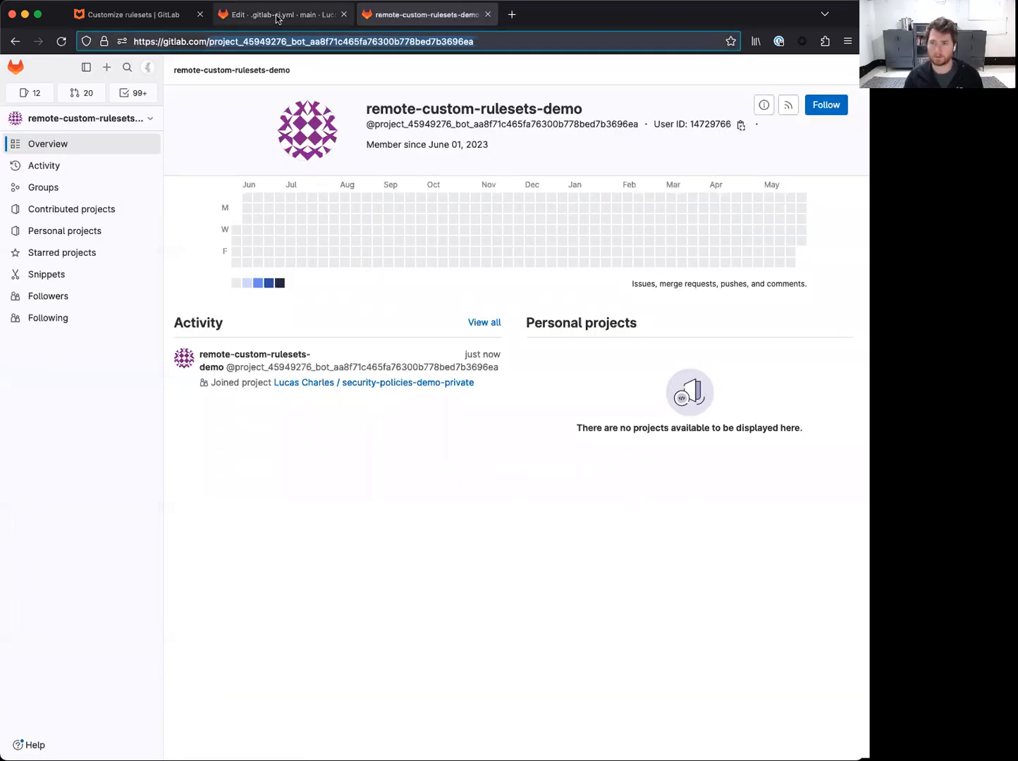
left_click(282, 14)
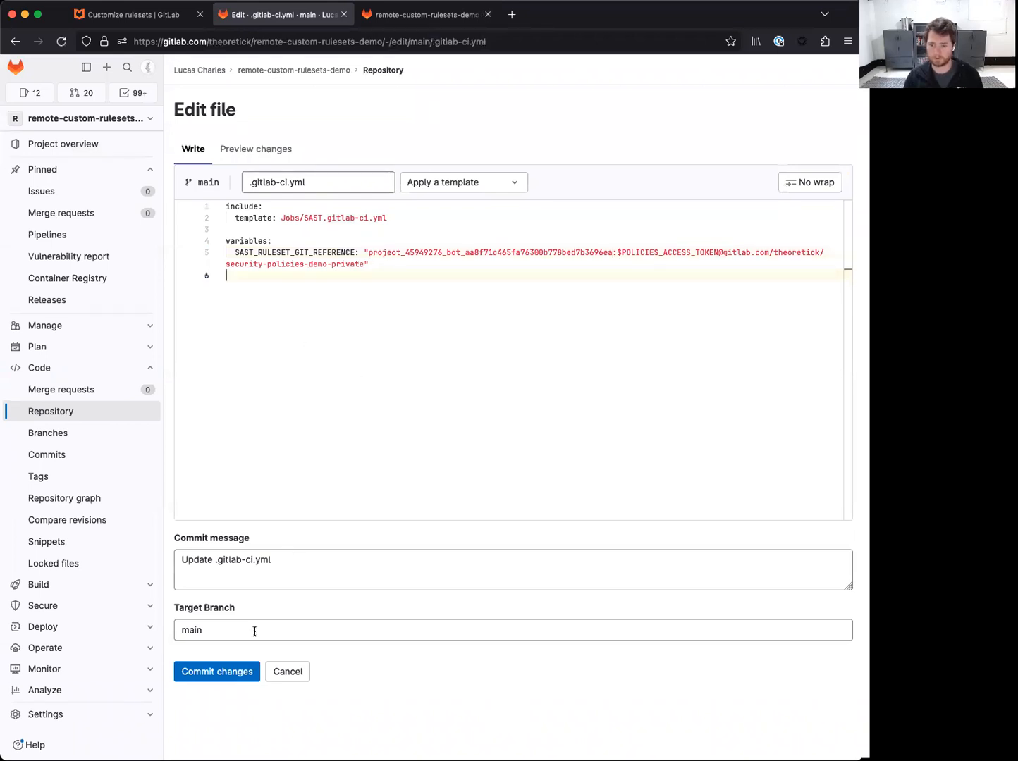
left_click(217, 671)
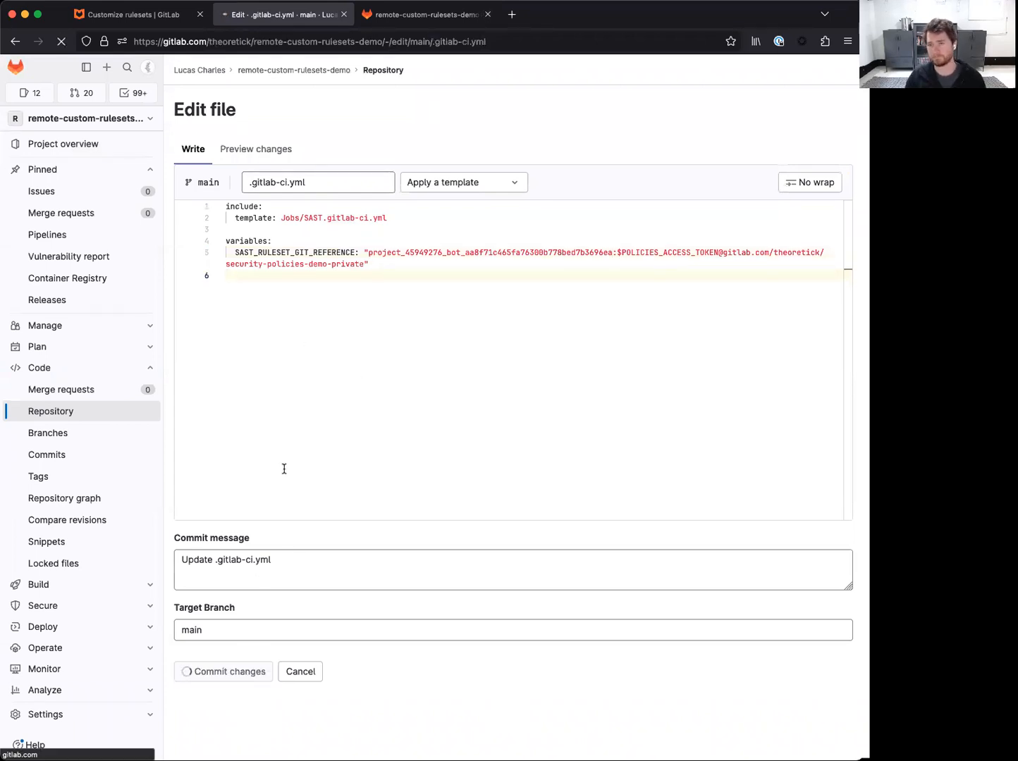
- Watch the new pipeline's semgrep-sast job log until it succeeds, then return to the pipeline overview
left_click(222, 671)
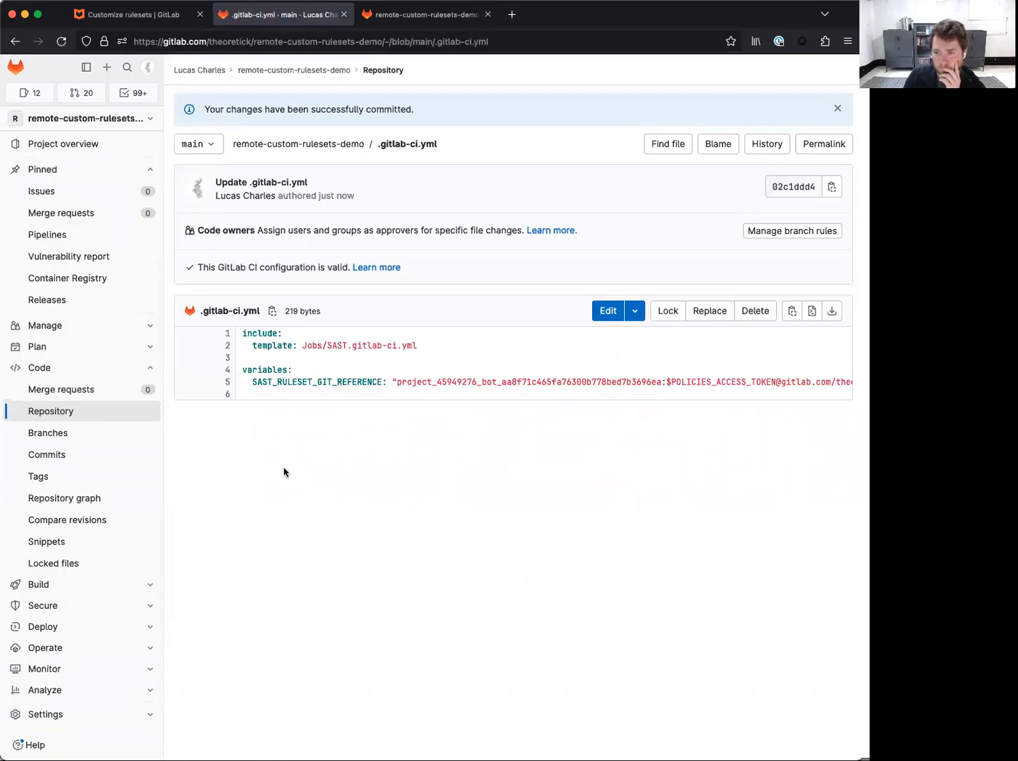
mouse_move(270, 178)
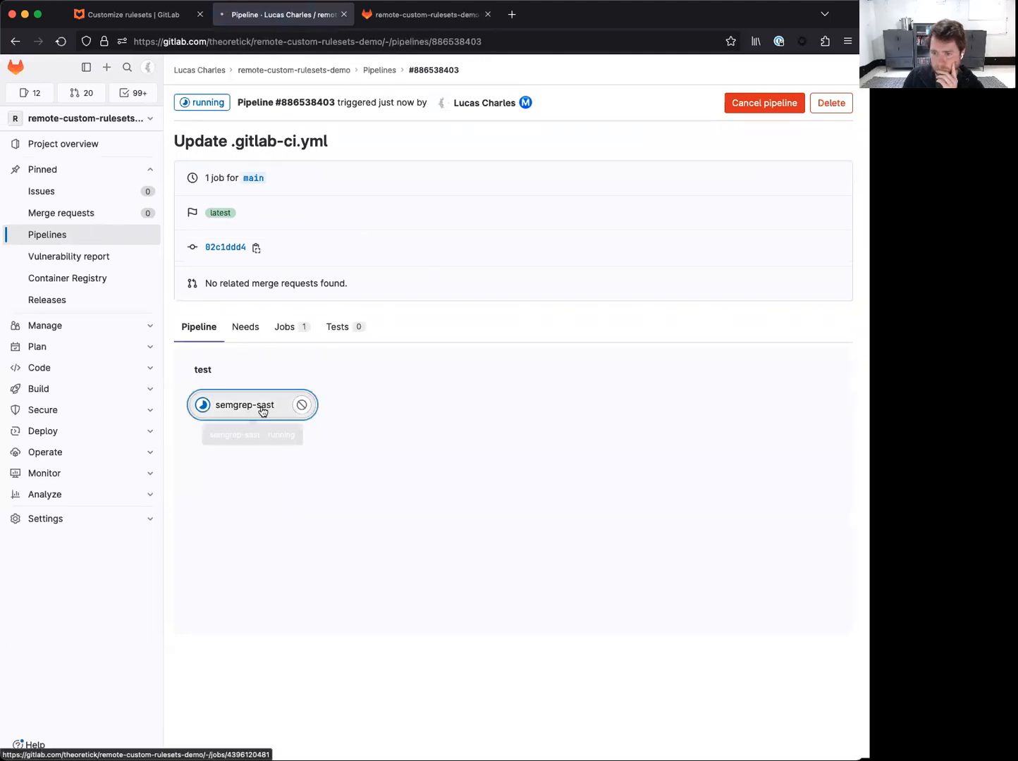
left_click(245, 404)
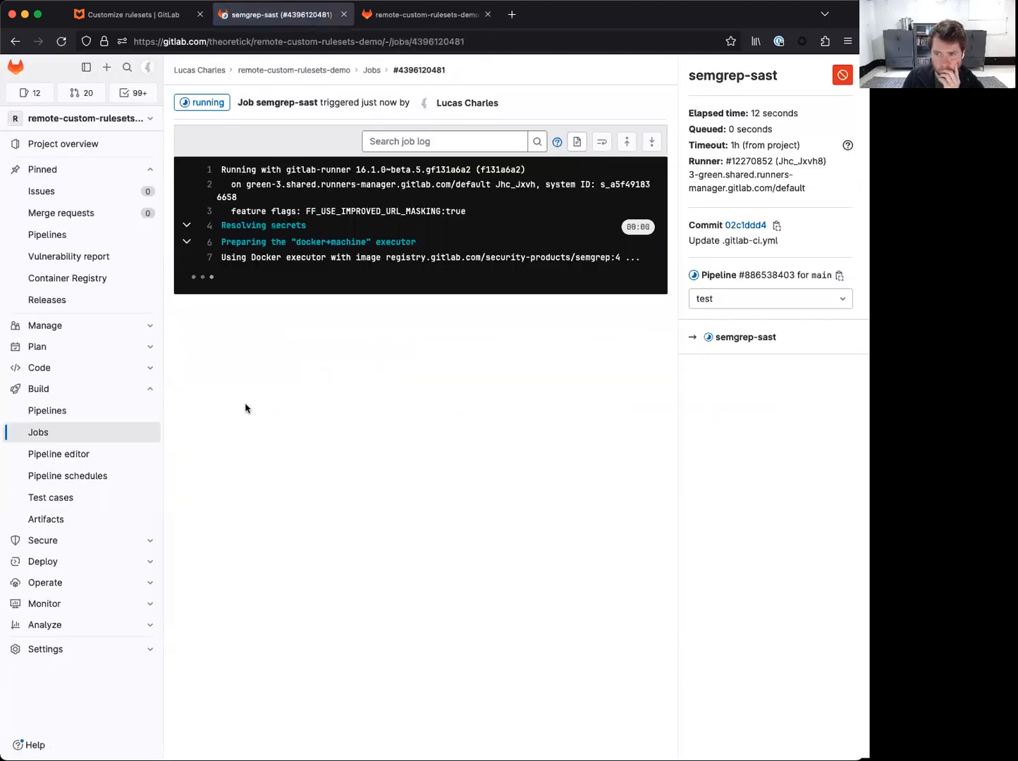
mouse_move(381, 367)
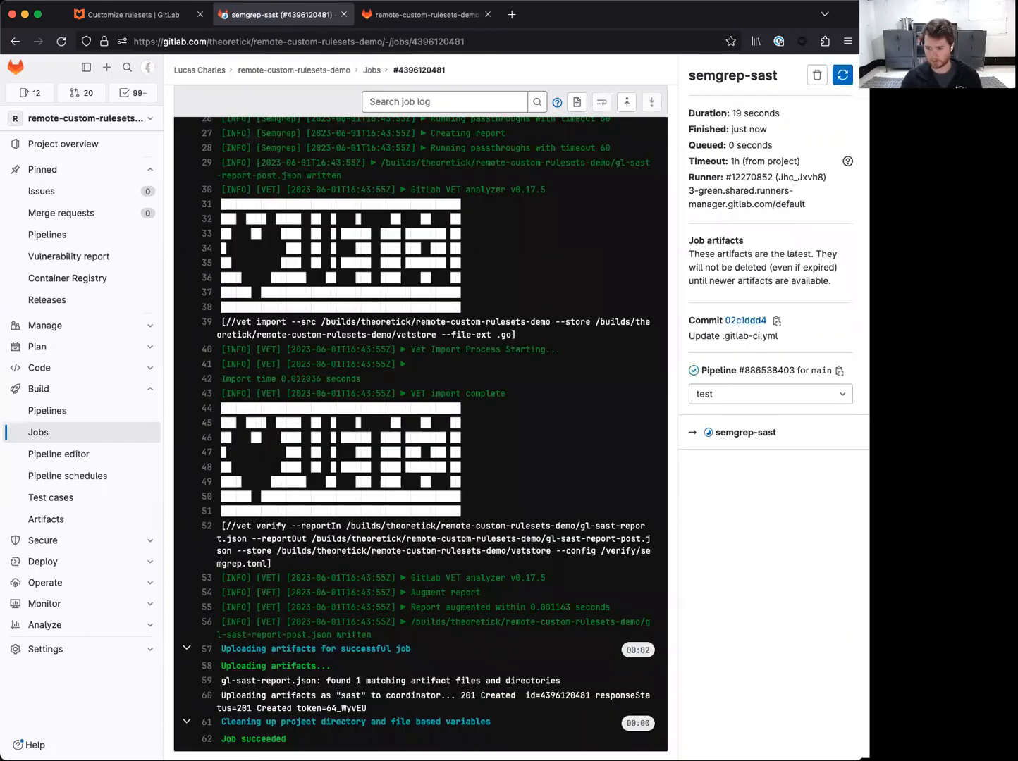
mouse_move(777, 361)
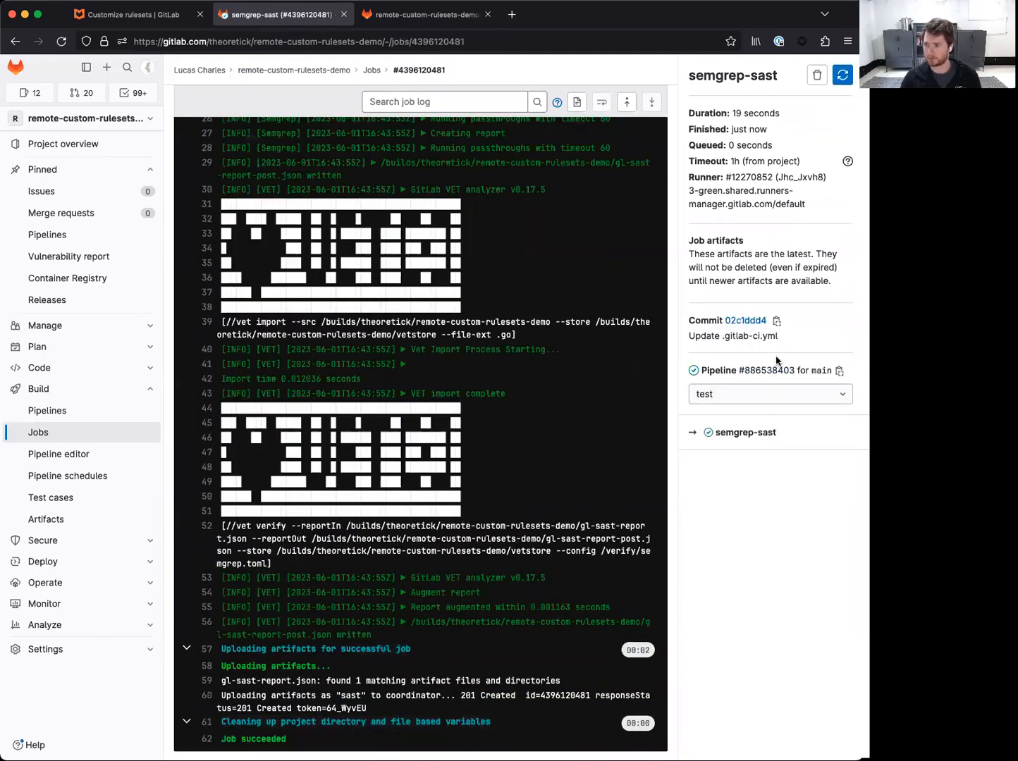
left_click(751, 369)
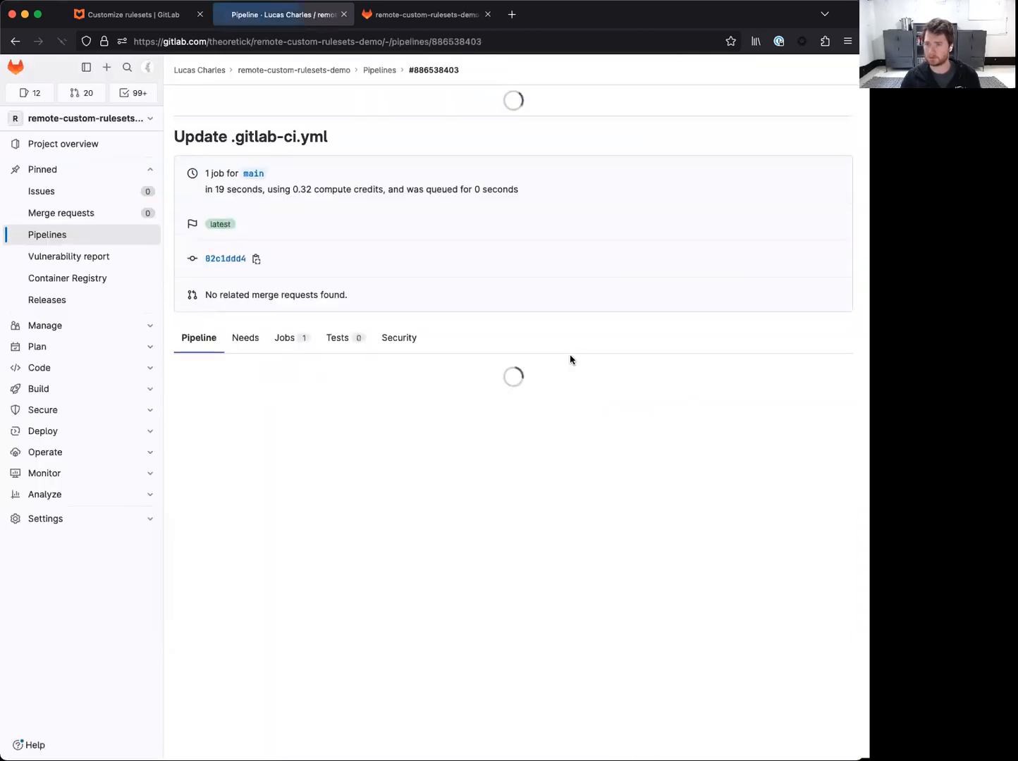
- View the pipeline's Security report and the details of the critical dangerousEval finding in main.go
left_click(398, 337)
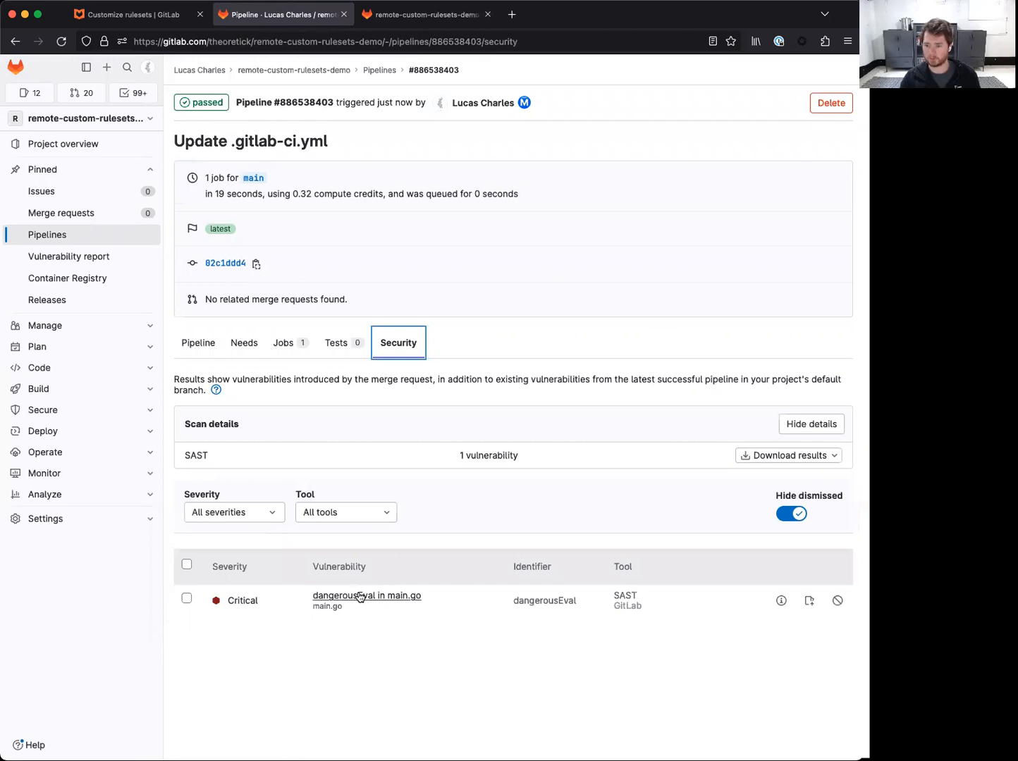
left_click(366, 595)
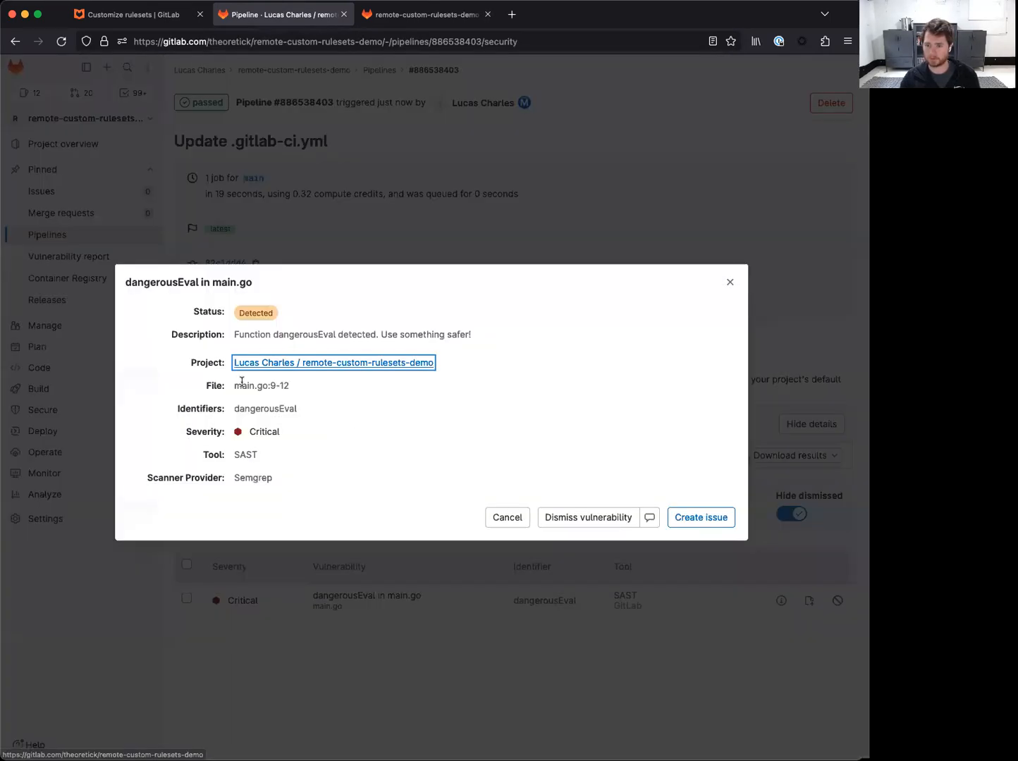
mouse_move(395, 278)
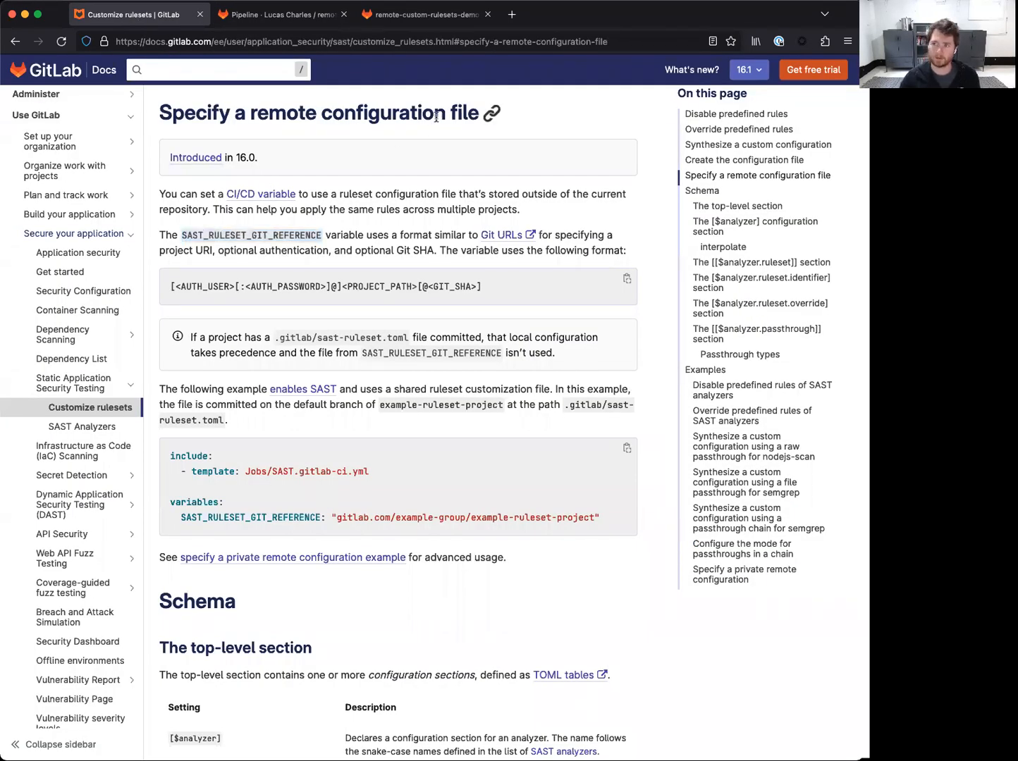
mouse_move(420, 214)
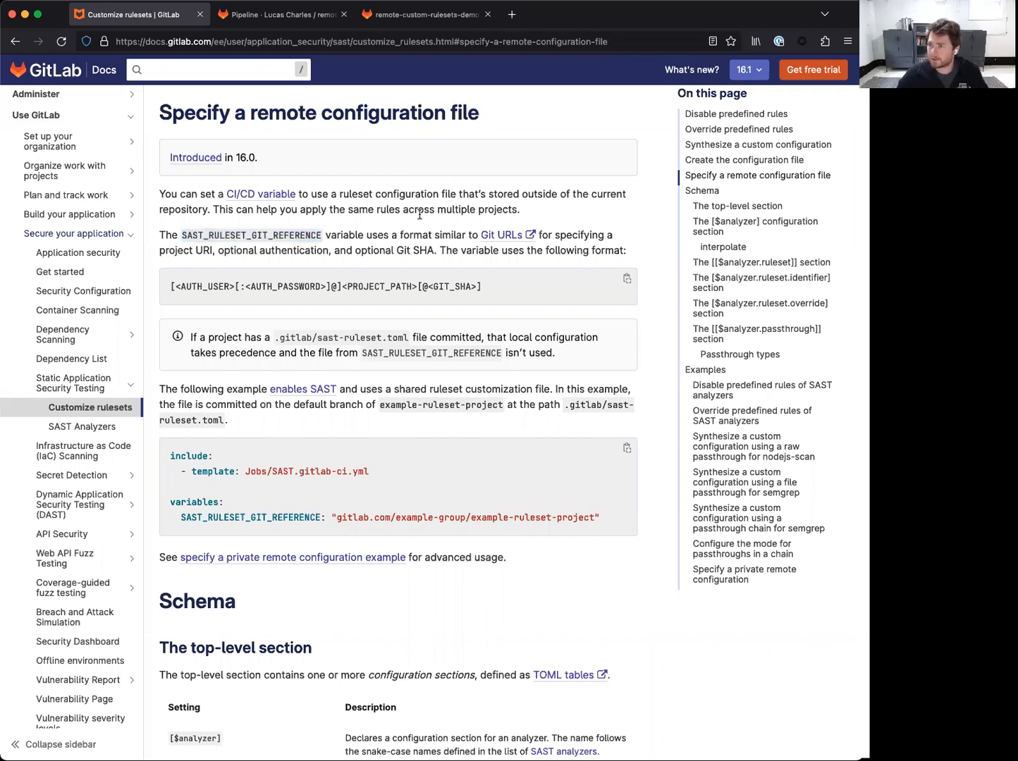